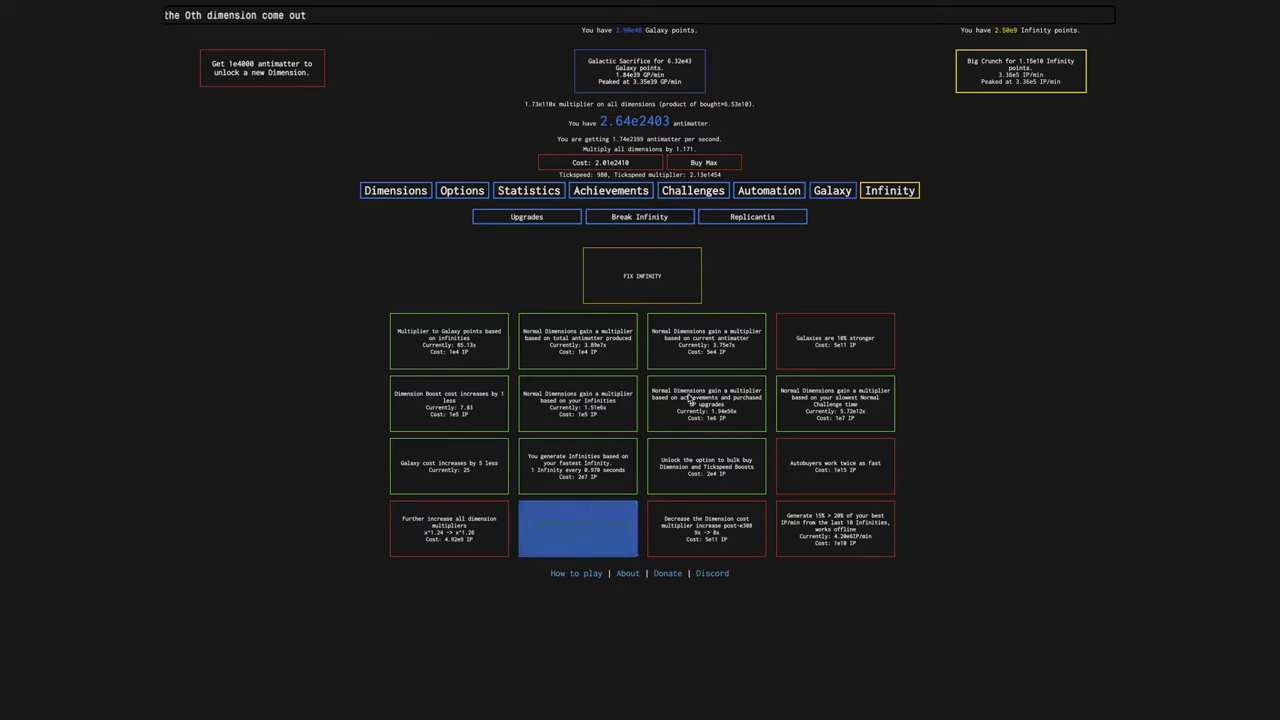
Big Crunch out of the Infinity Challenge run and confirm all four challenges show completed
left_click(692, 190)
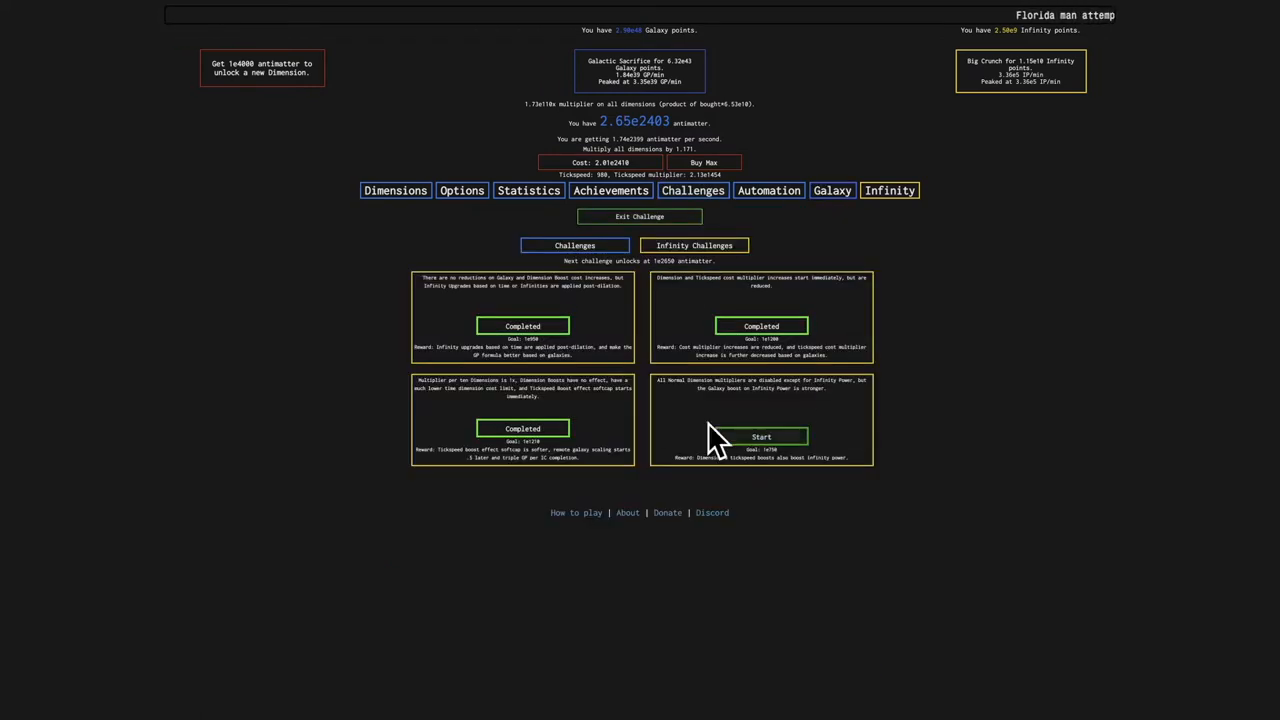
mouse_move(458, 205)
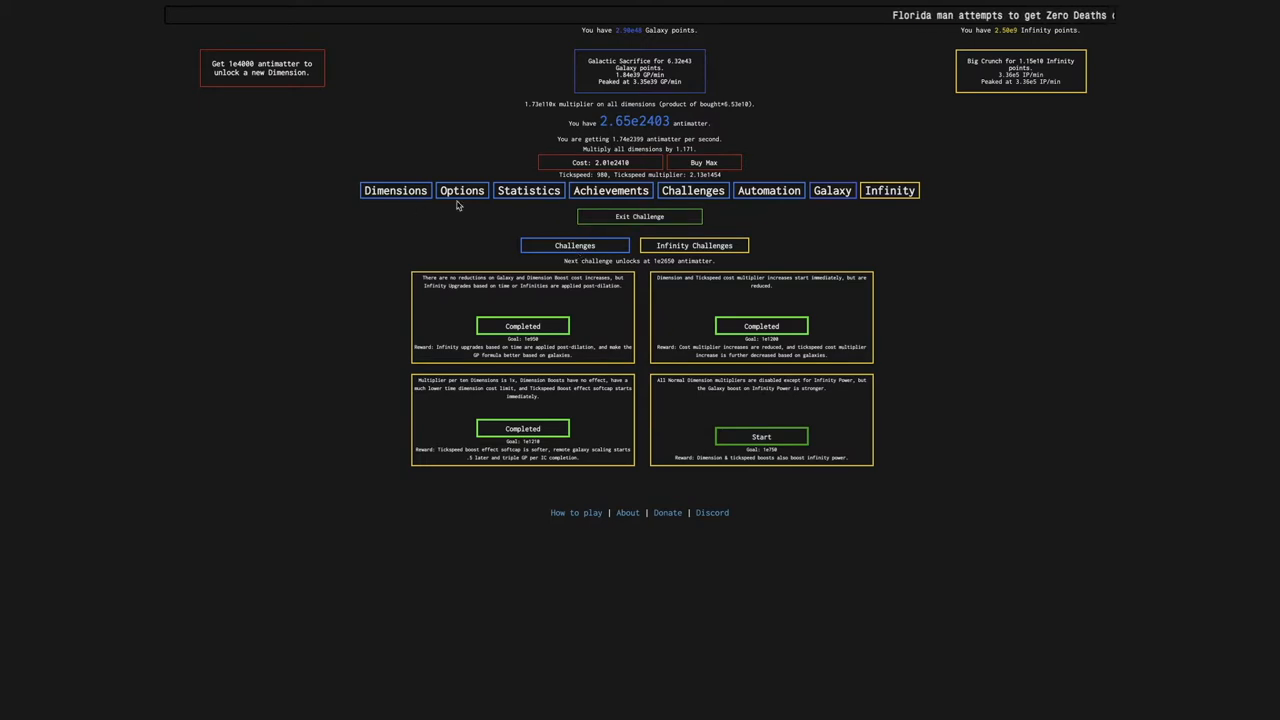
left_click(526, 216)
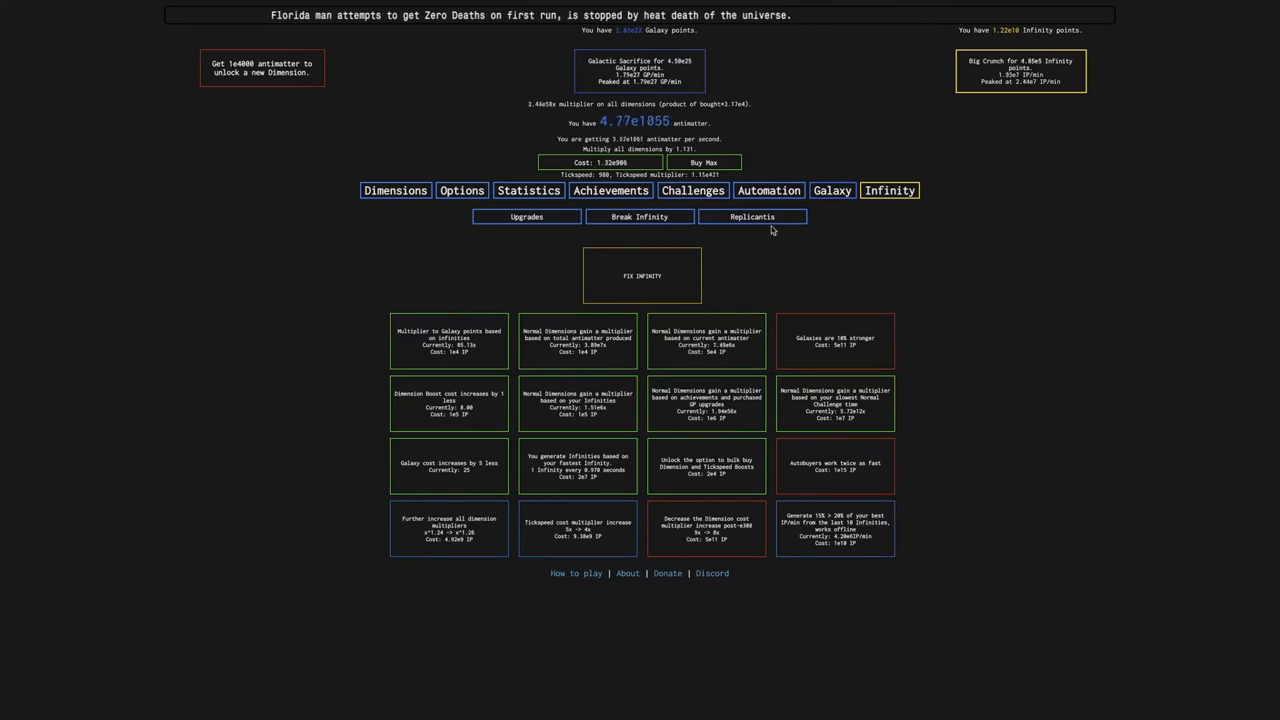
left_click(639, 217)
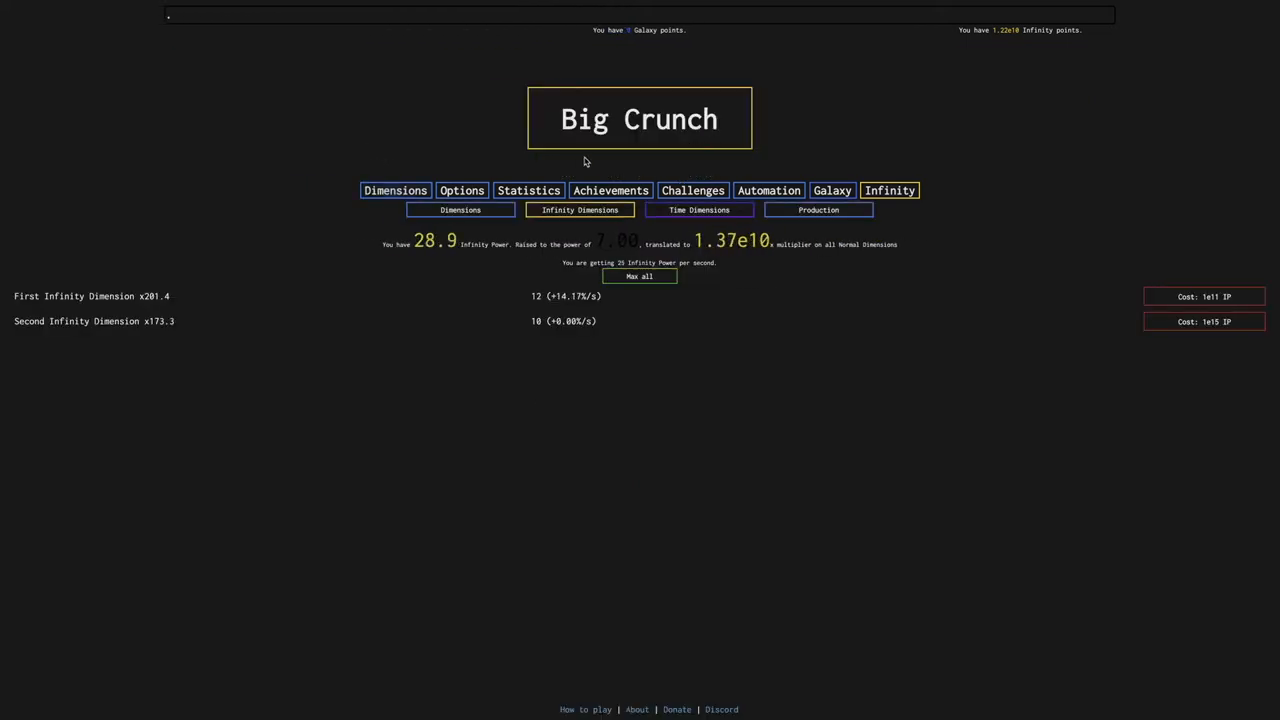
left_click(639, 118)
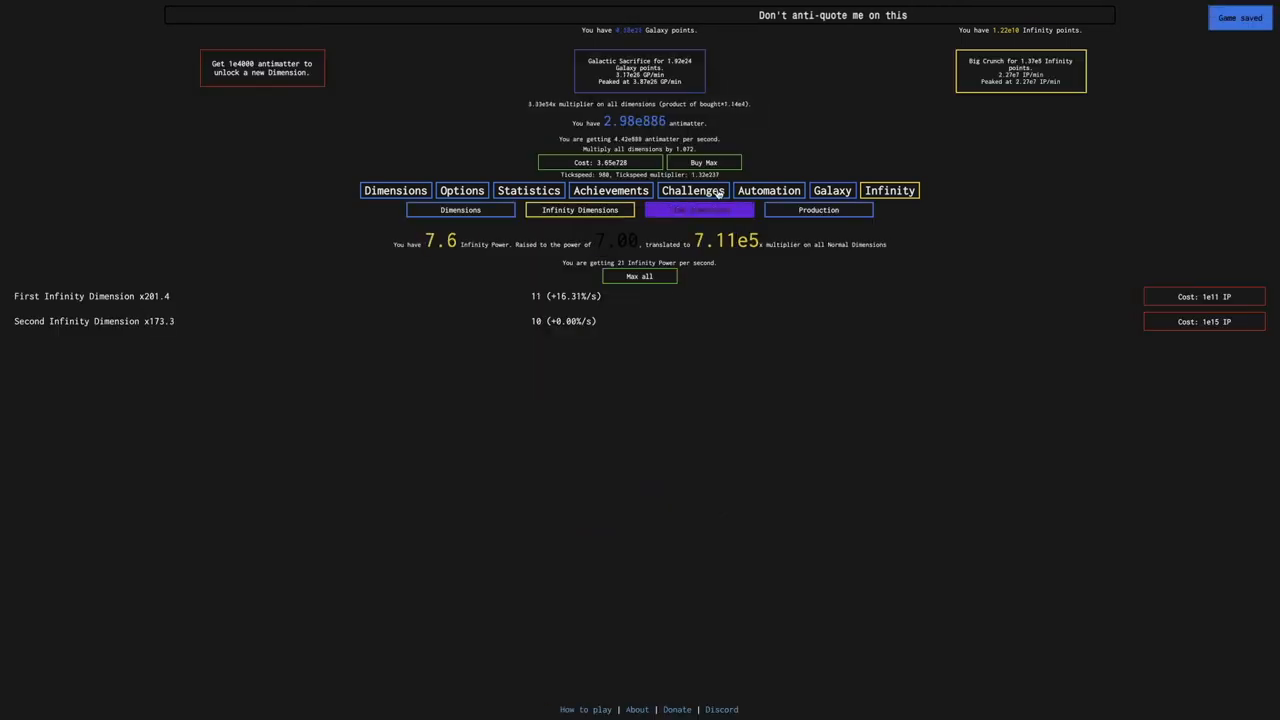
left_click(692, 190)
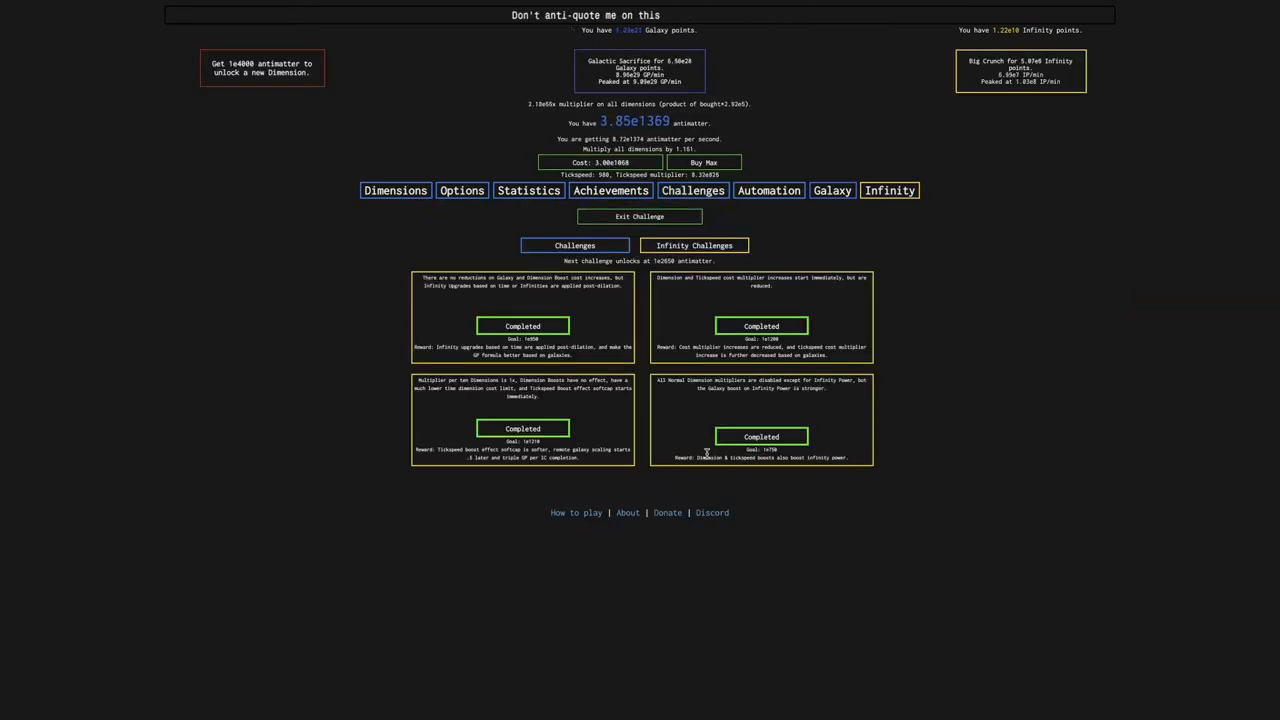
Browse the Galaxy upgrades, autobuyer settings, Infinity Dimensions and Infinity upgrades
left_click(832, 190)
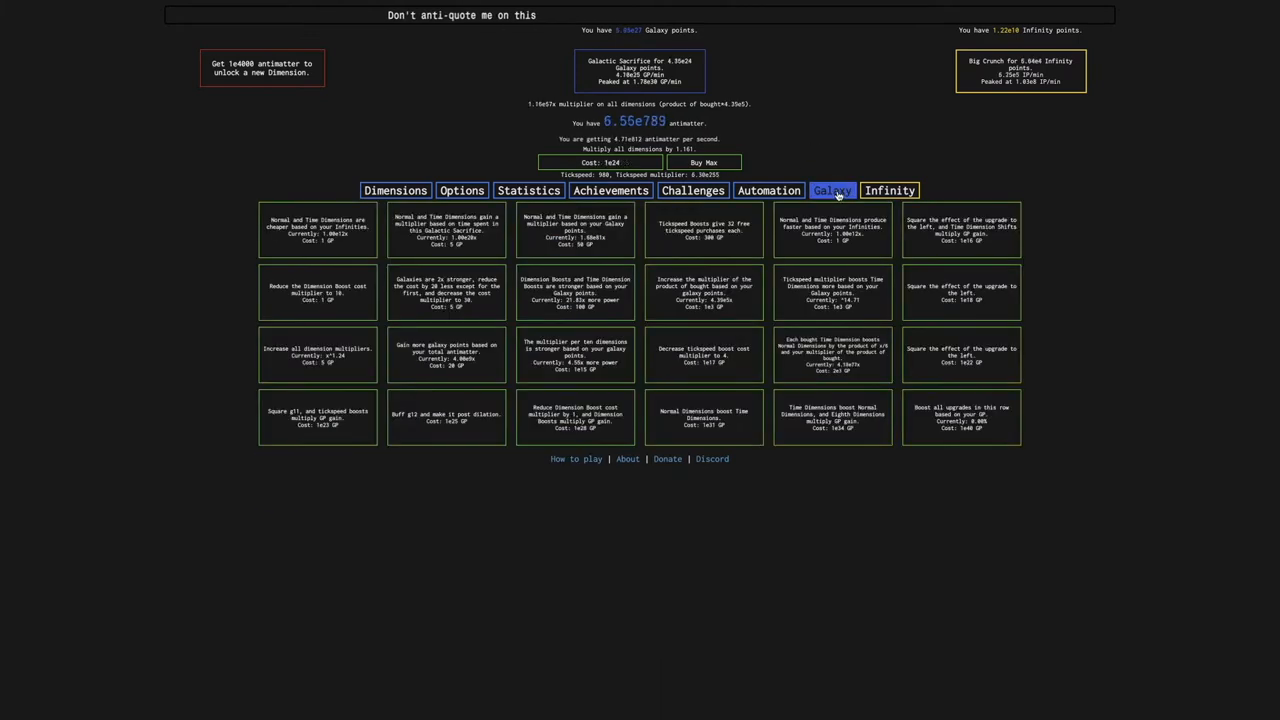
left_click(889, 190)
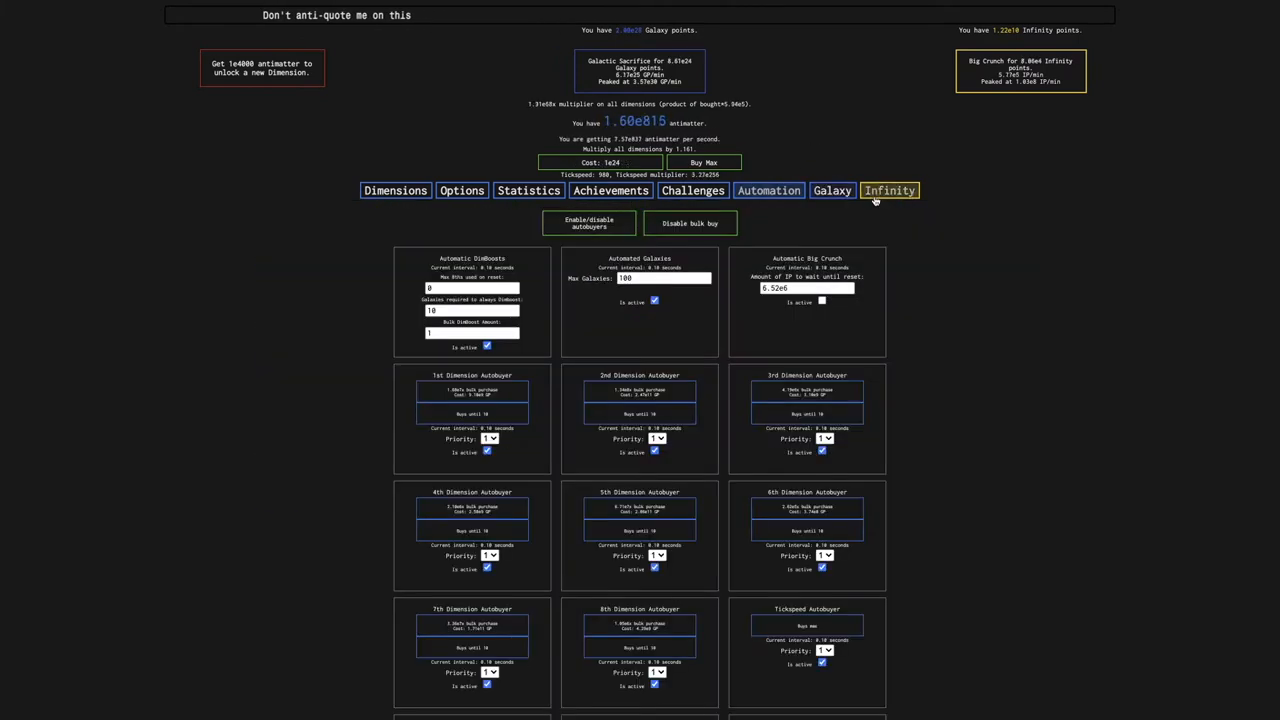
left_click(889, 190)
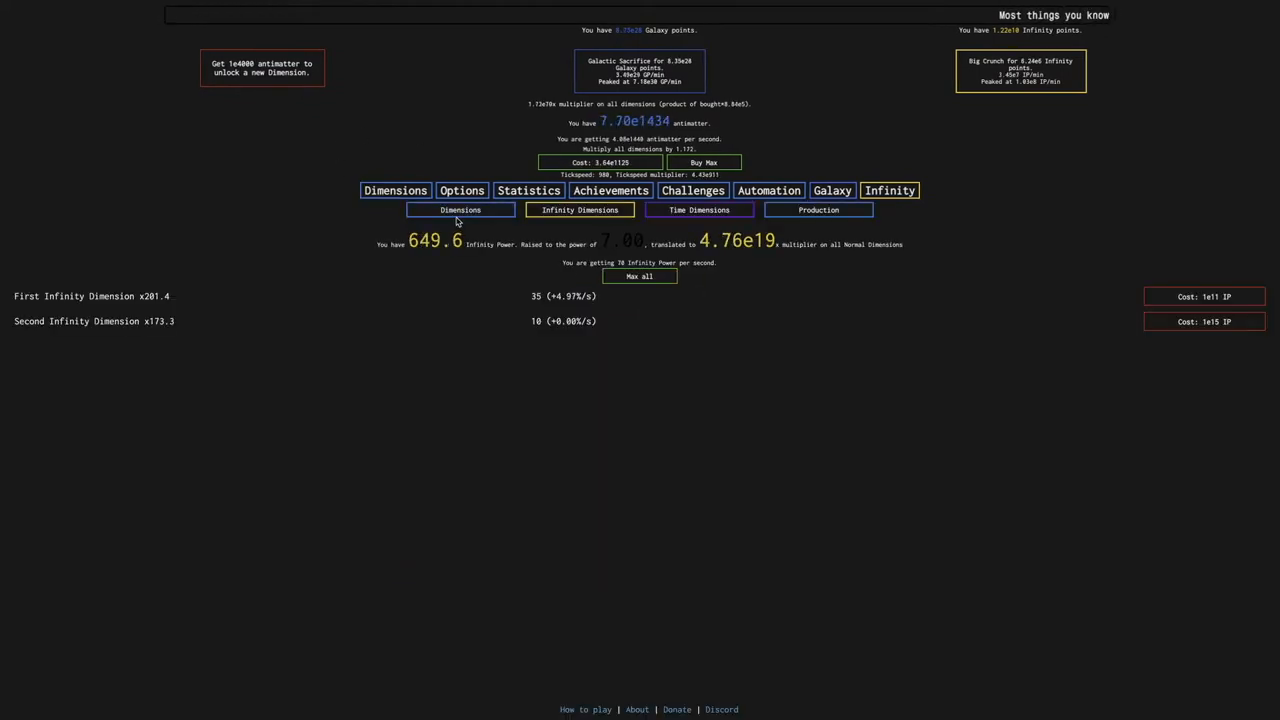
left_click(698, 210)
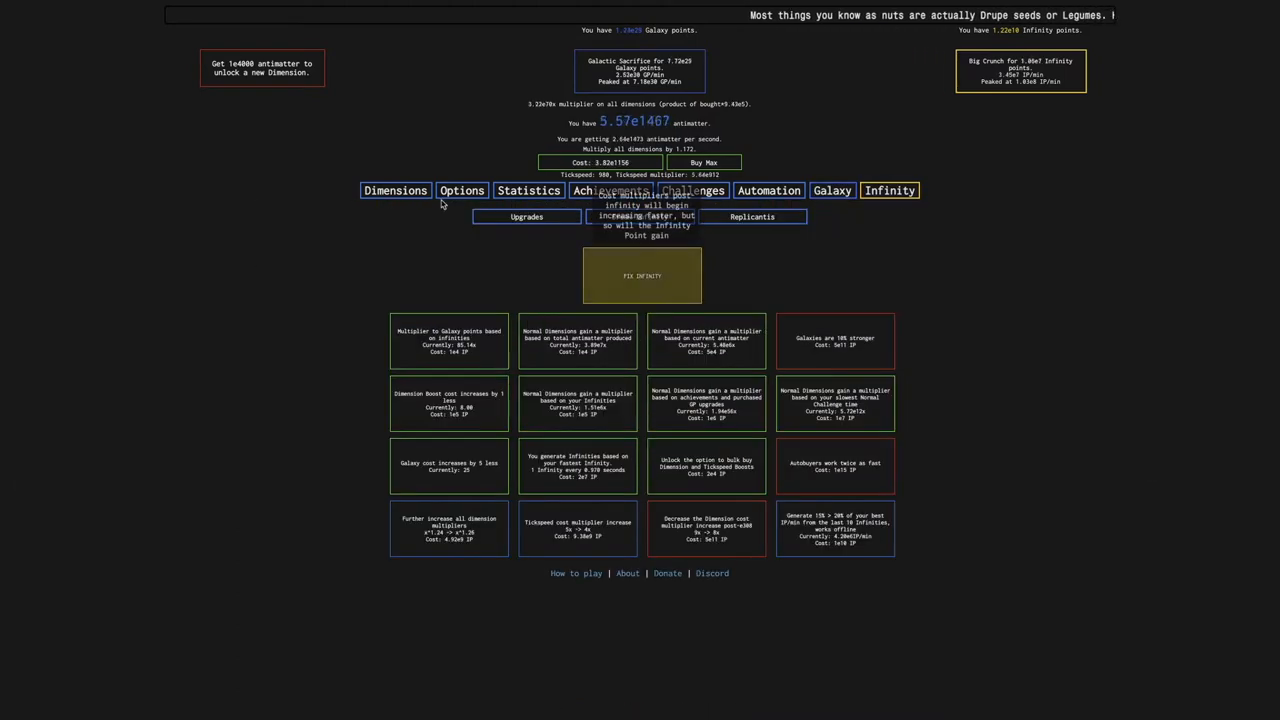
left_click(395, 190)
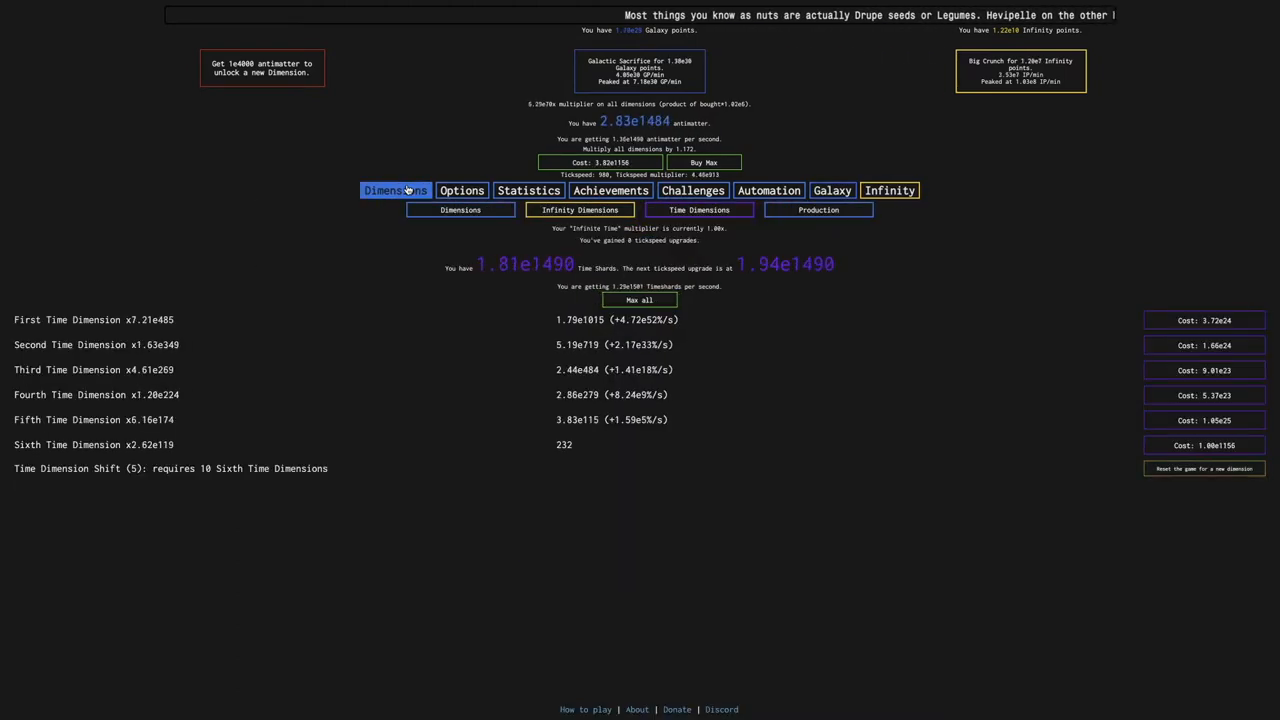
left_click(768, 190)
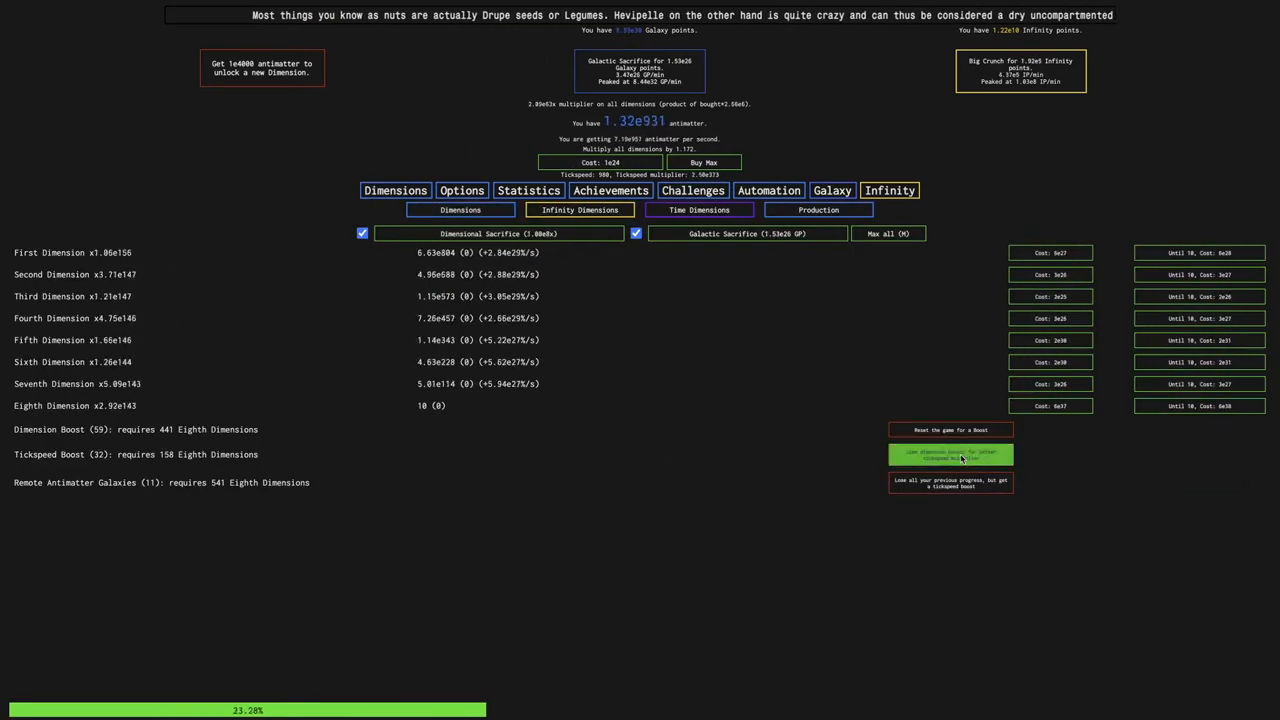
Buy Tickspeed Boosts and bring up the Galaxy upgrades
left_click(950, 454)
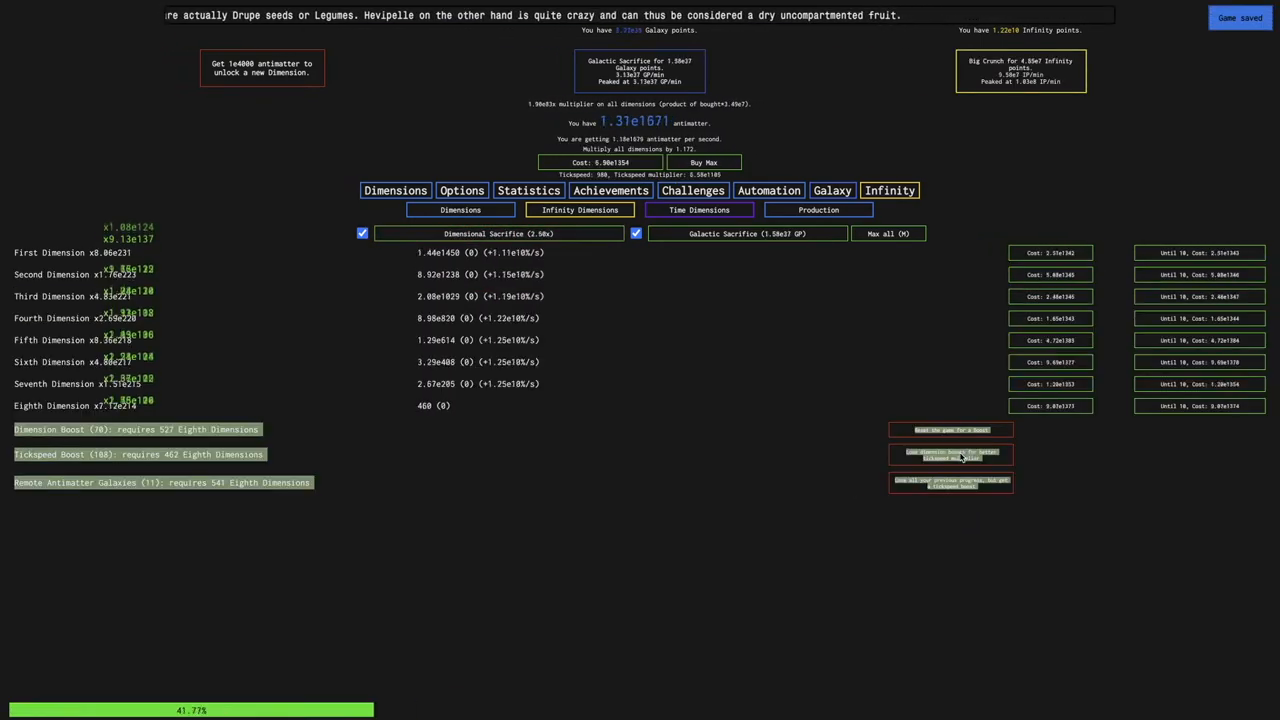
left_click(768, 190)
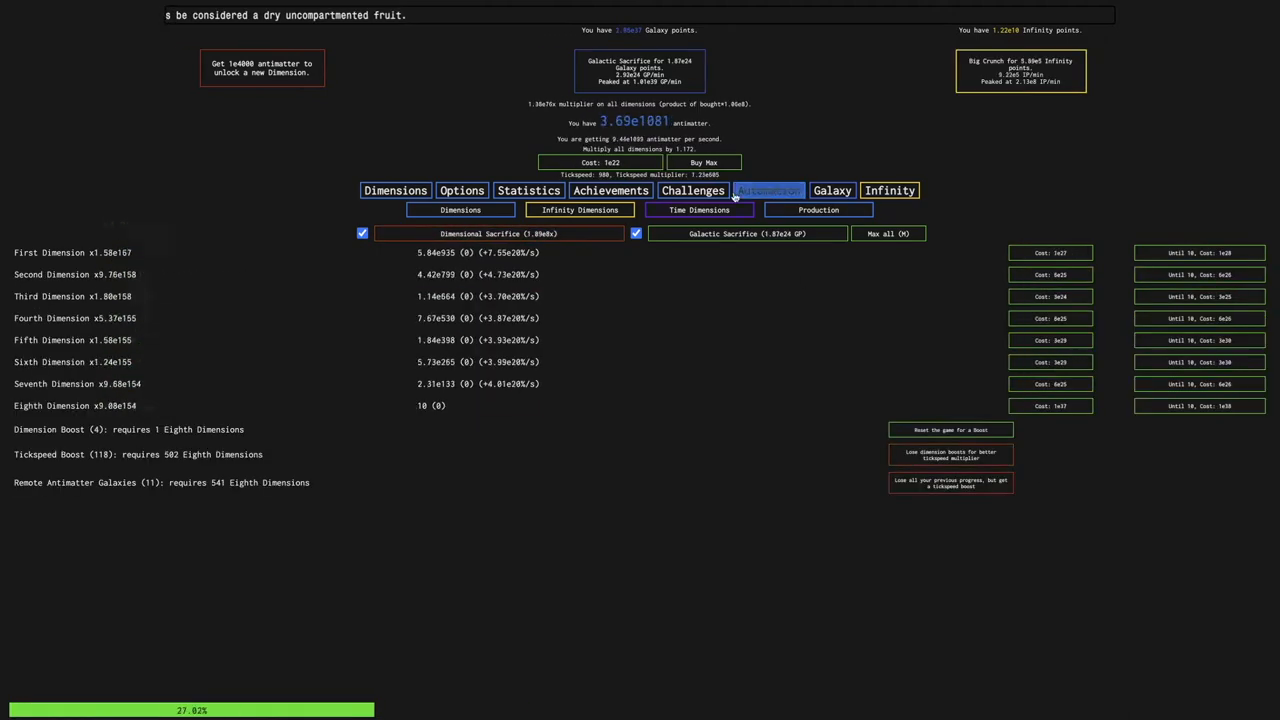
left_click(768, 190)
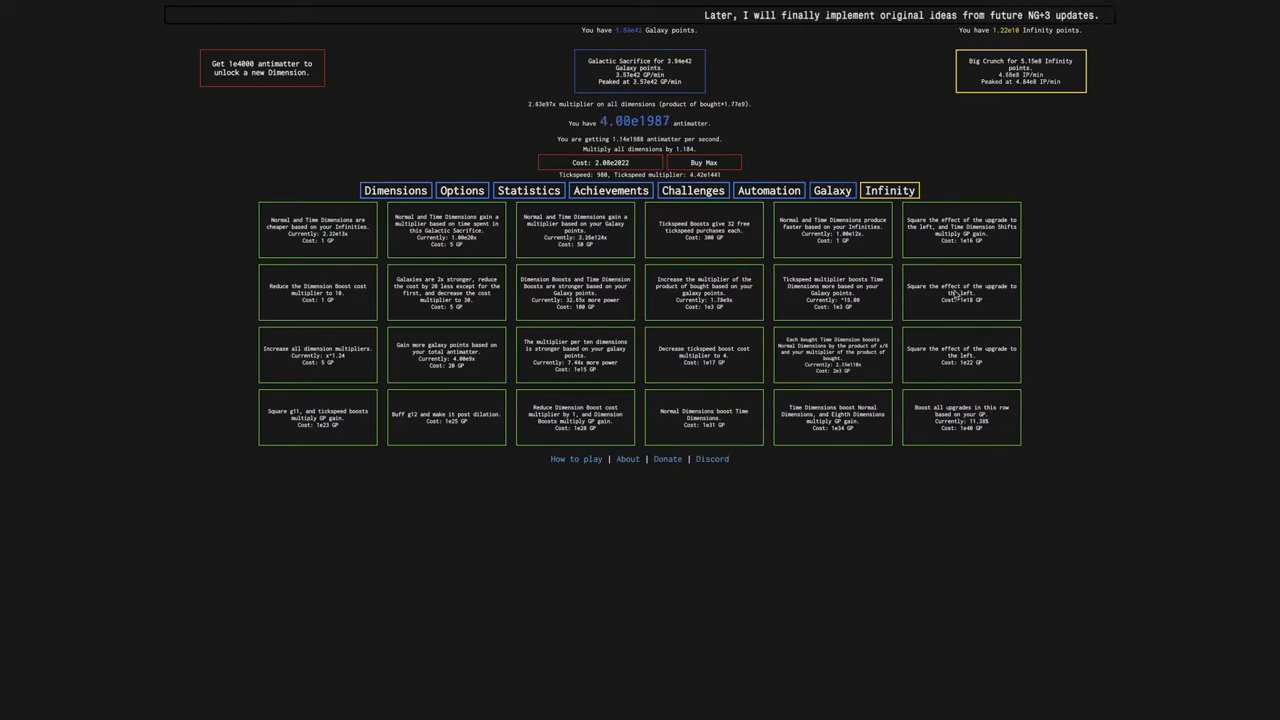
Big Crunch to lift Infinity points to 1.27e10, then check Achievements and Automation
left_click(888, 190)
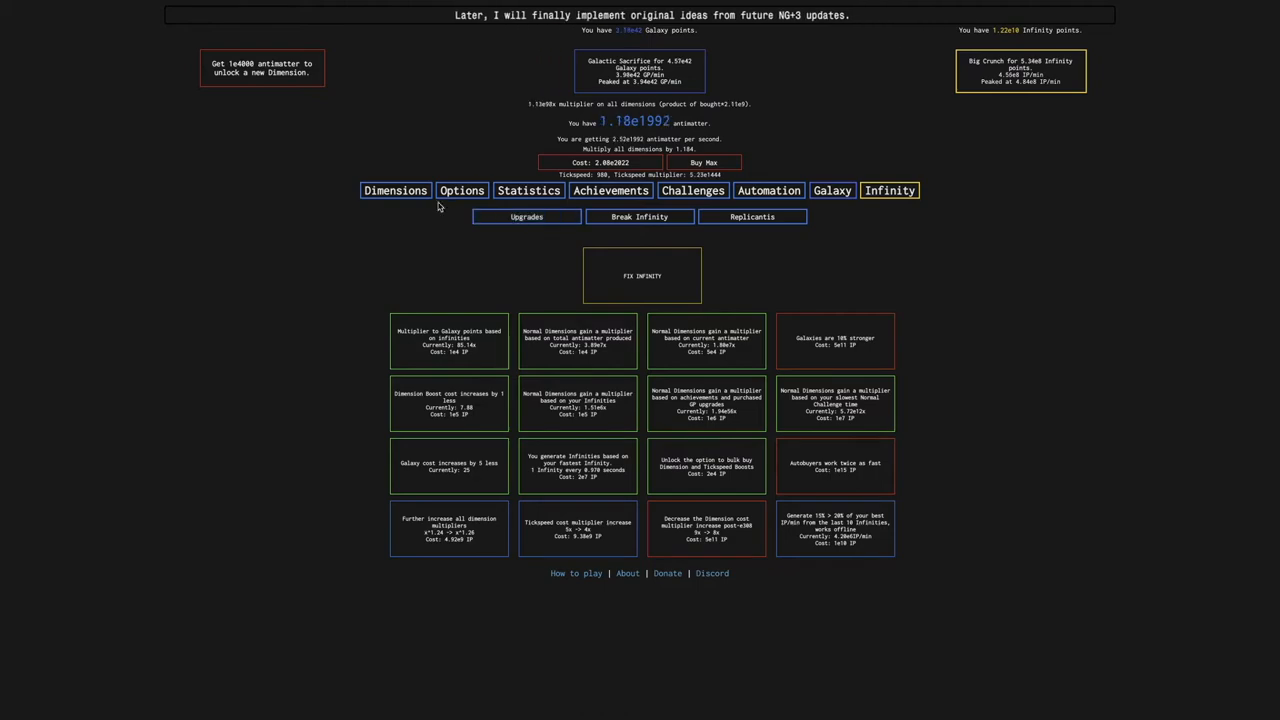
left_click(395, 190)
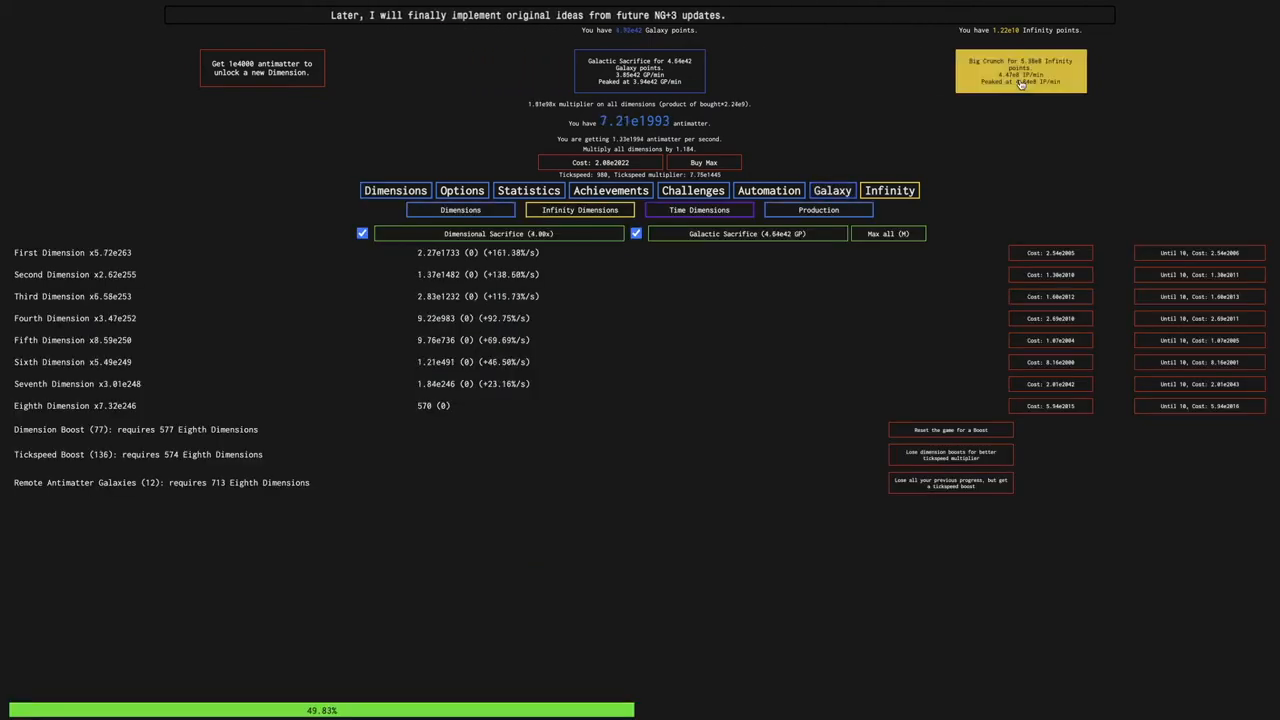
left_click(610, 190)
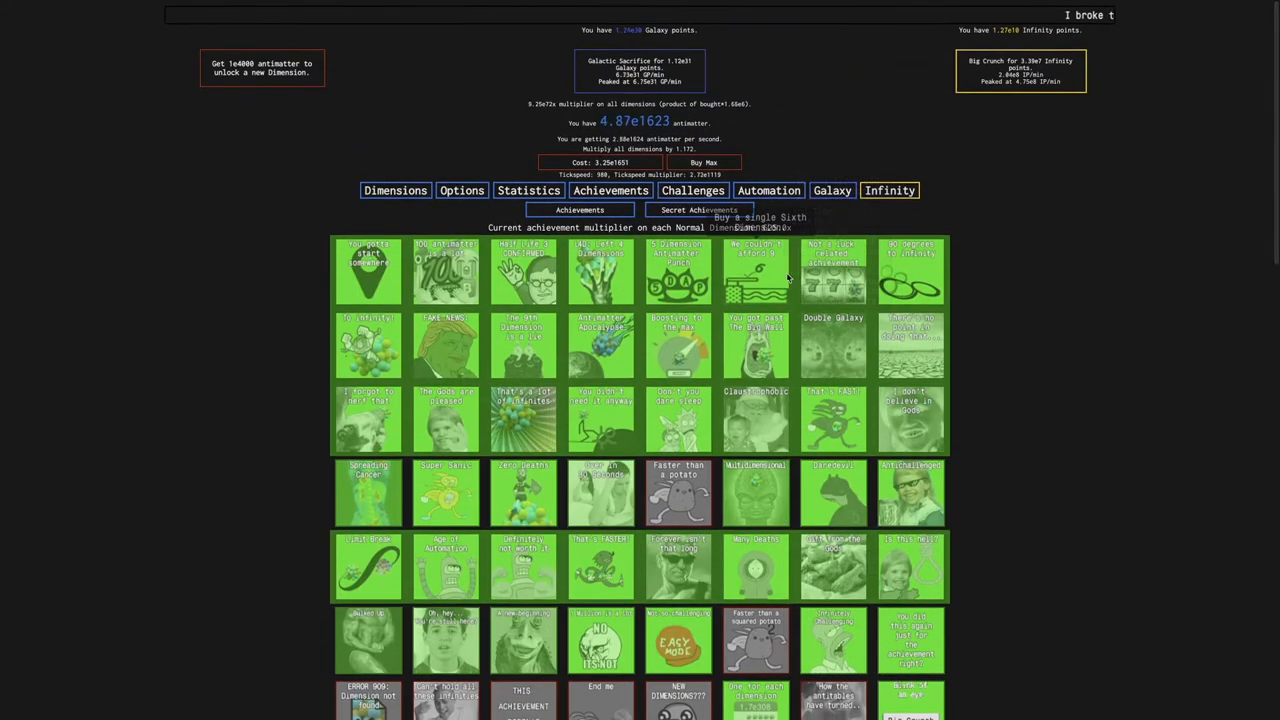
left_click(769, 190)
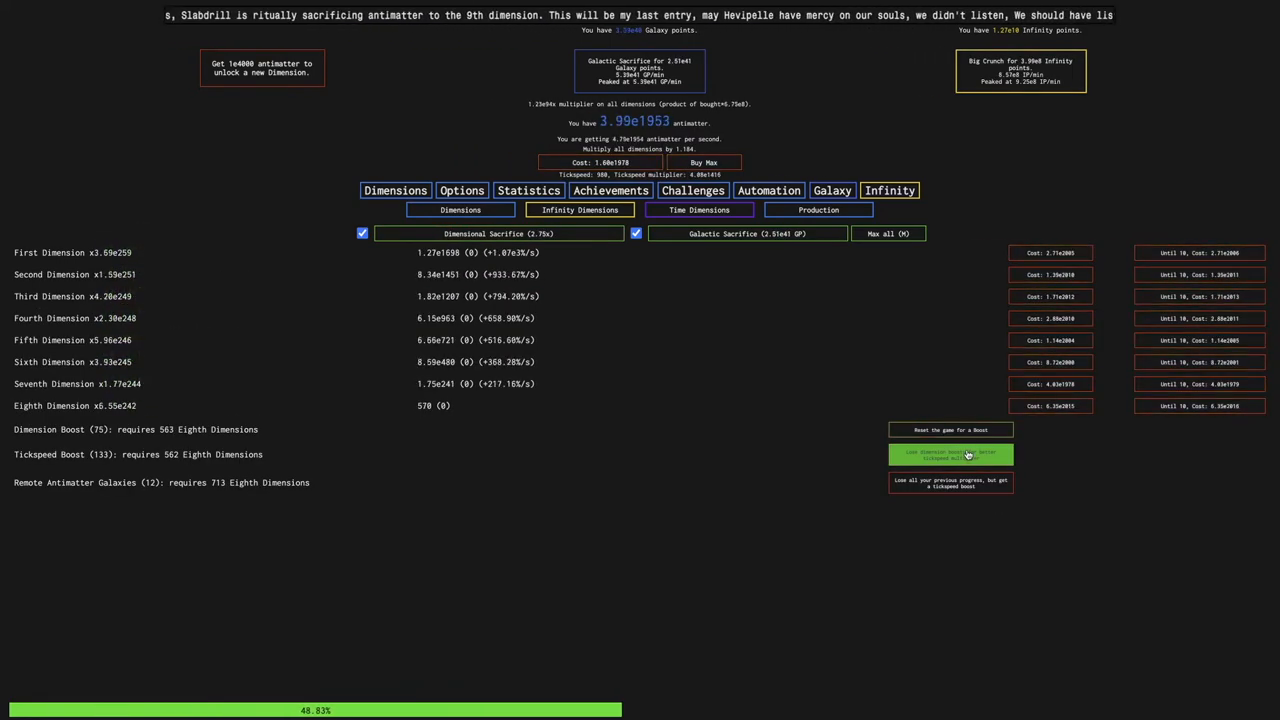
left_click(768, 190)
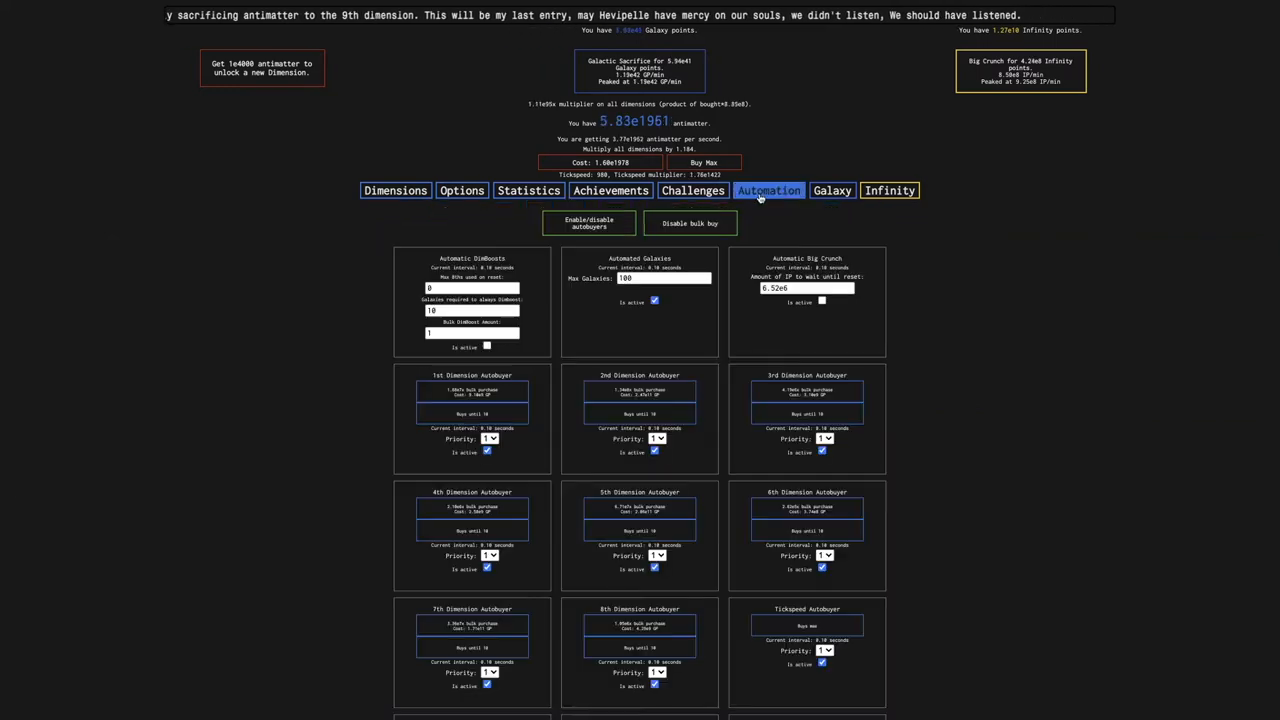
scroll("down", 3)
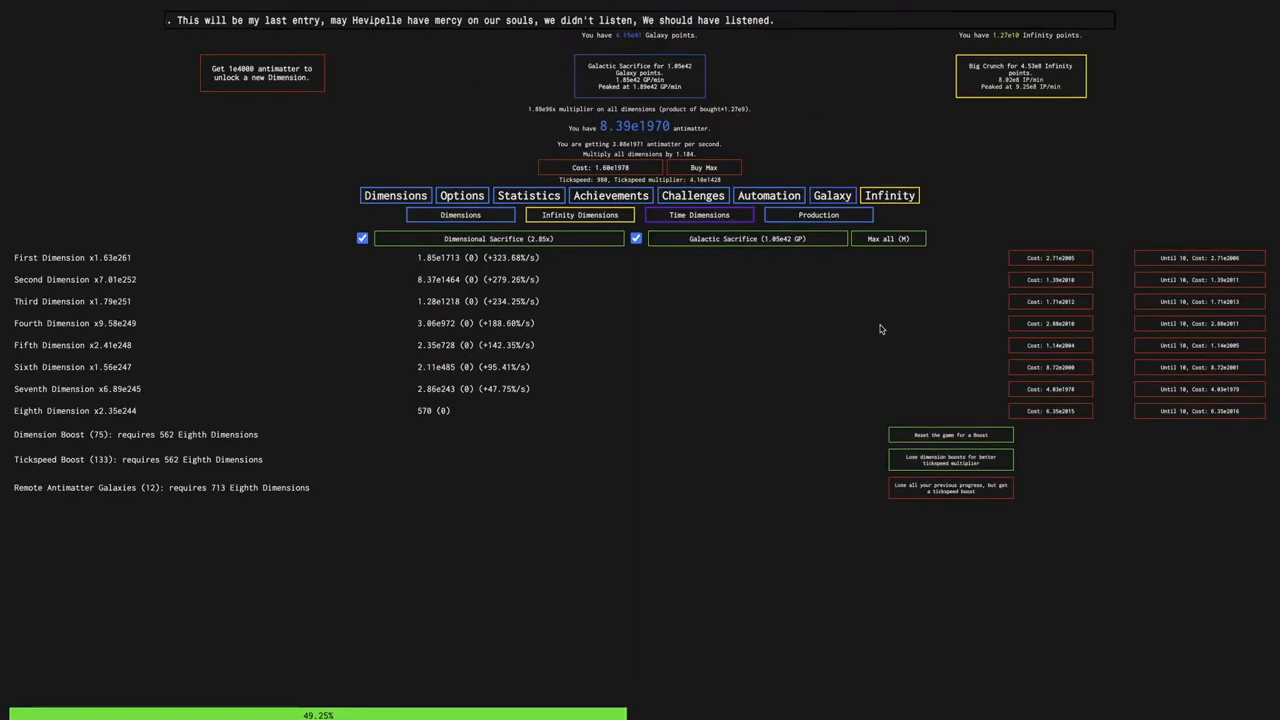
Activate the Automatic DimBoosts and Automatic Big Crunch autobuyers, then look over achievements
left_click(1020, 75)
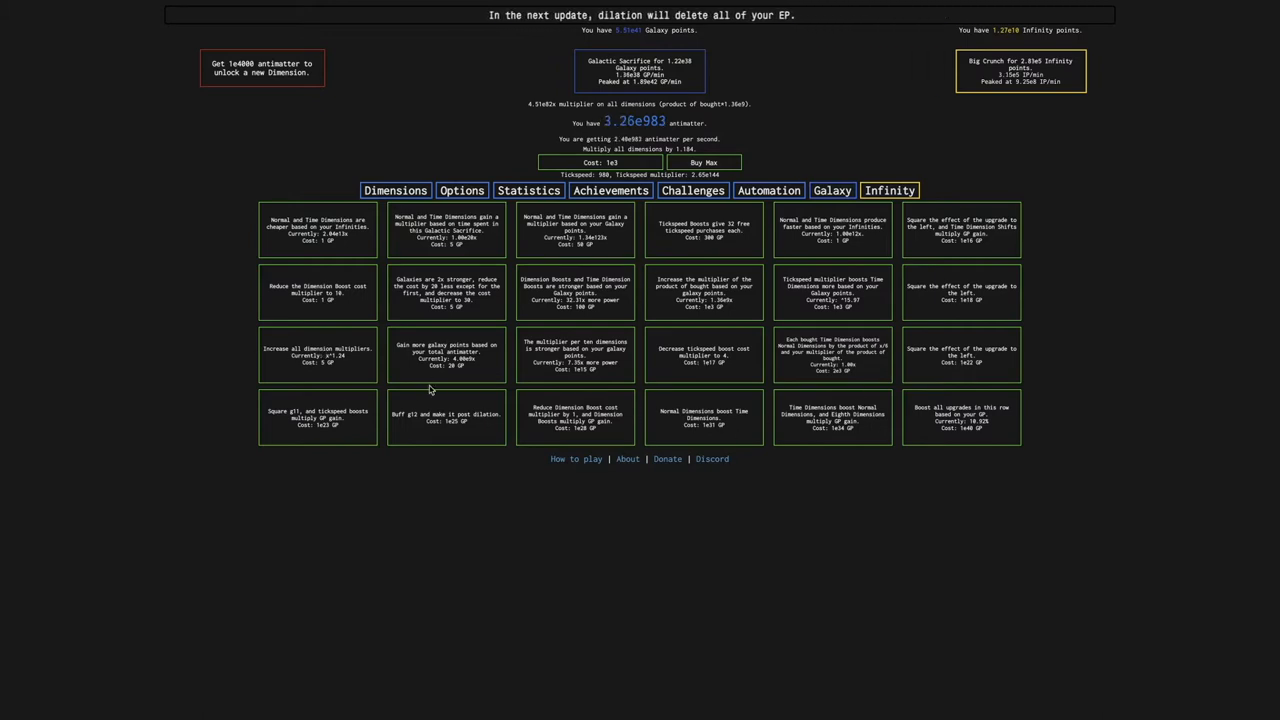
mouse_move(813, 266)
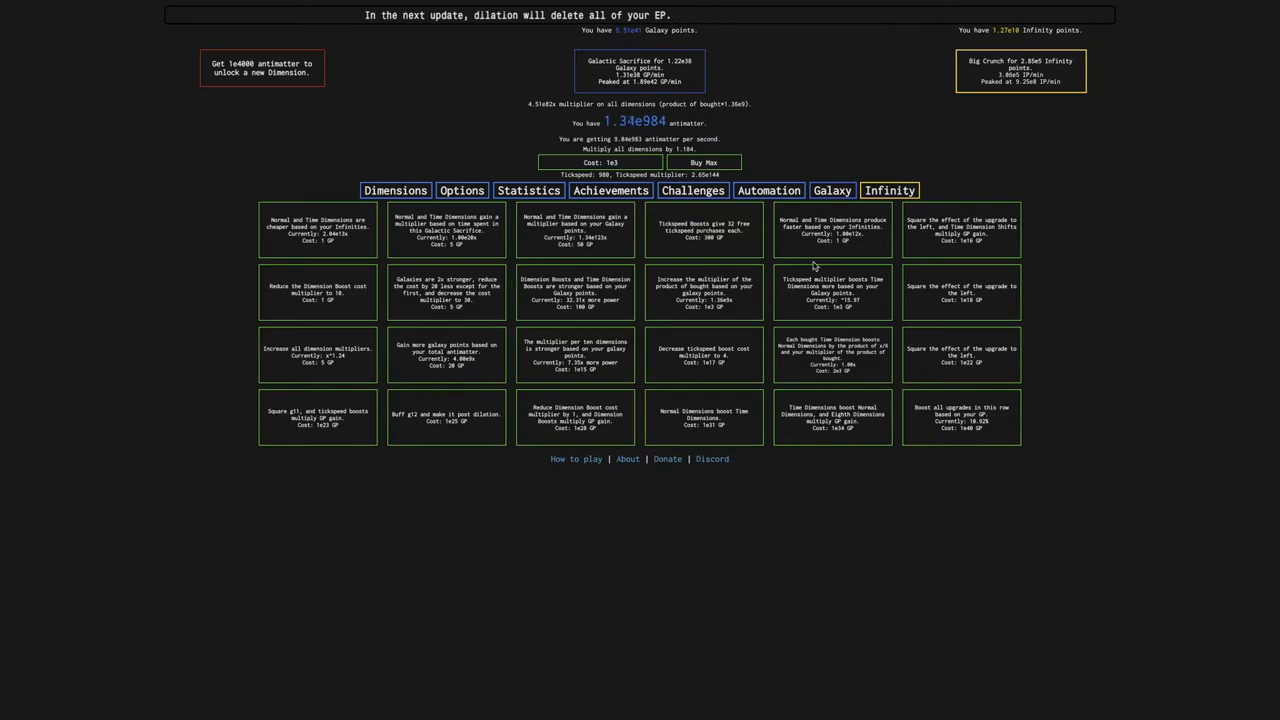
left_click(395, 190)
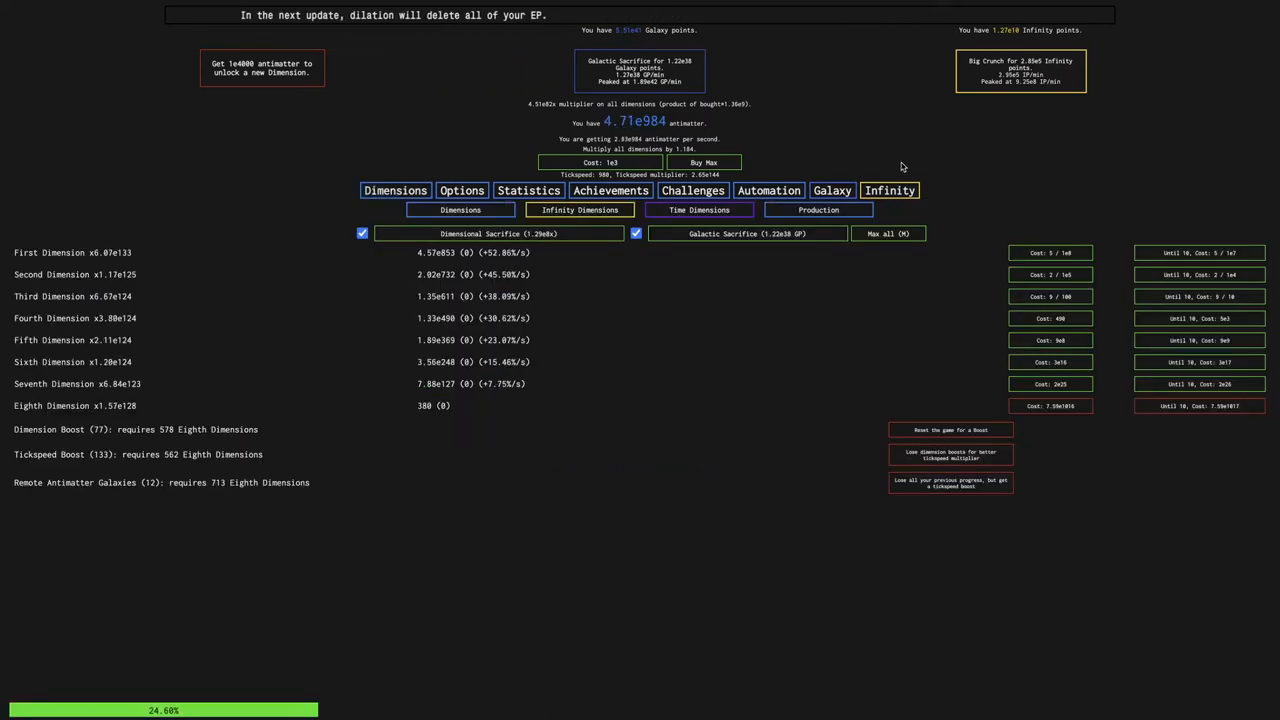
left_click(611, 190)
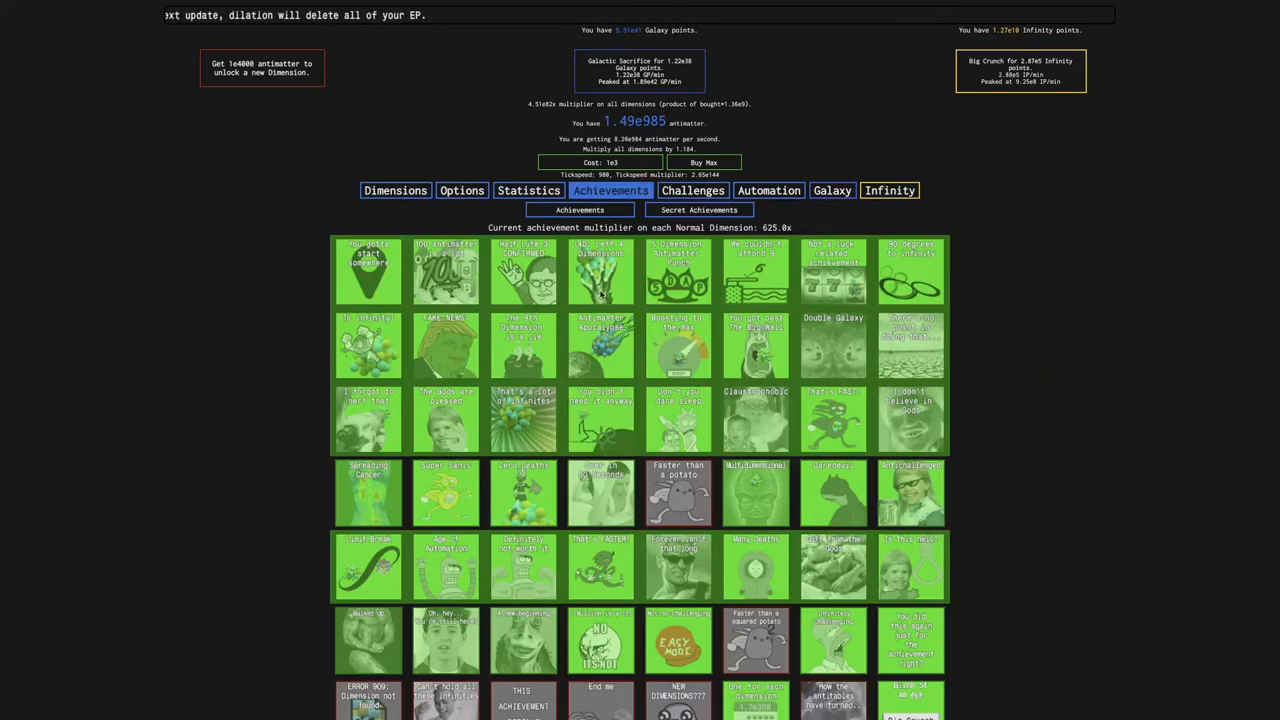
scroll("down", 3)
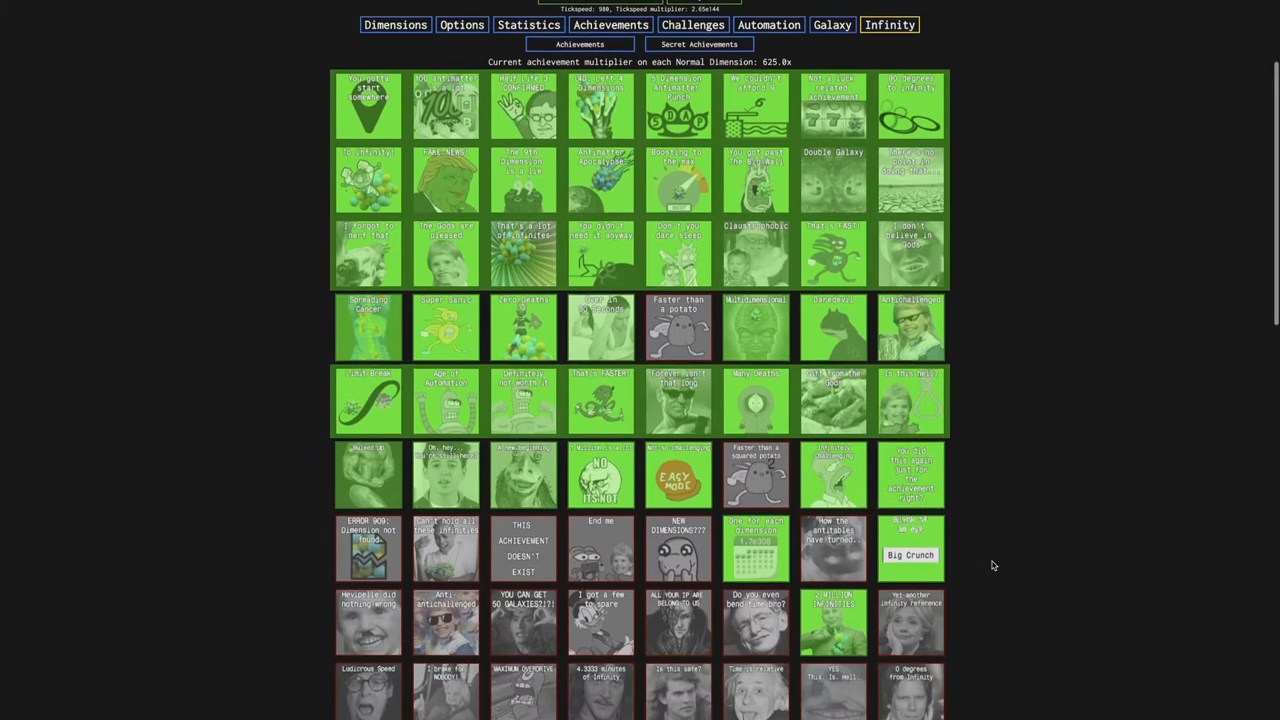
mouse_move(755, 475)
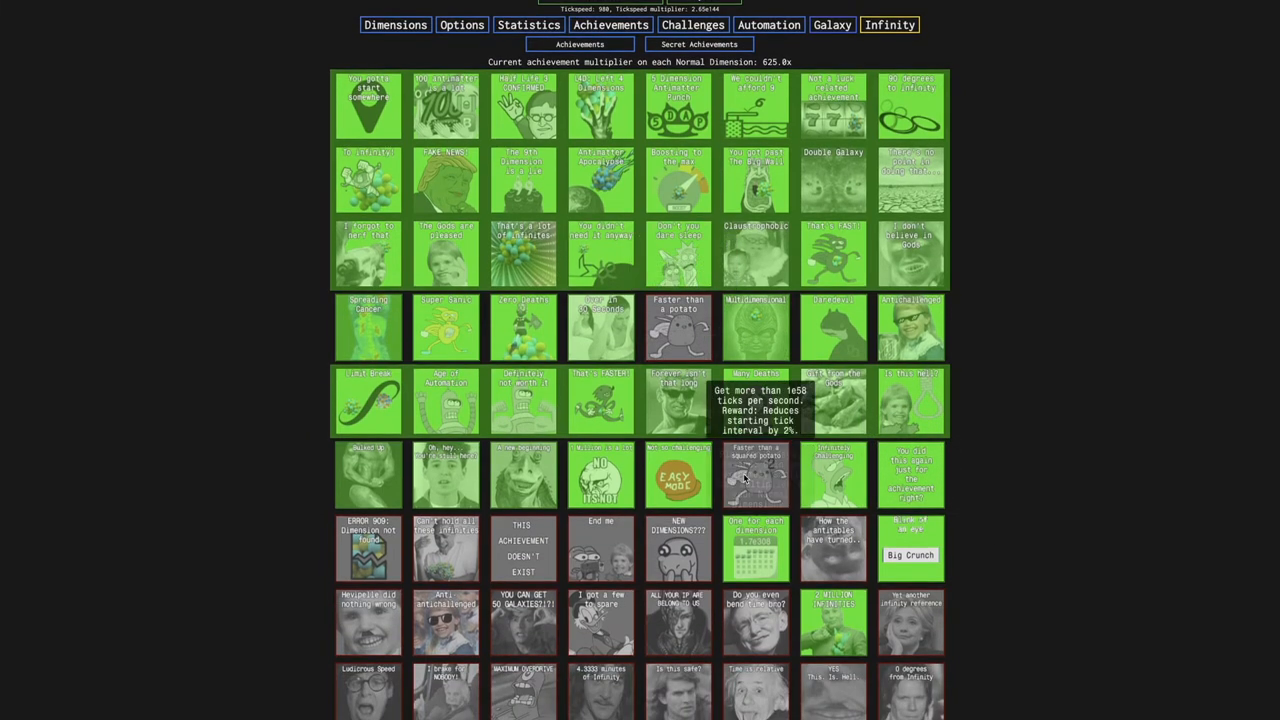
mouse_move(640, 393)
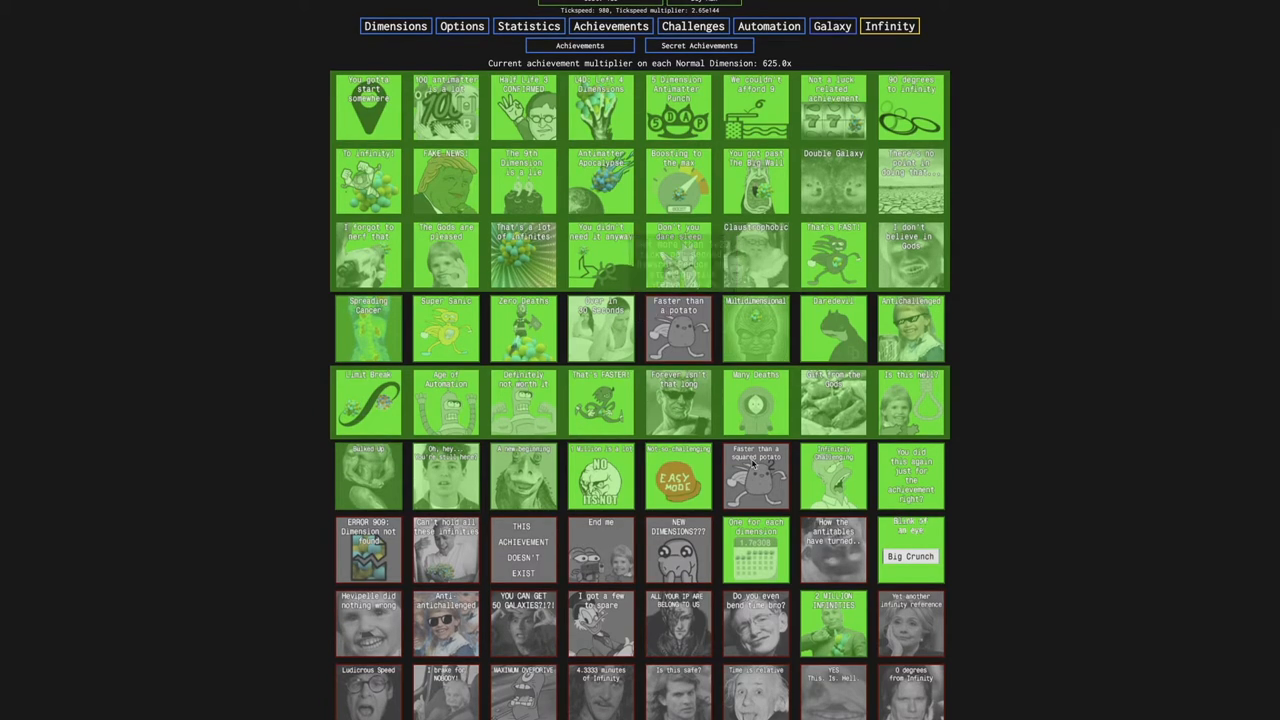
mouse_move(688, 323)
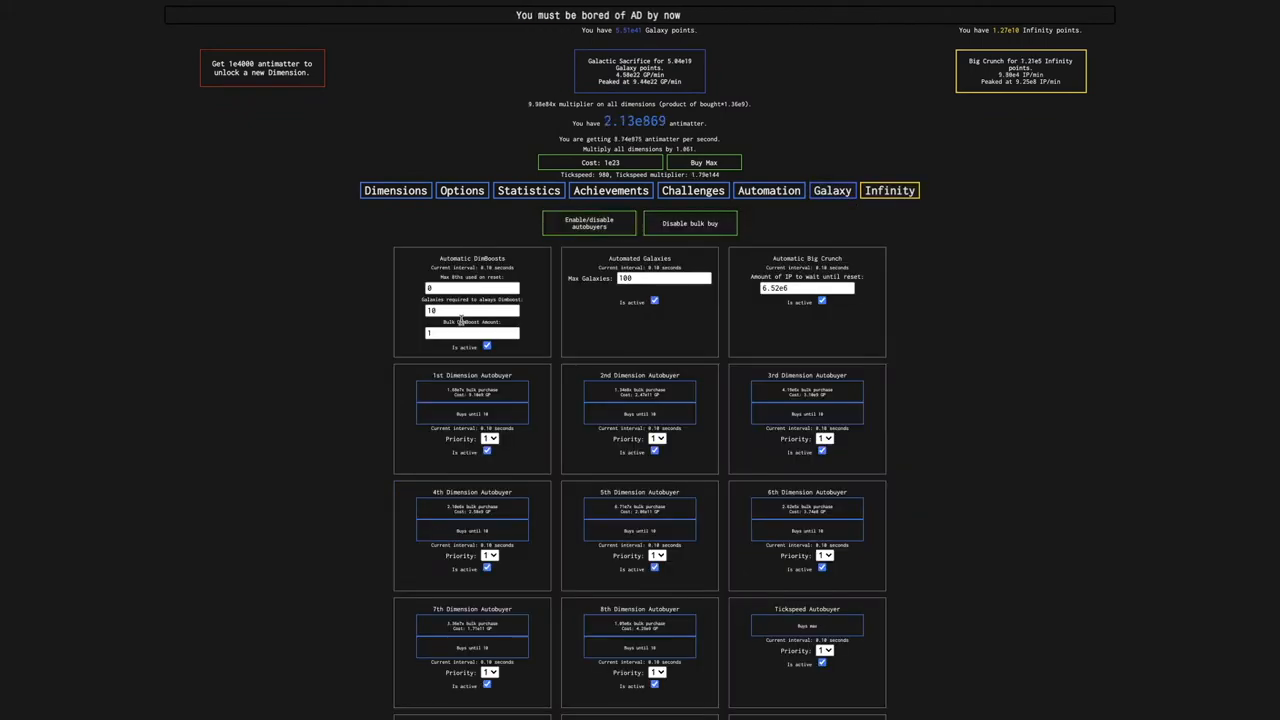
Pause automatic Dimension Boosts and crunch for more Infinity points
scroll("down", 3)
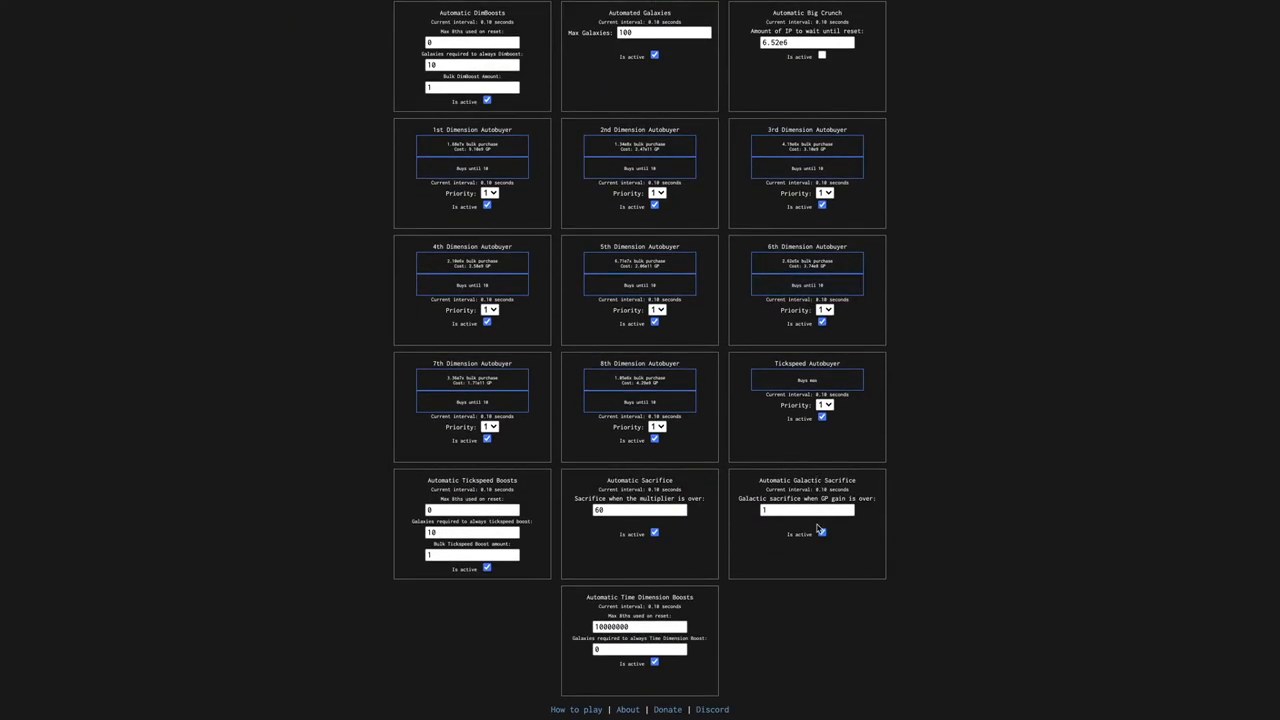
left_click(821, 532)
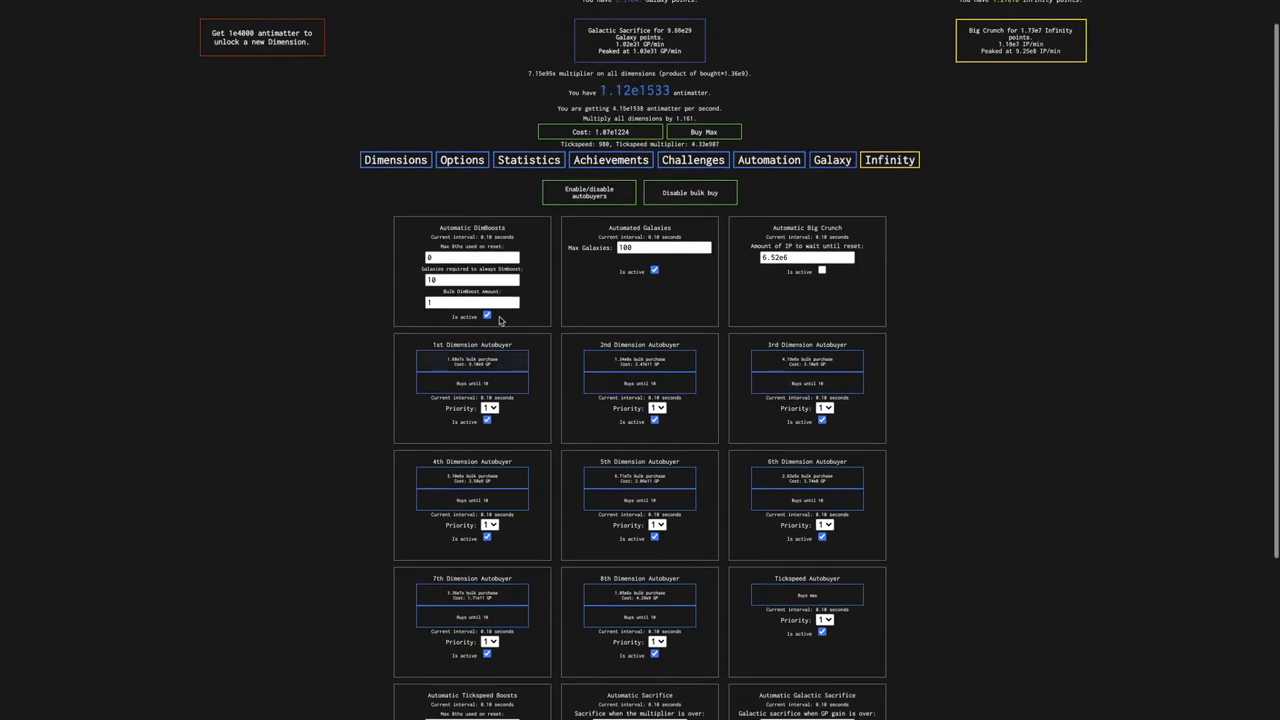
left_click(487, 314)
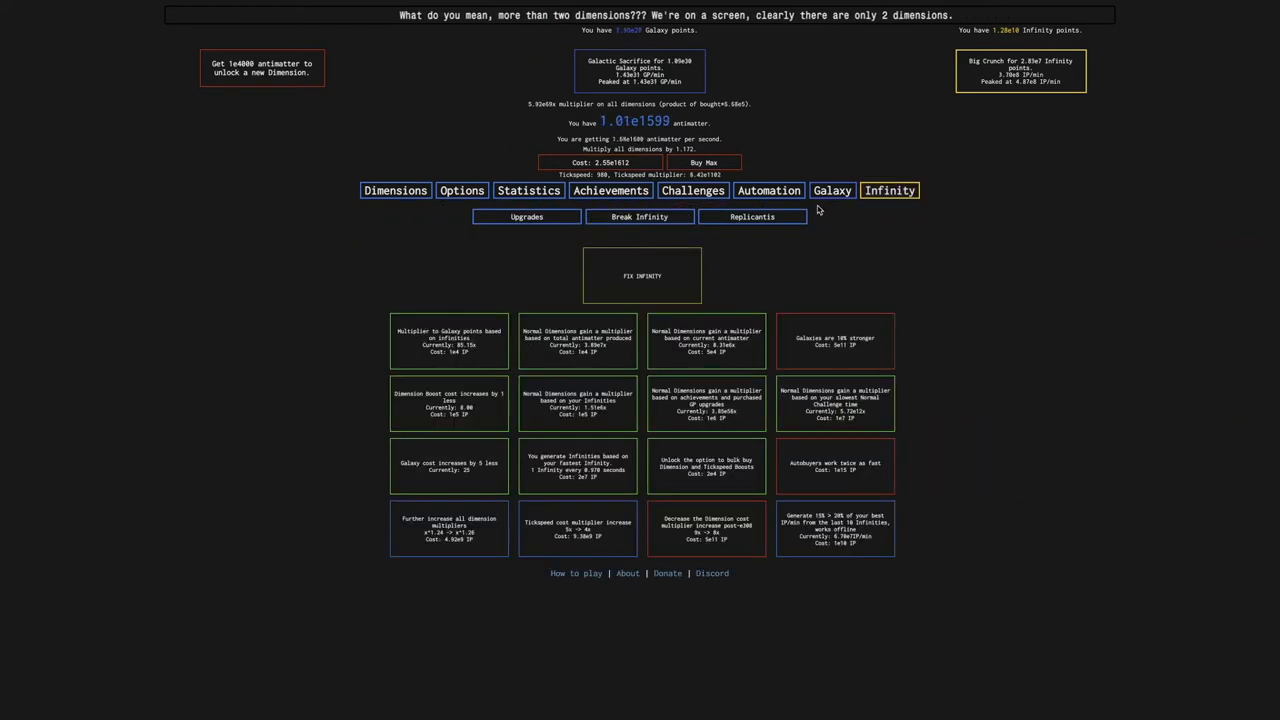
left_click(395, 190)
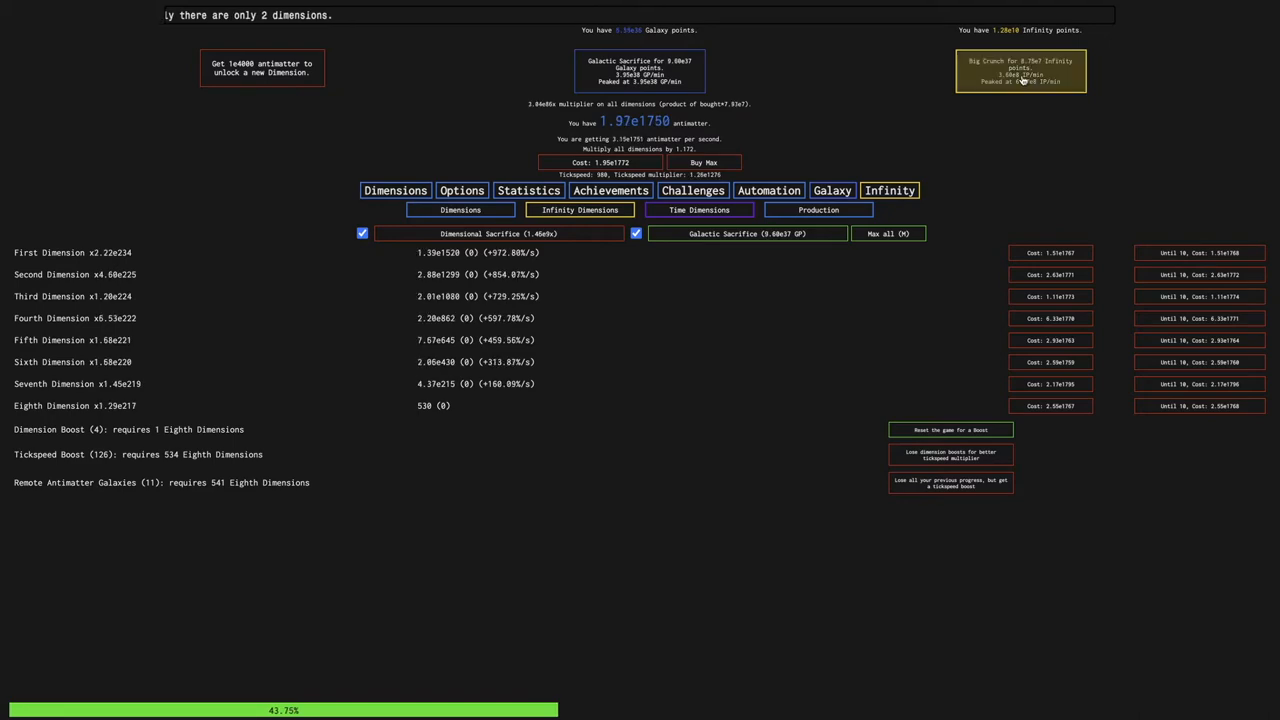
left_click(950, 430)
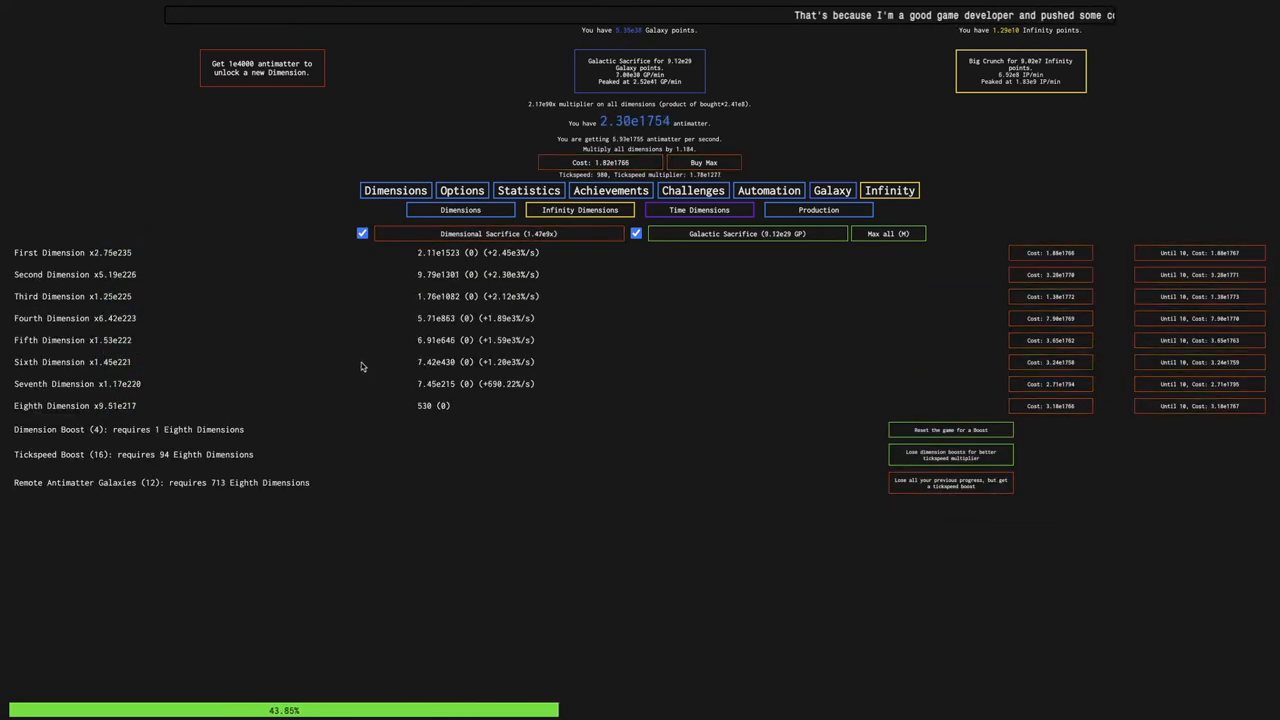
Set 'Galaxies required to always DimBoost' to 11 and Bulk DimBoost Amount to 10
left_click(888, 190)
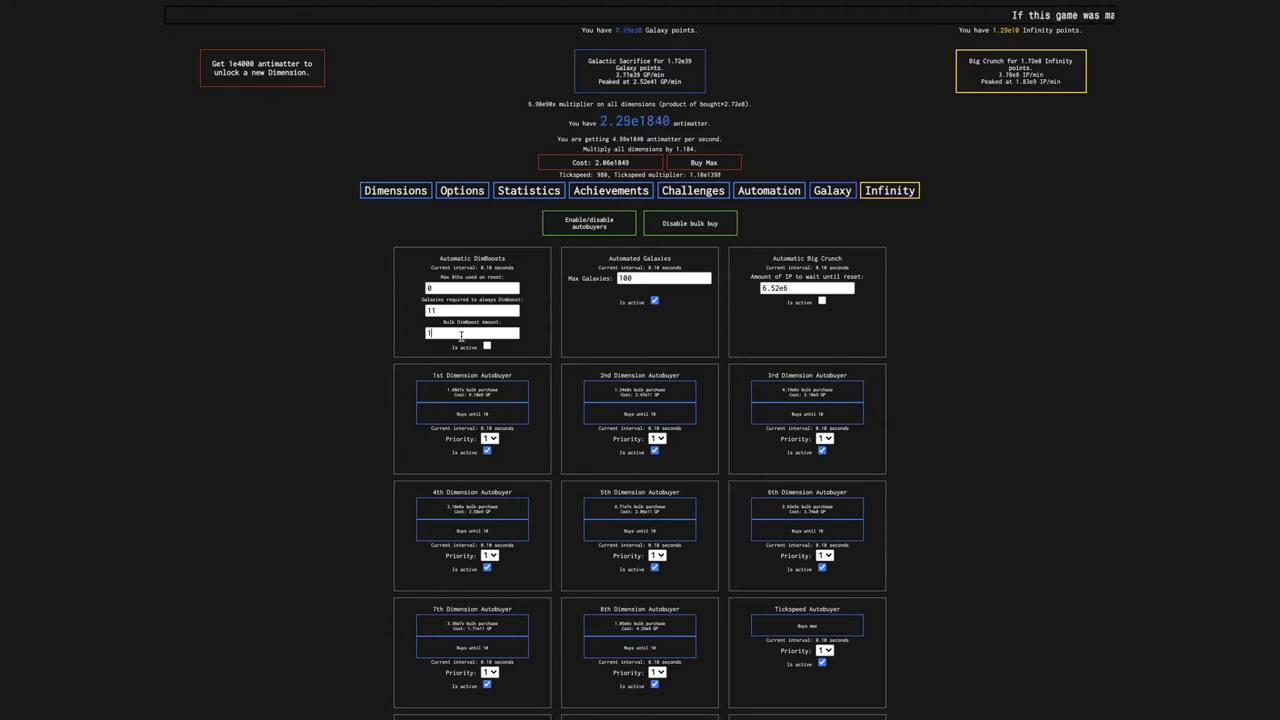
type("0")
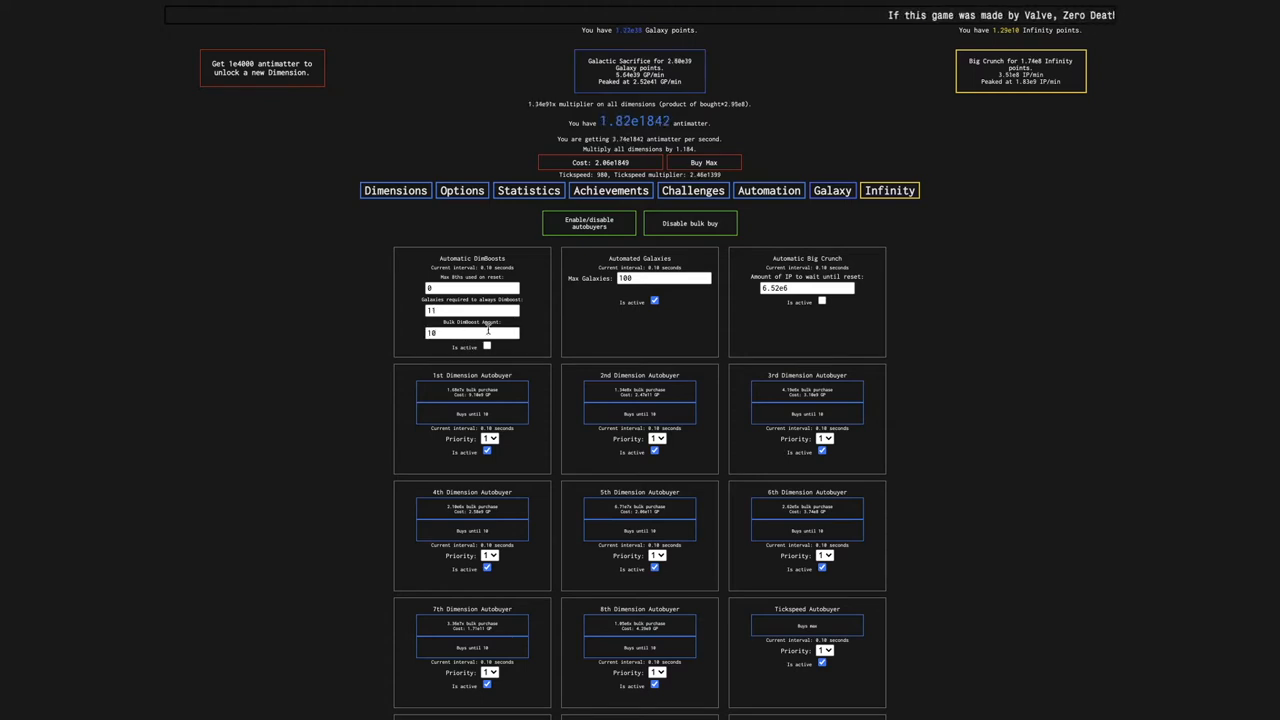
left_click(395, 190)
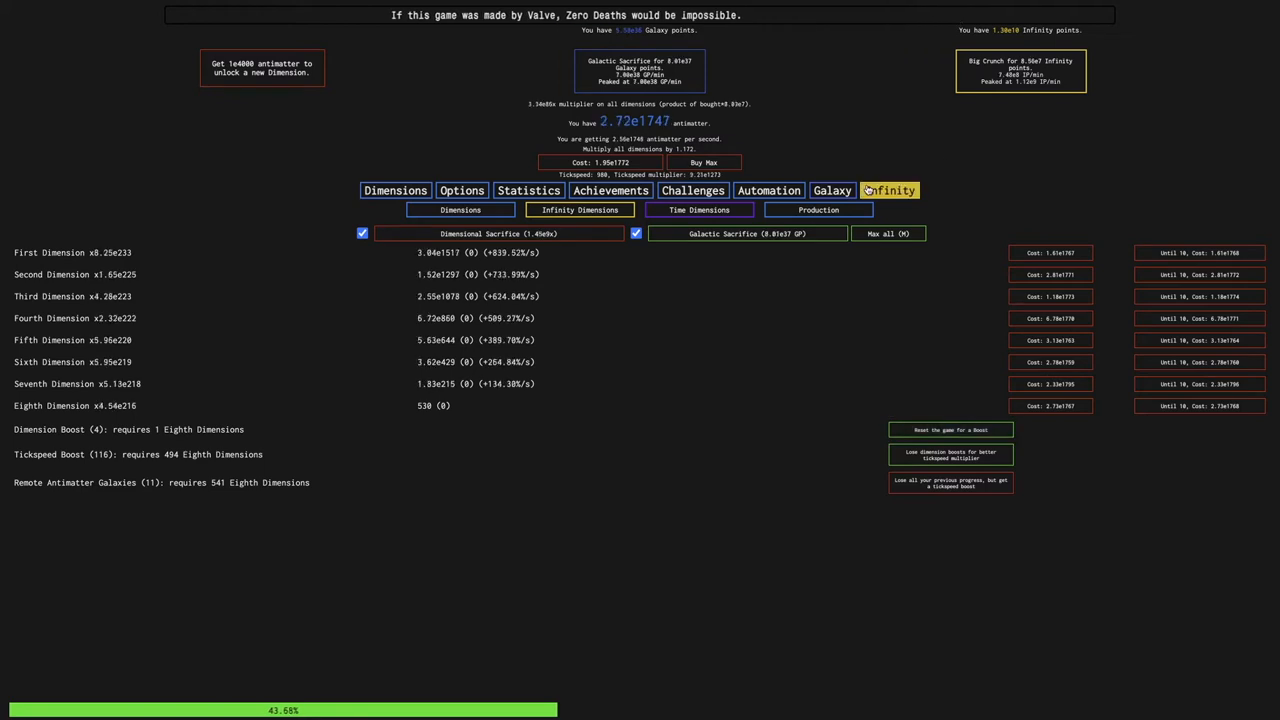
left_click(768, 190)
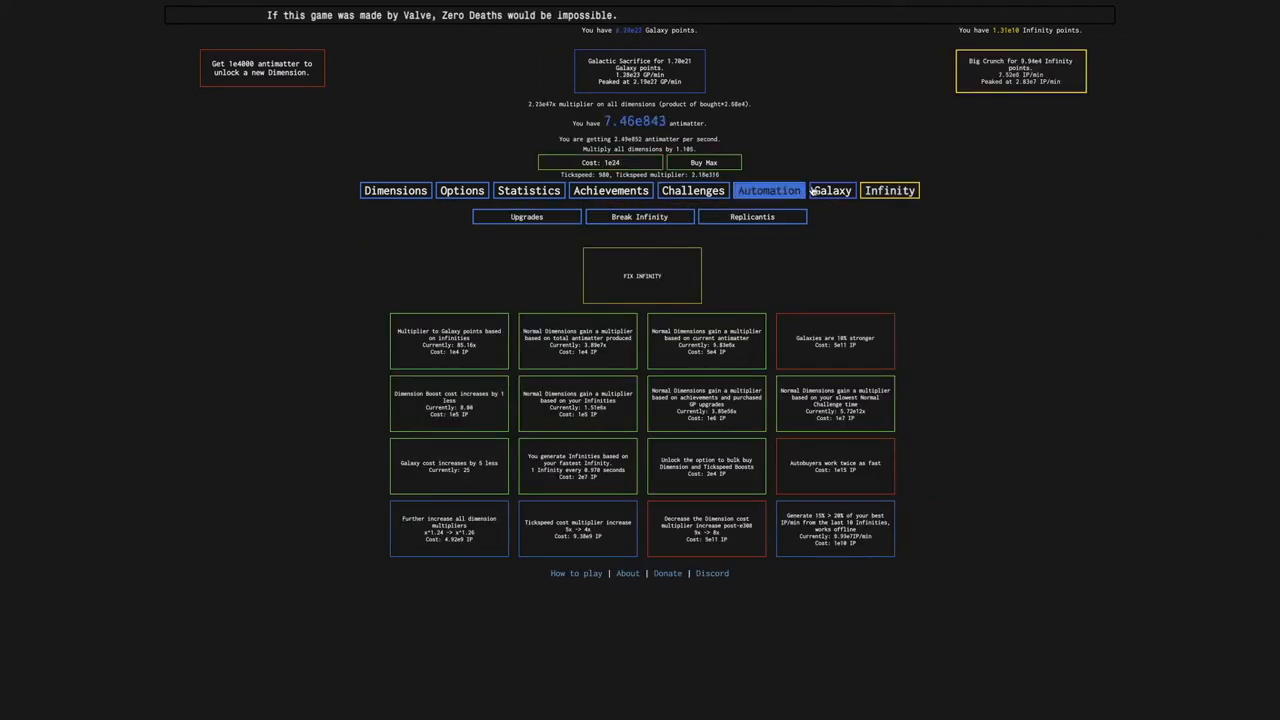
left_click(768, 190)
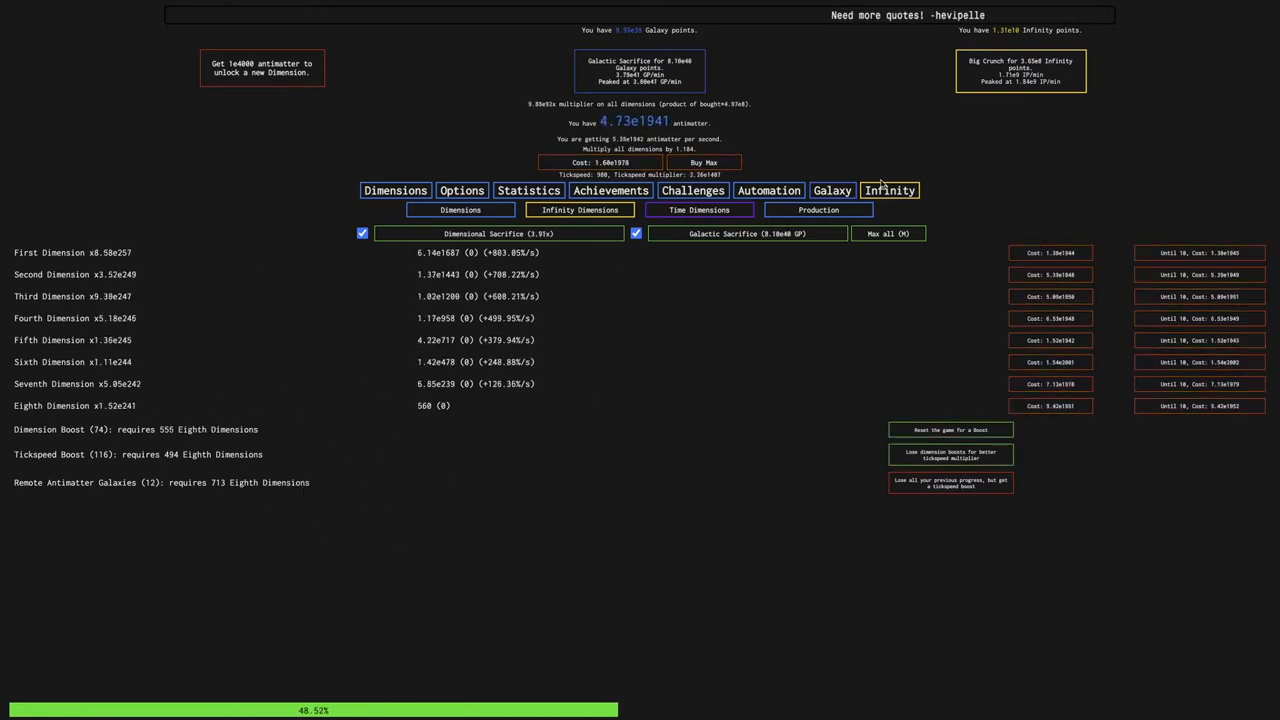
left_click(889, 190)
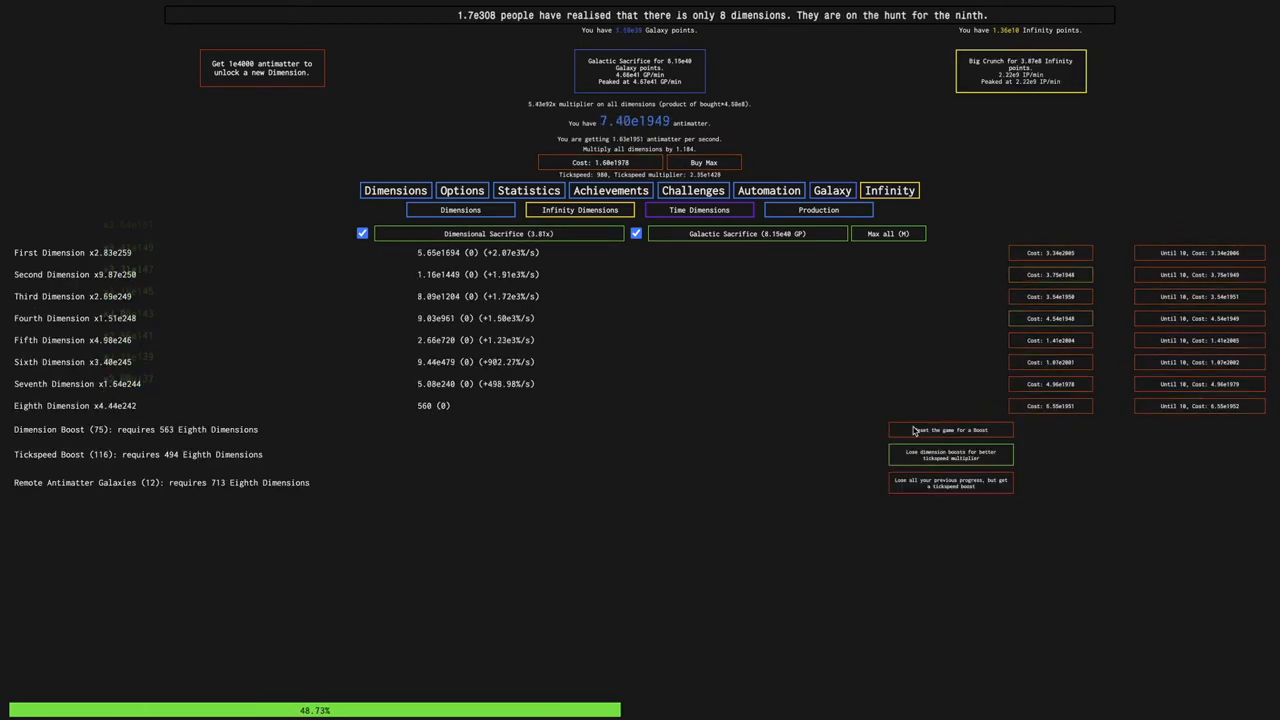
left_click(888, 190)
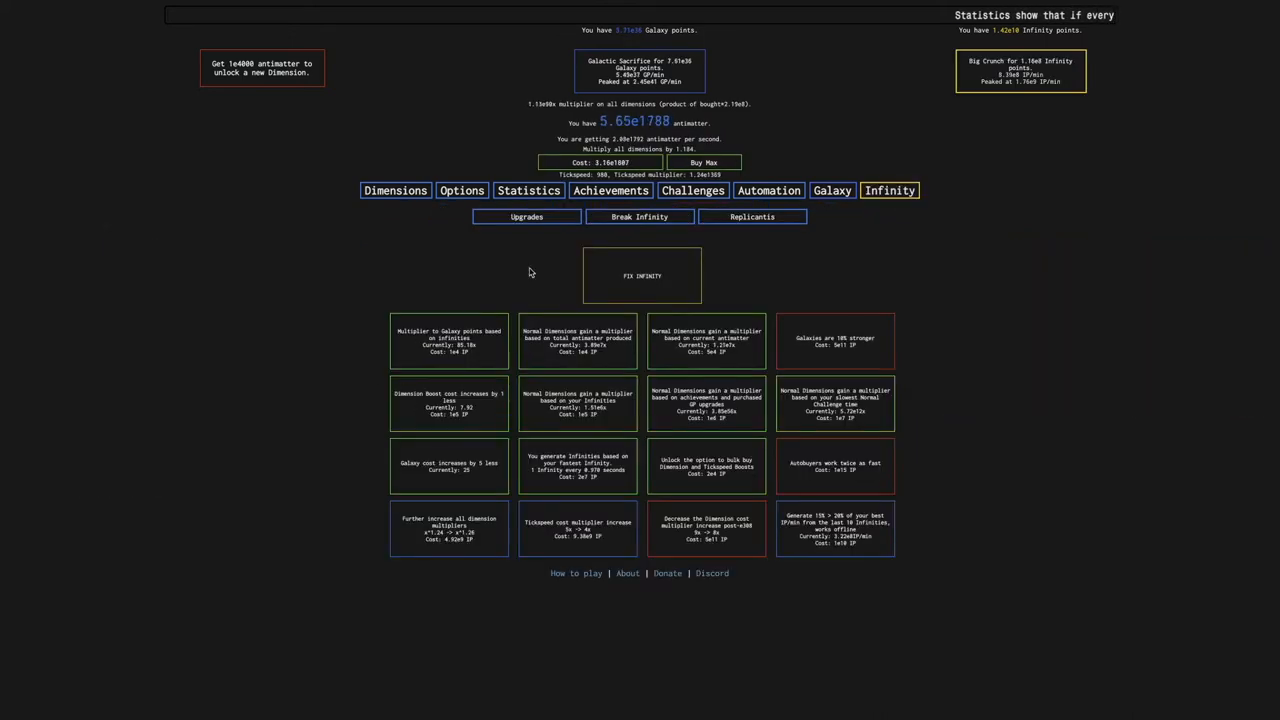
Set the Bulk DimBoost Amount to 65
left_click(768, 190)
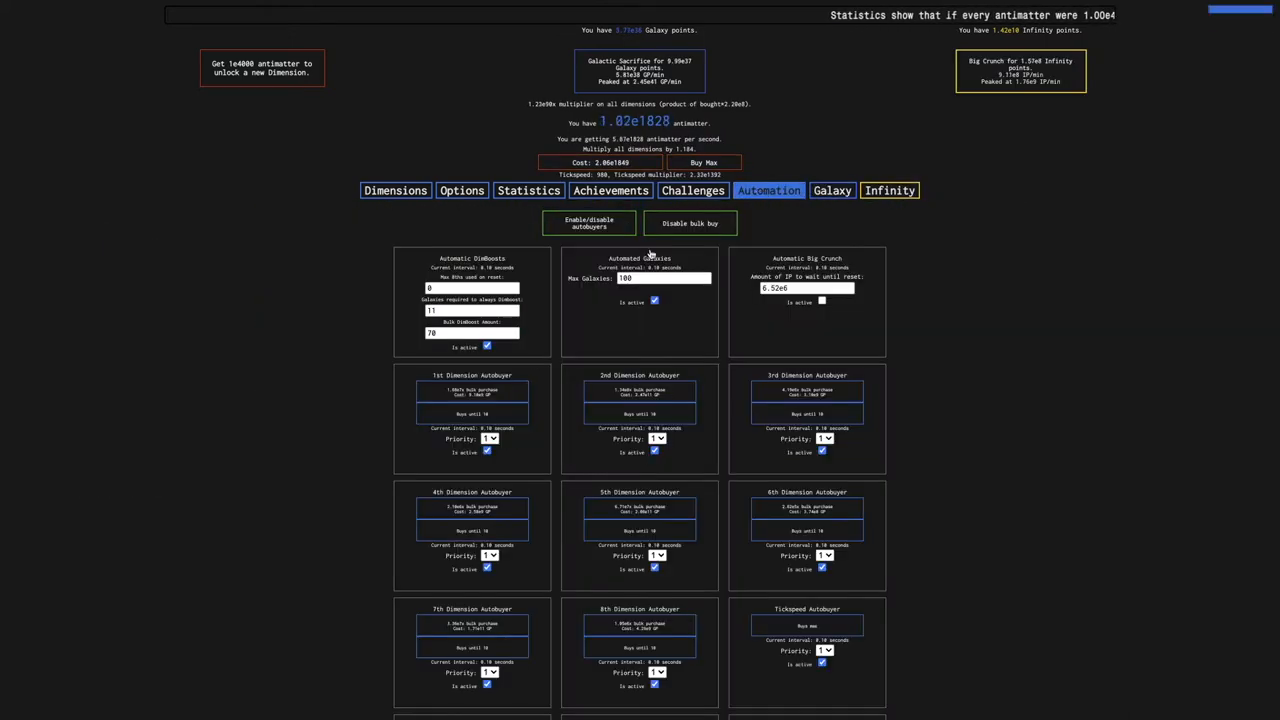
left_click(889, 190)
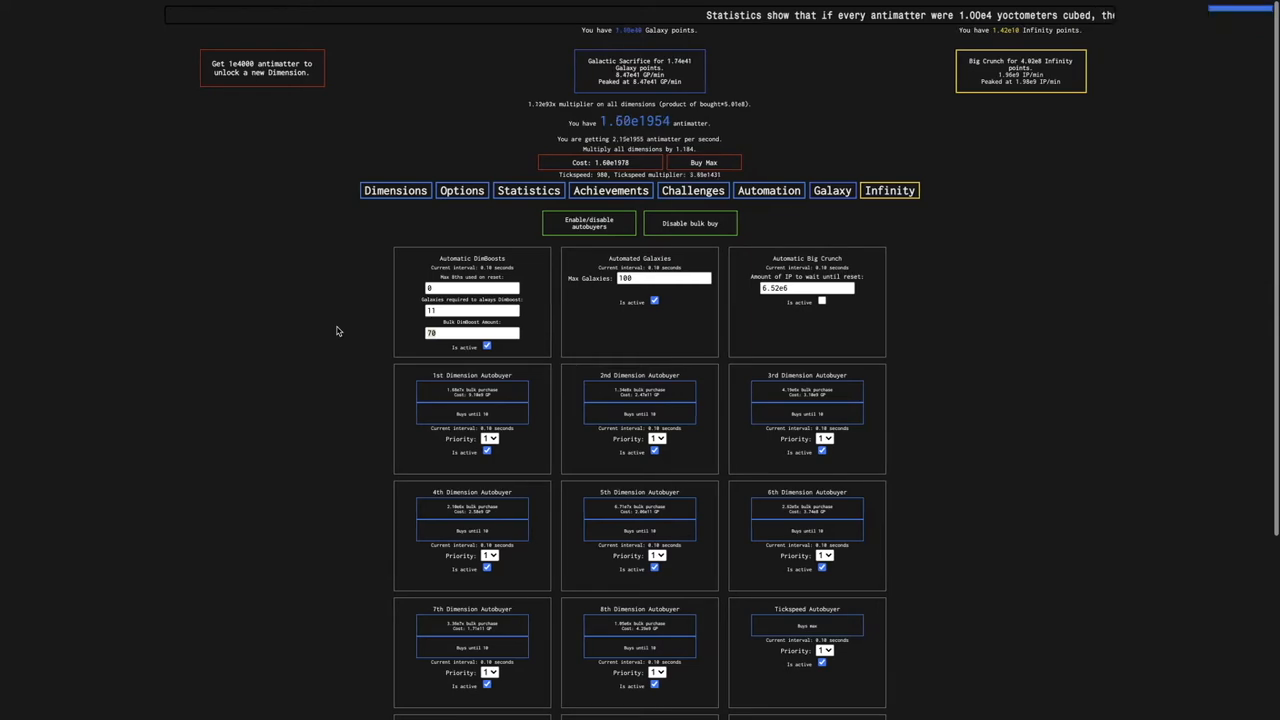
type("65")
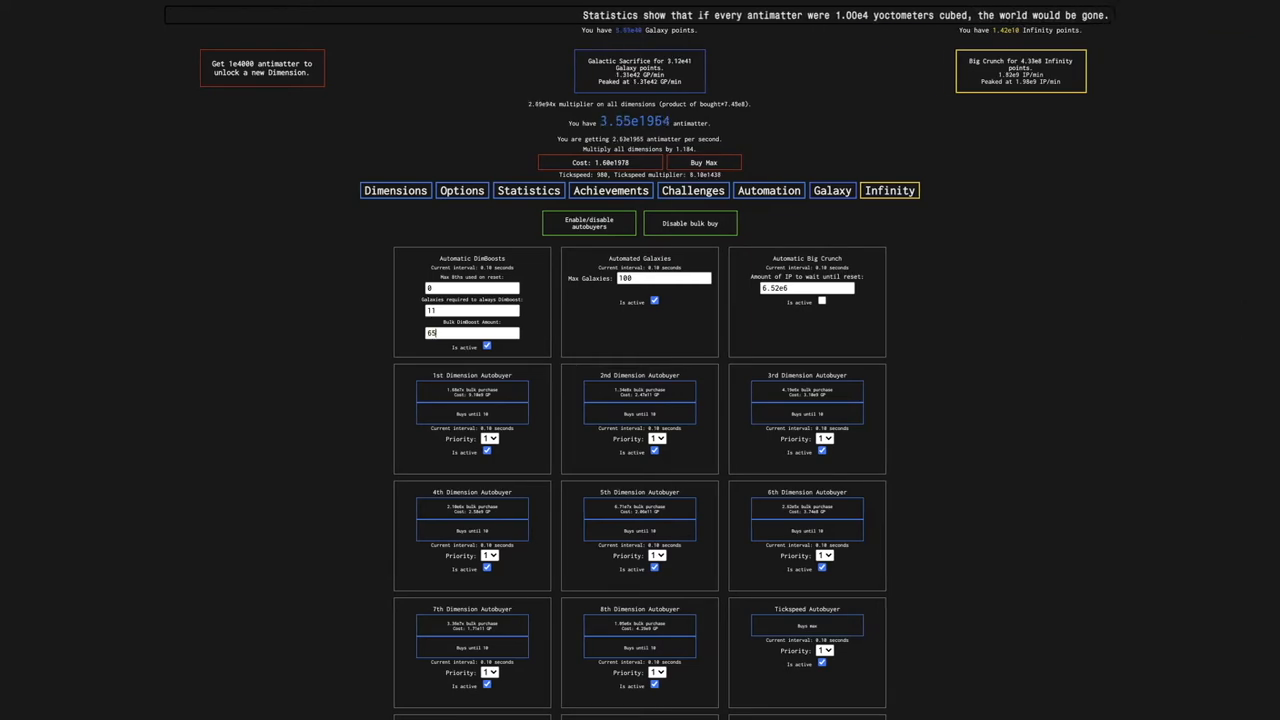
left_click(395, 190)
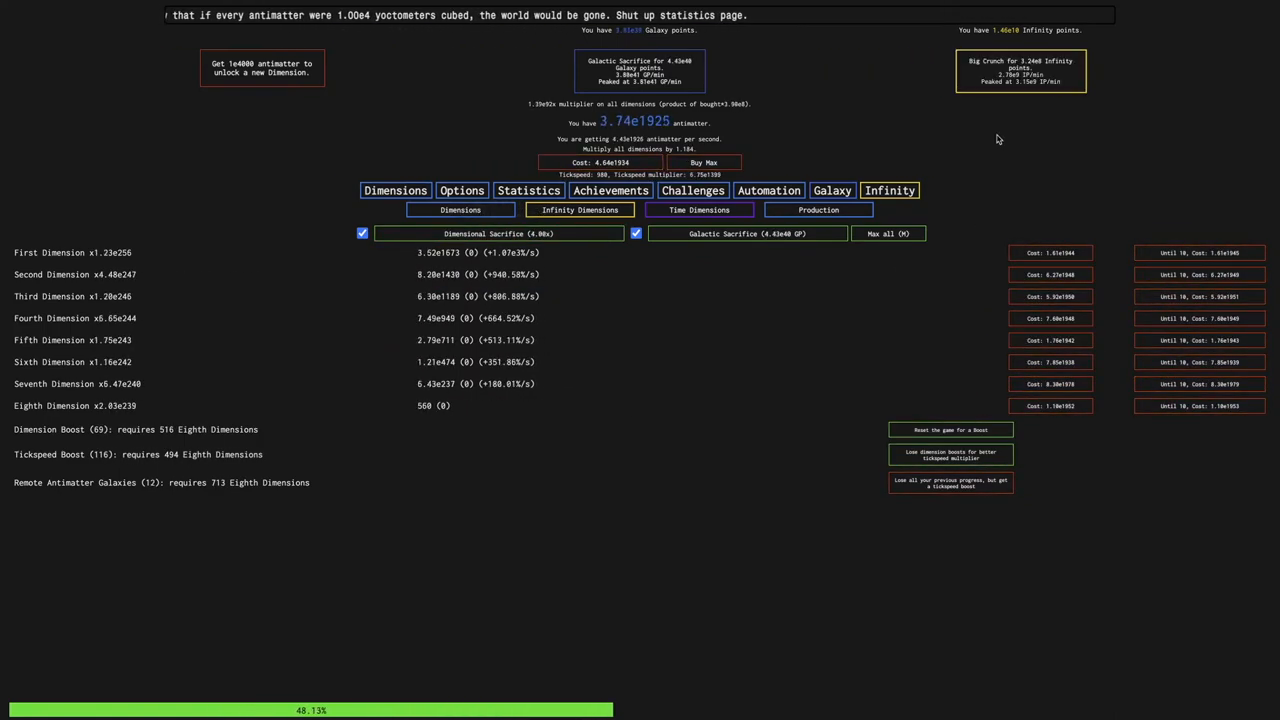
Turn on Automatic Big Crunch at 3e8 Infinity points
left_click(888, 190)
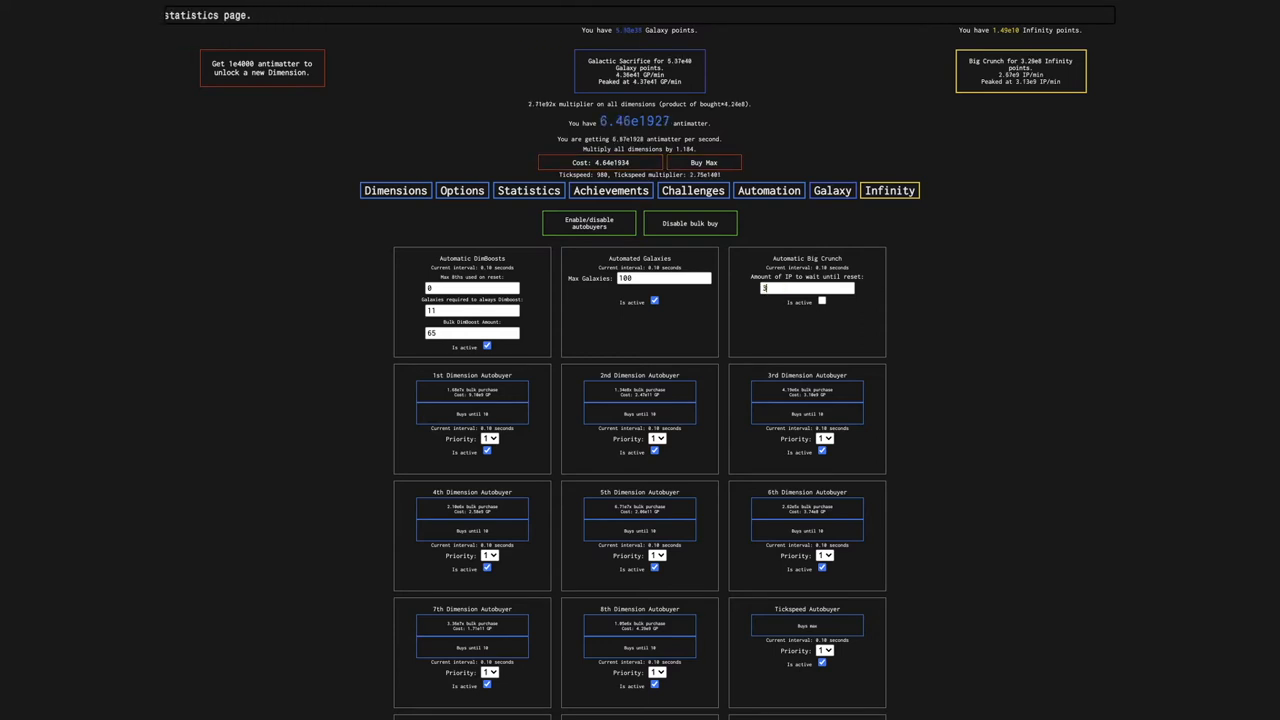
type("3e8")
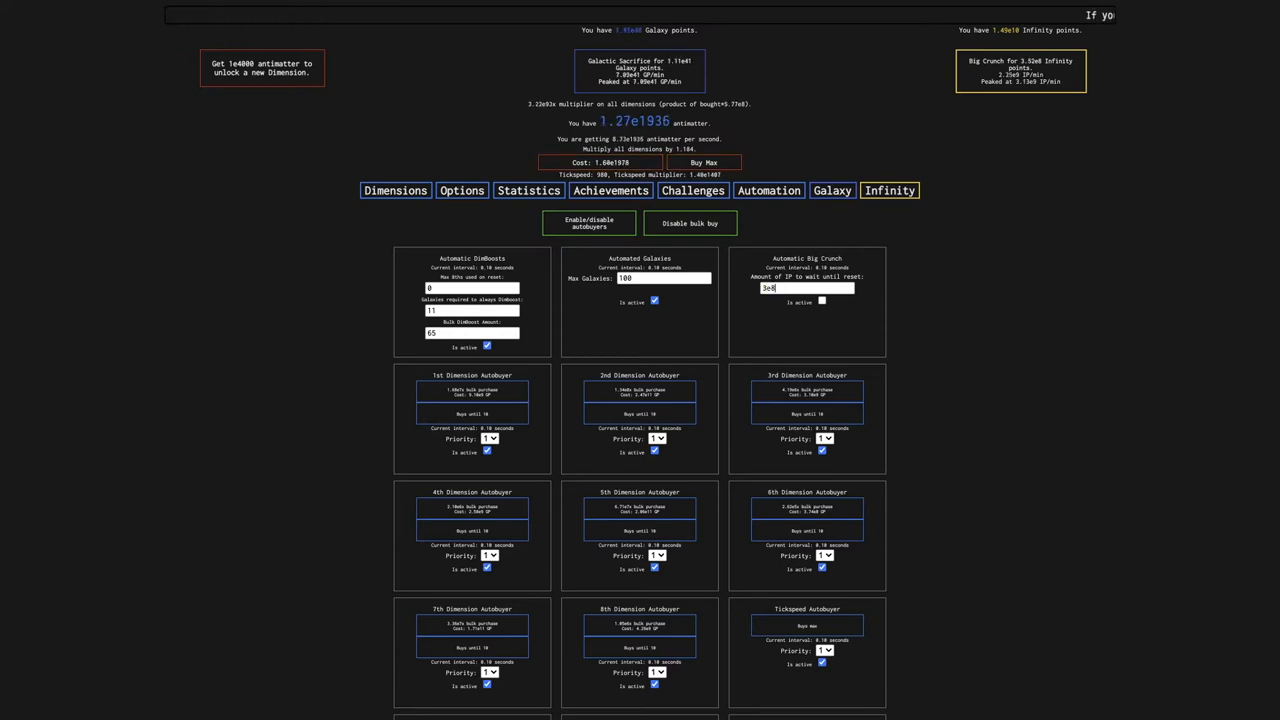
left_click(822, 301)
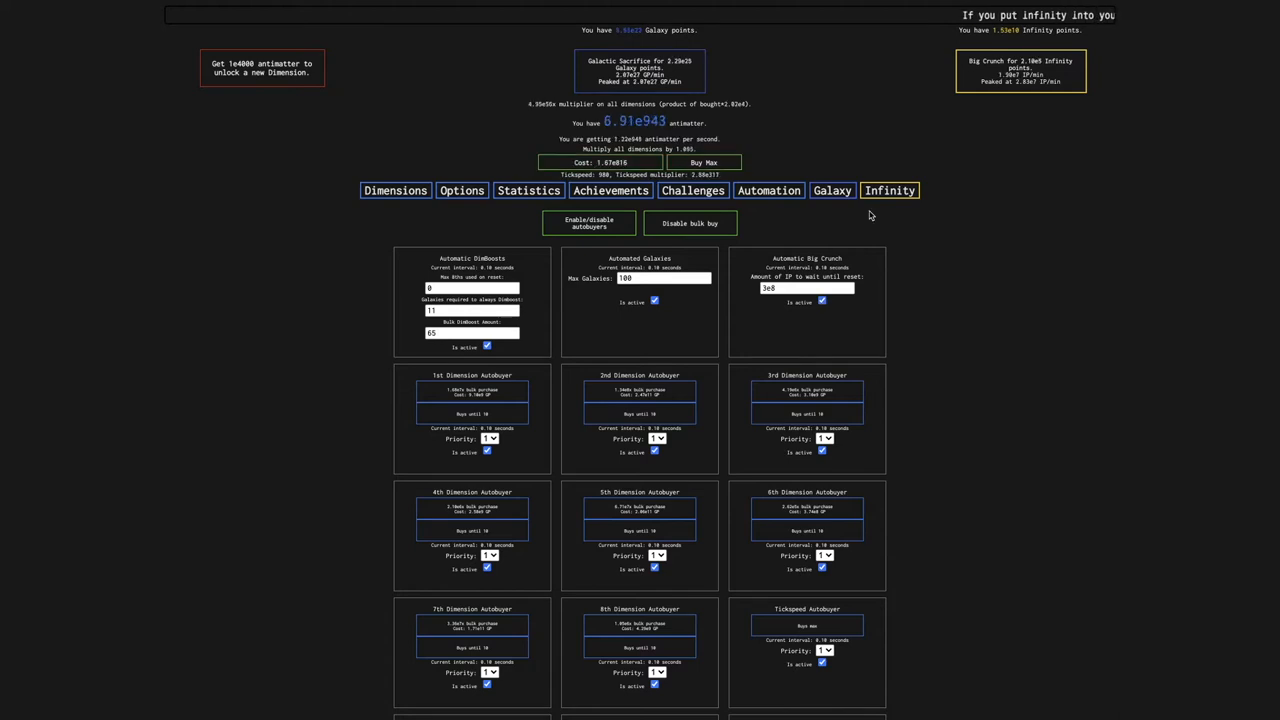
left_click(611, 190)
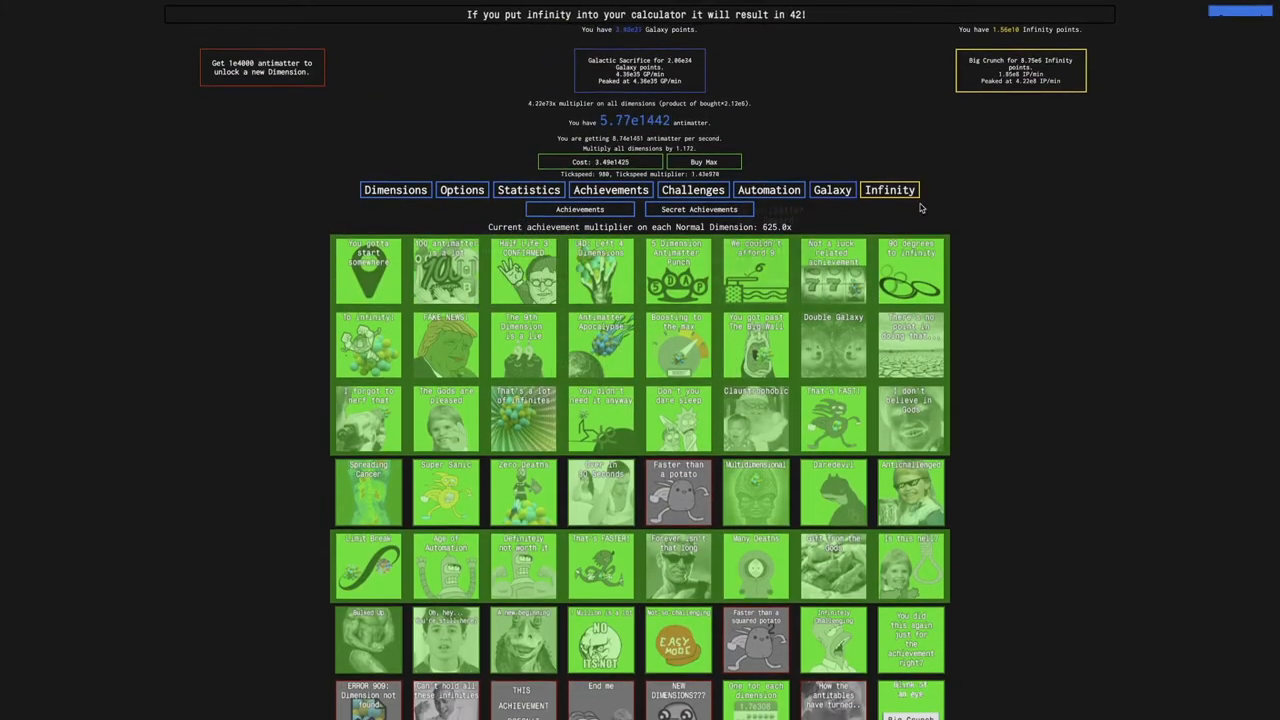
Buy 'Further increase all dimension multipliers', leaving 2.55e9 Infinity points
left_click(888, 190)
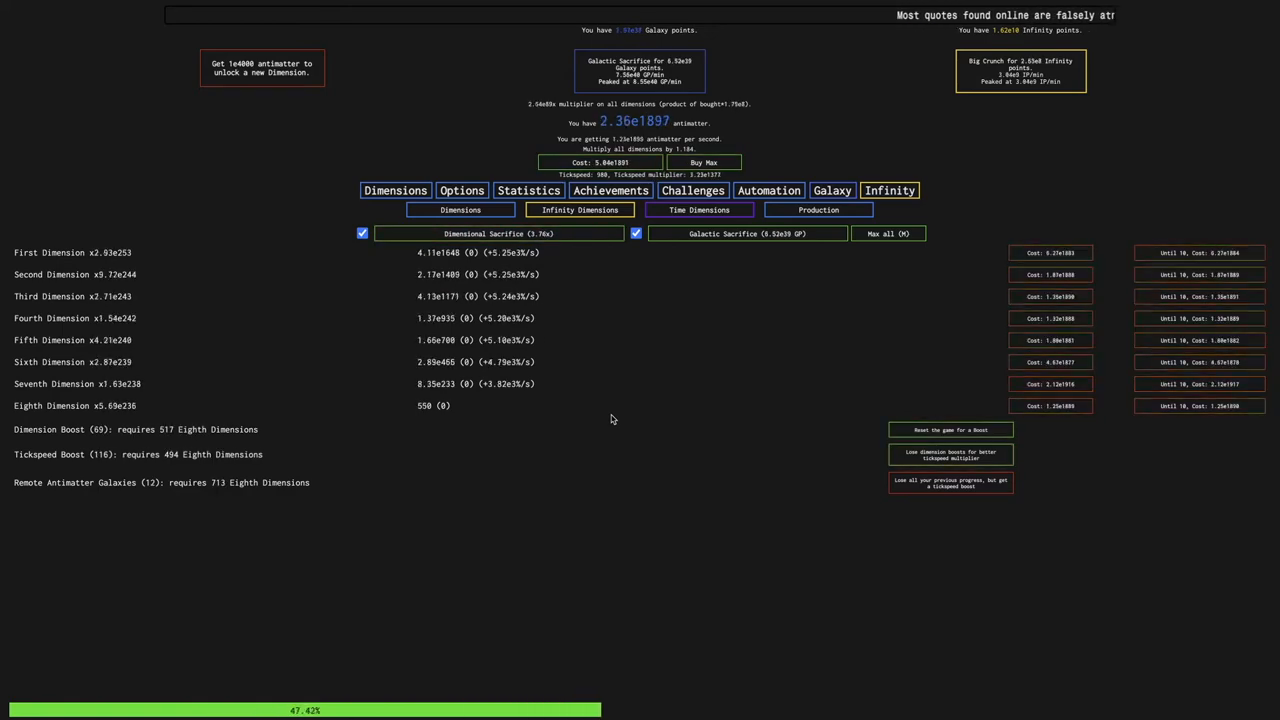
left_click(818, 209)
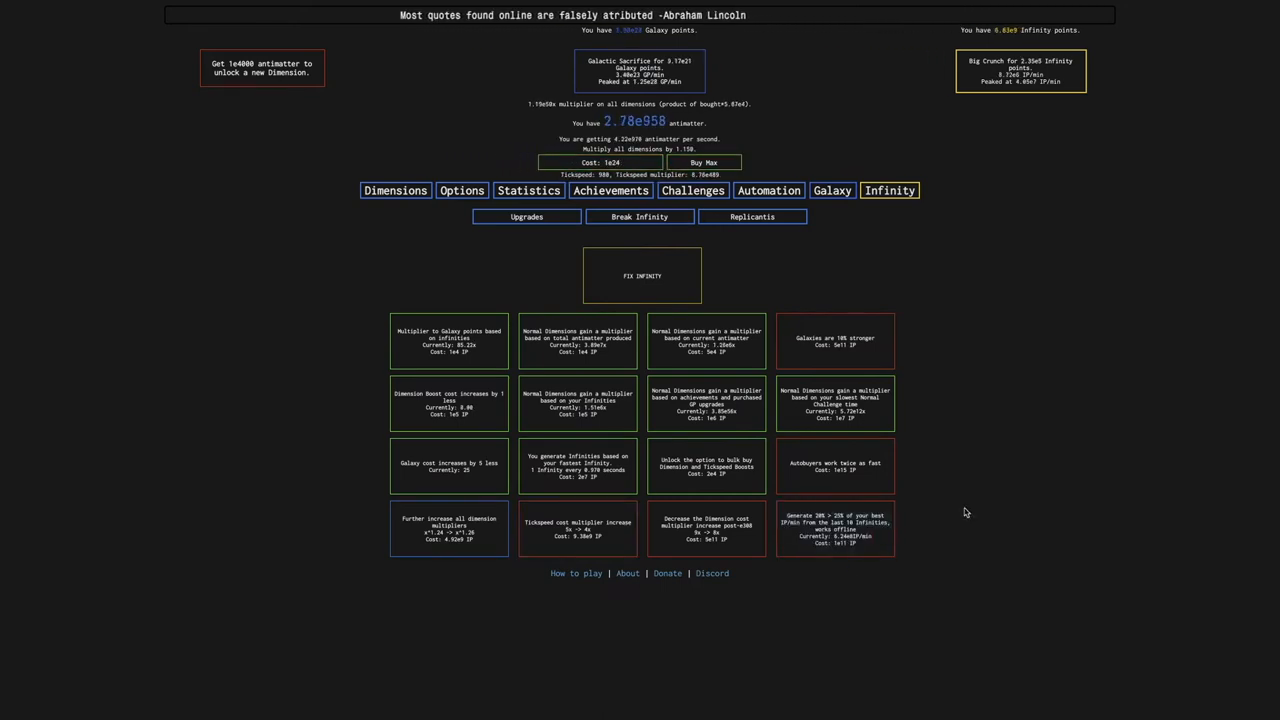
left_click(448, 528)
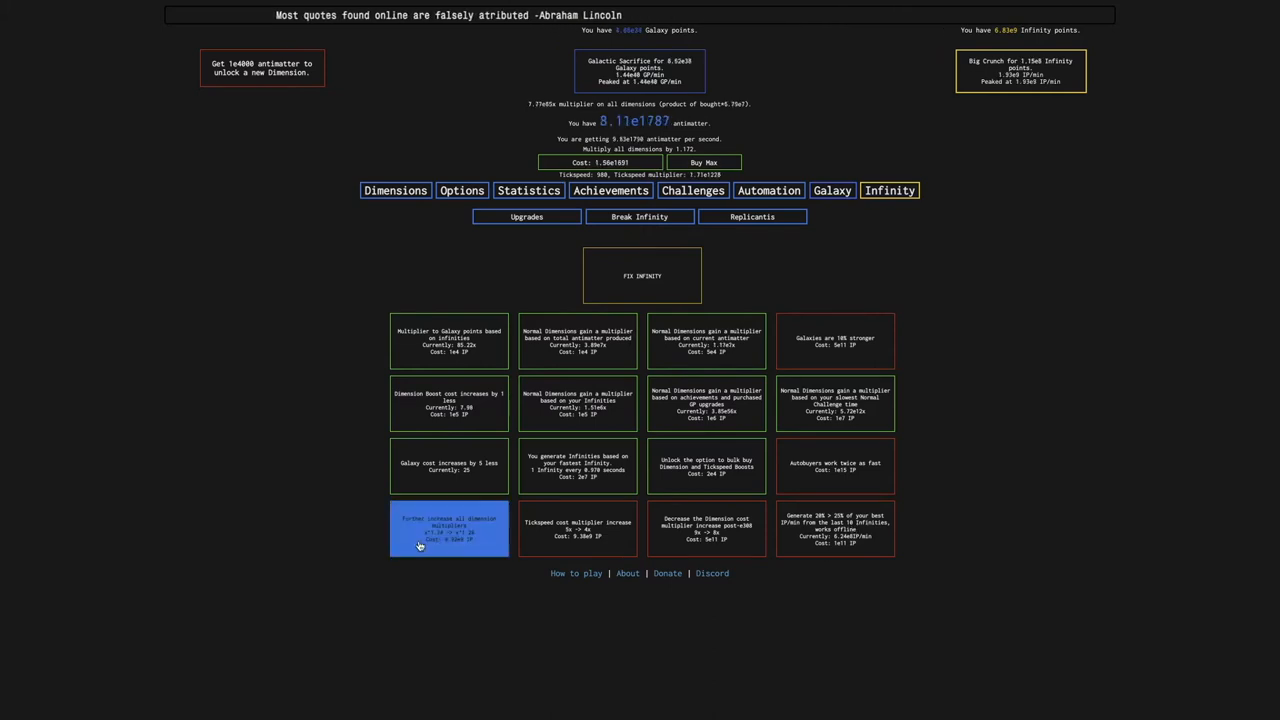
left_click(448, 527)
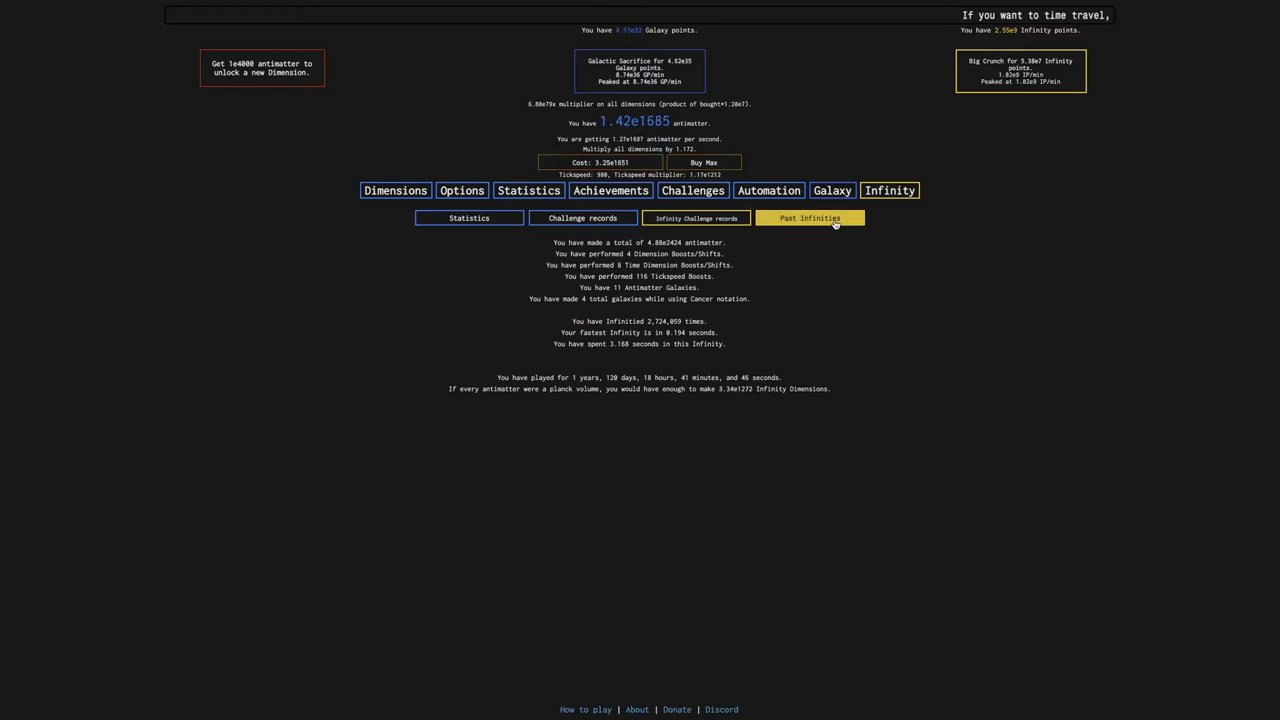
Review the last 10 Past Infinities, averaging 4.54 seconds each, then return to Dimensions
left_click(810, 218)
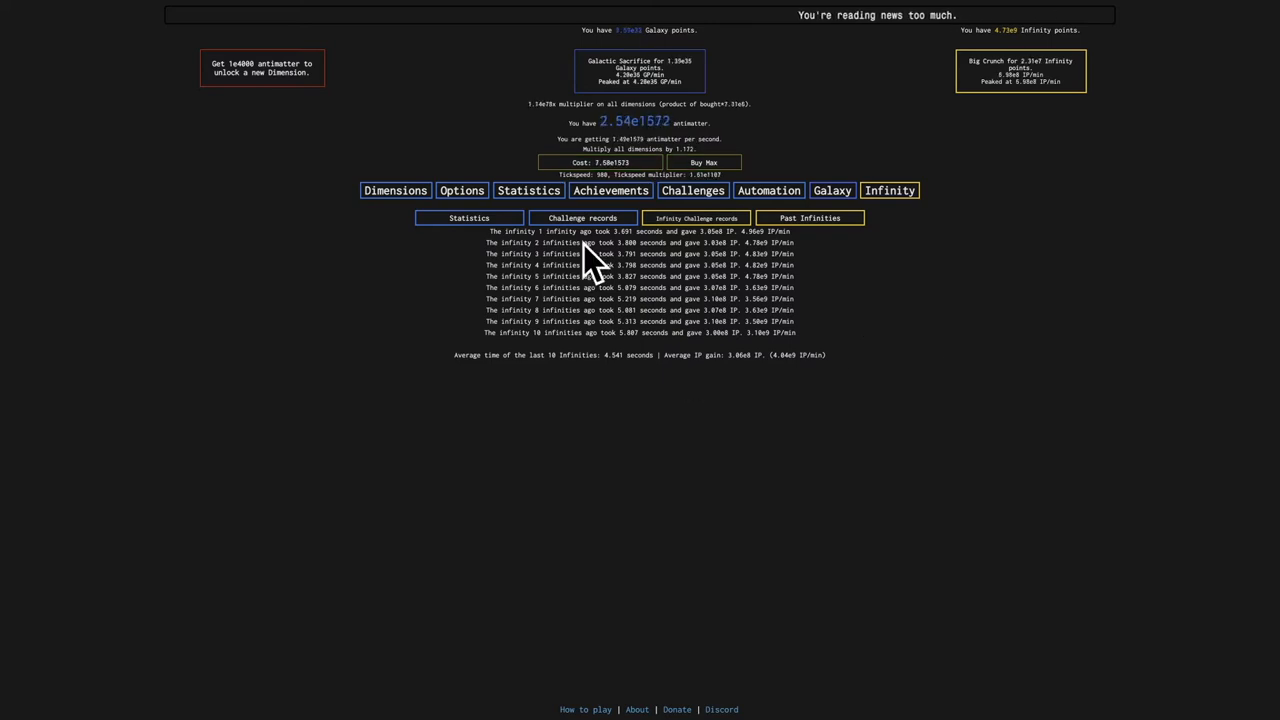
left_click(888, 190)
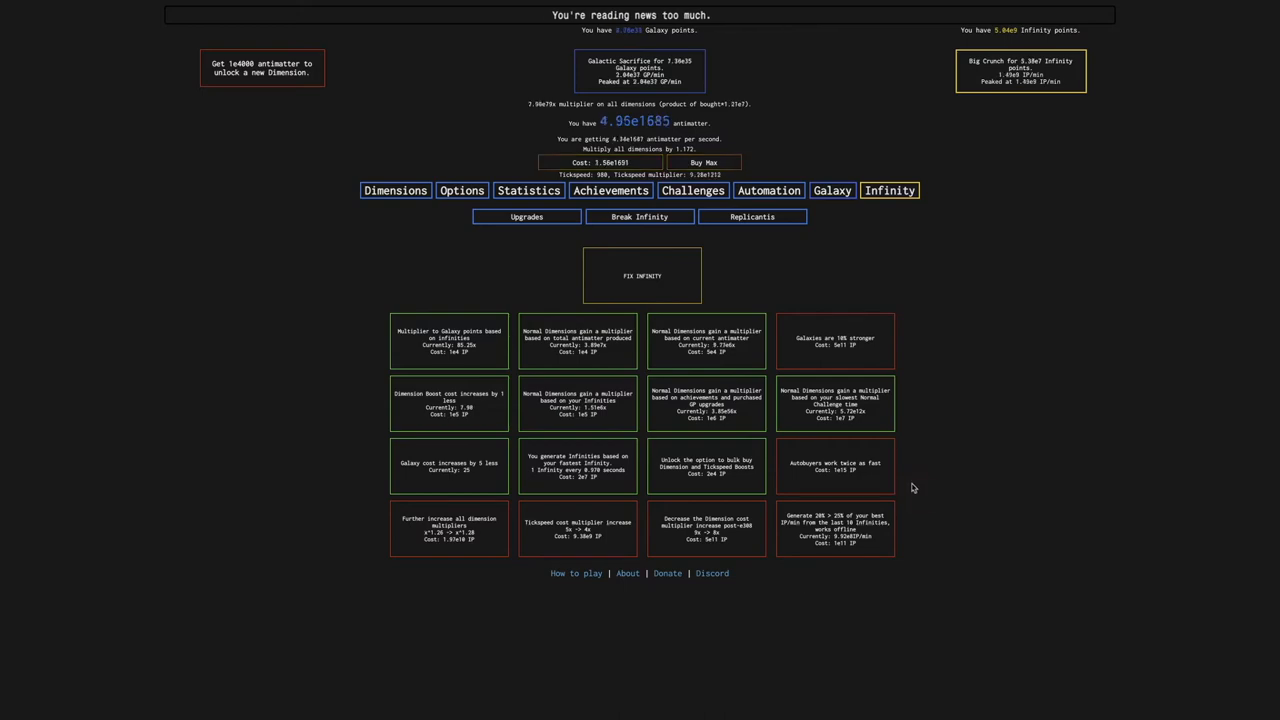
left_click(395, 190)
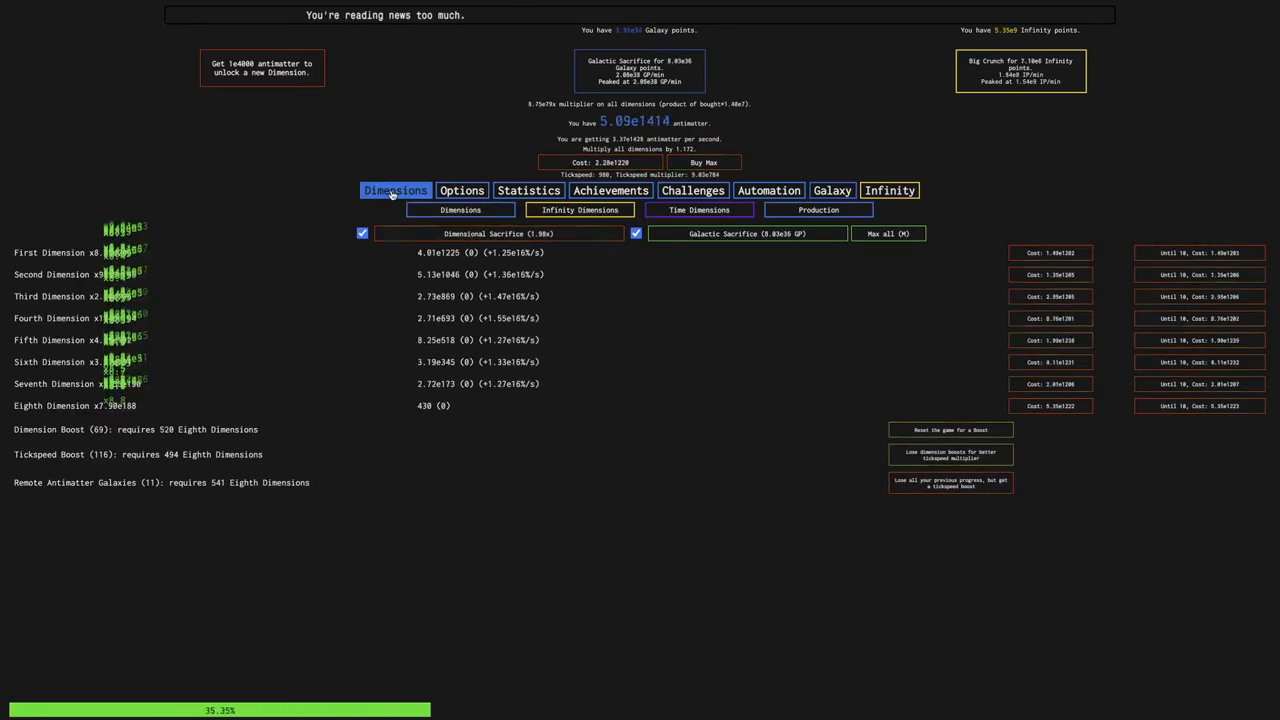
Open the Infinity upgrades, where the next multiplier level costs 1.97e10 IP
left_click(888, 190)
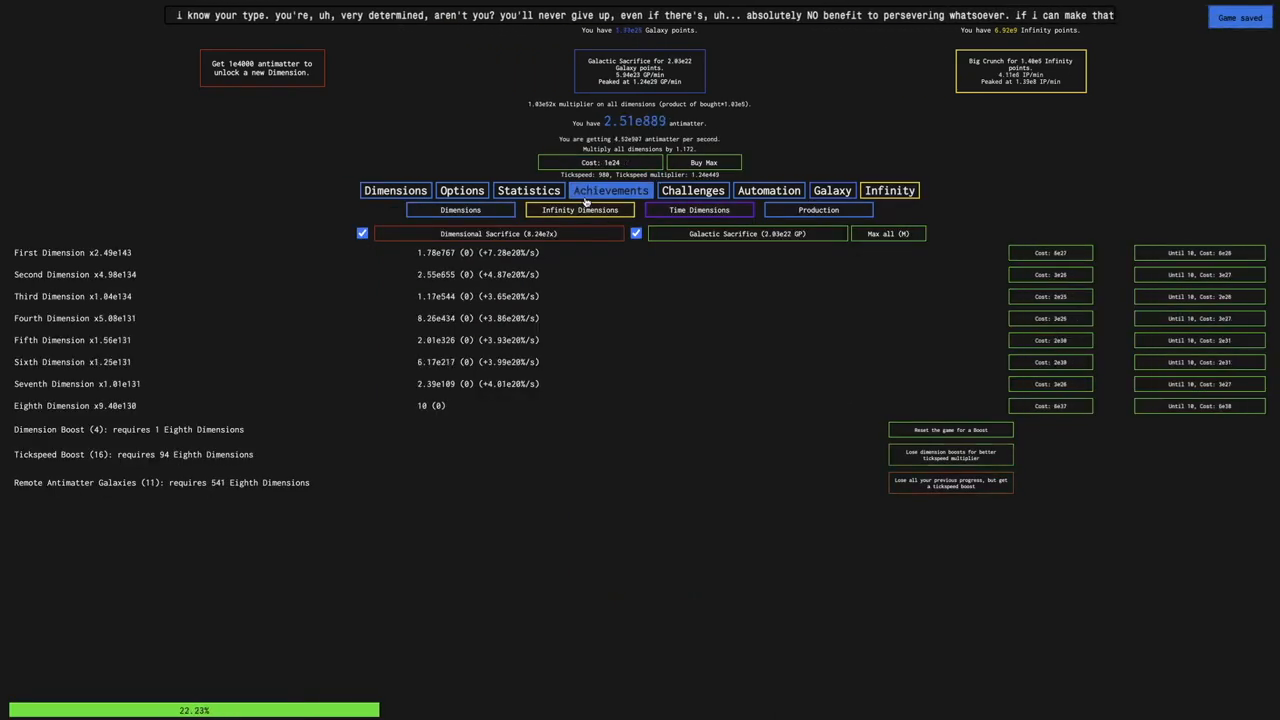
left_click(888, 190)
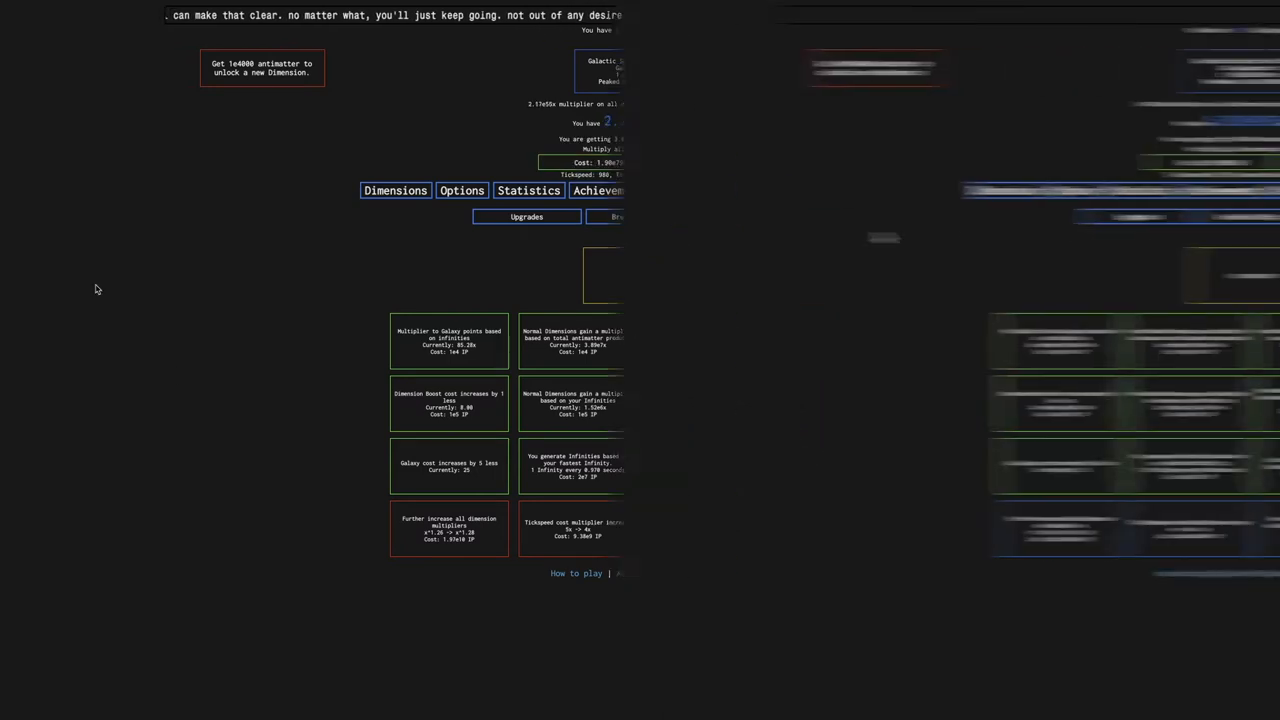
Buy the 'Tickspeed cost multiplier increase 4x -> 3x' upgrade; next level costs 2.34e11
left_click(889, 190)
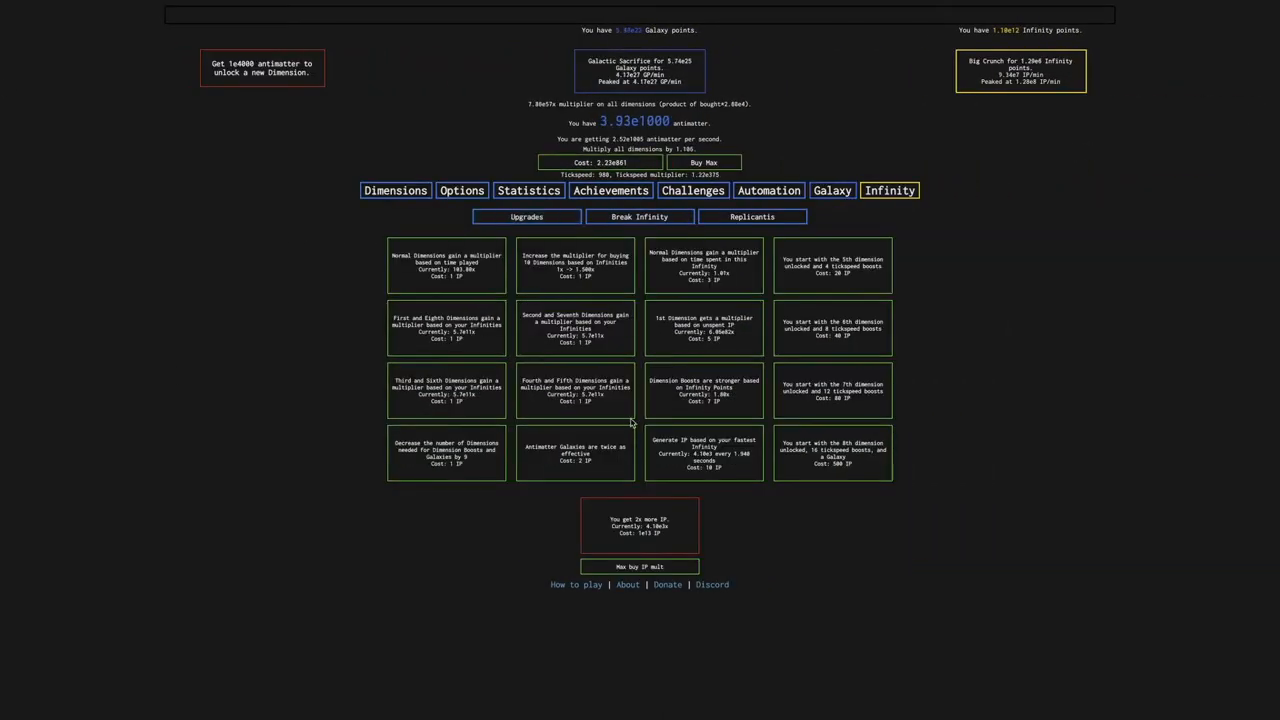
mouse_move(835, 530)
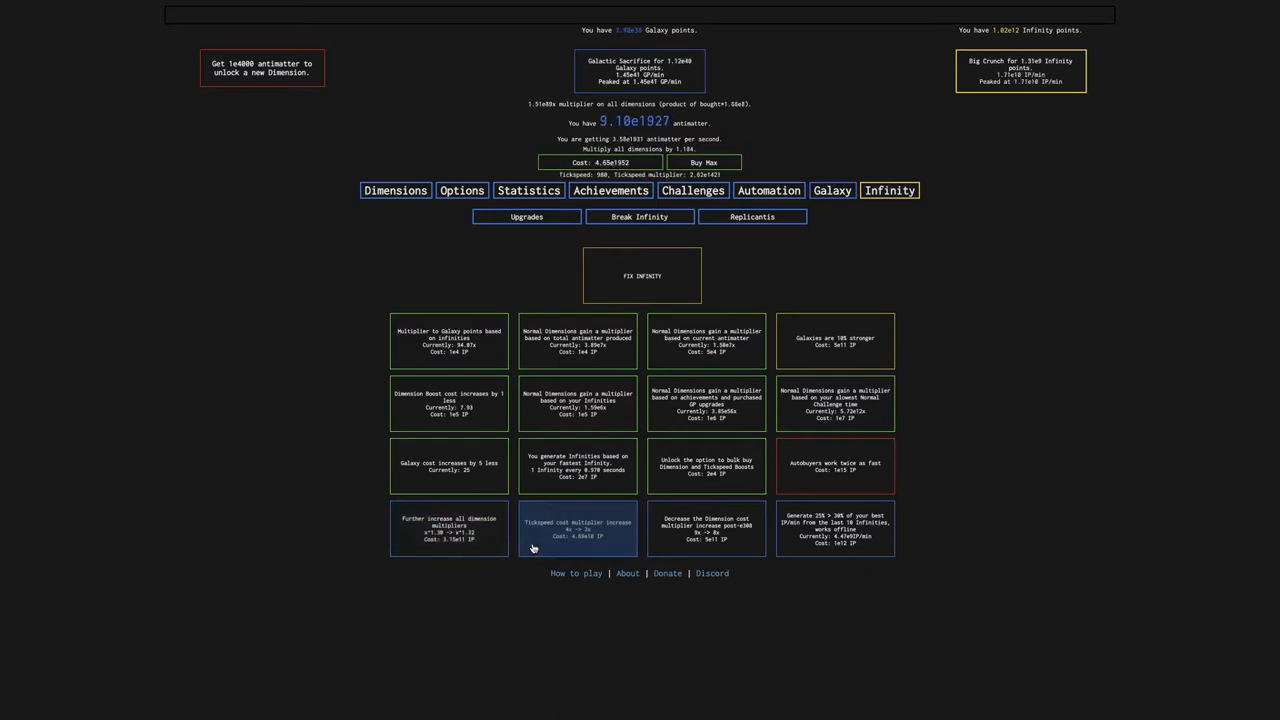
left_click(578, 528)
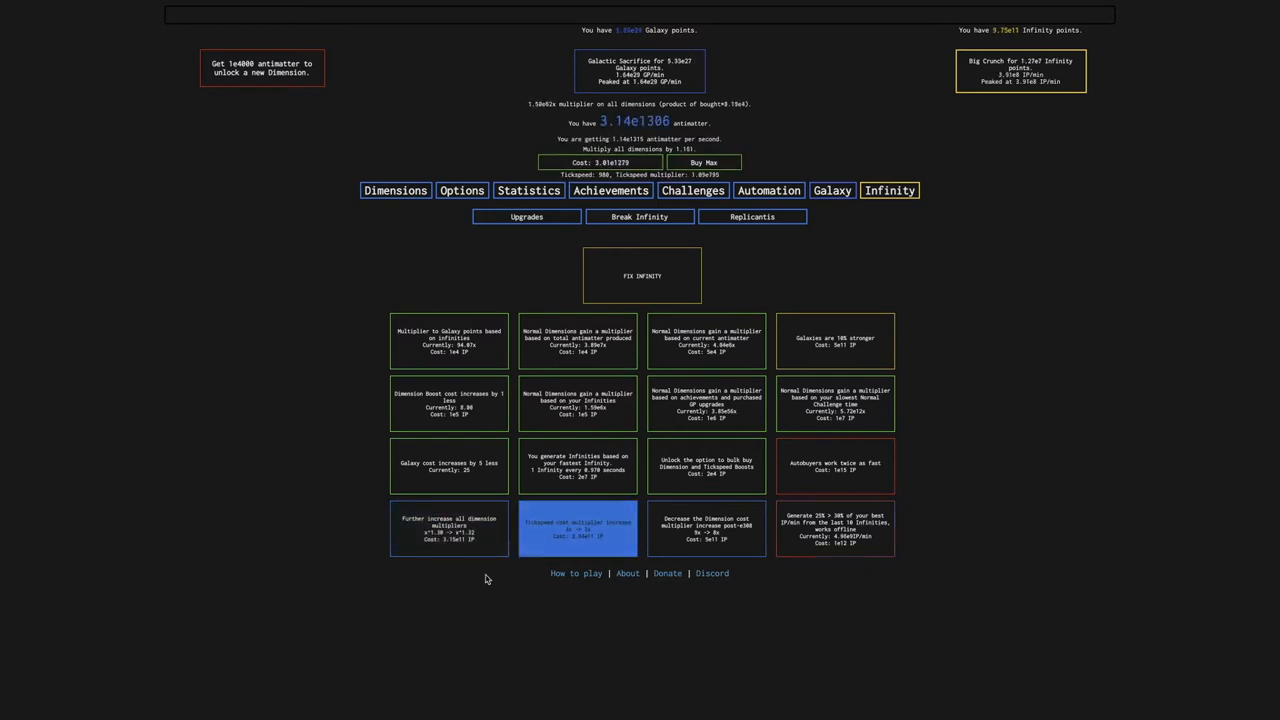
left_click(578, 528)
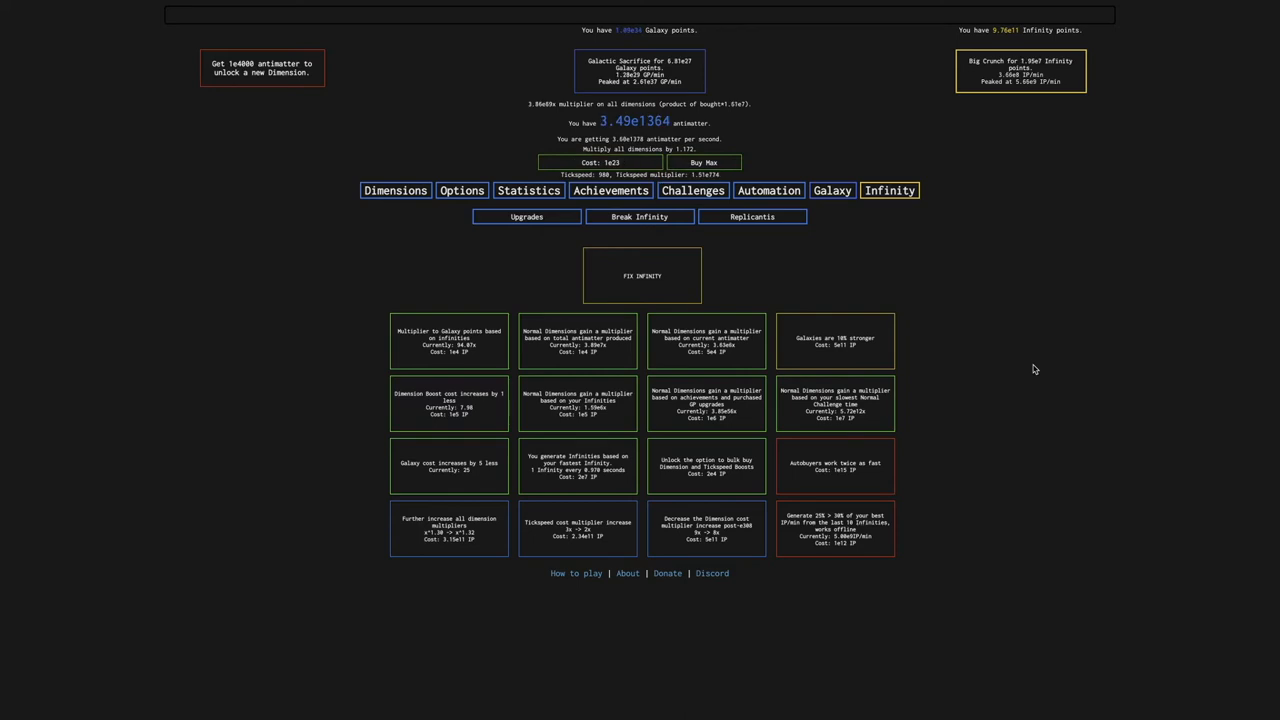
left_click(578, 528)
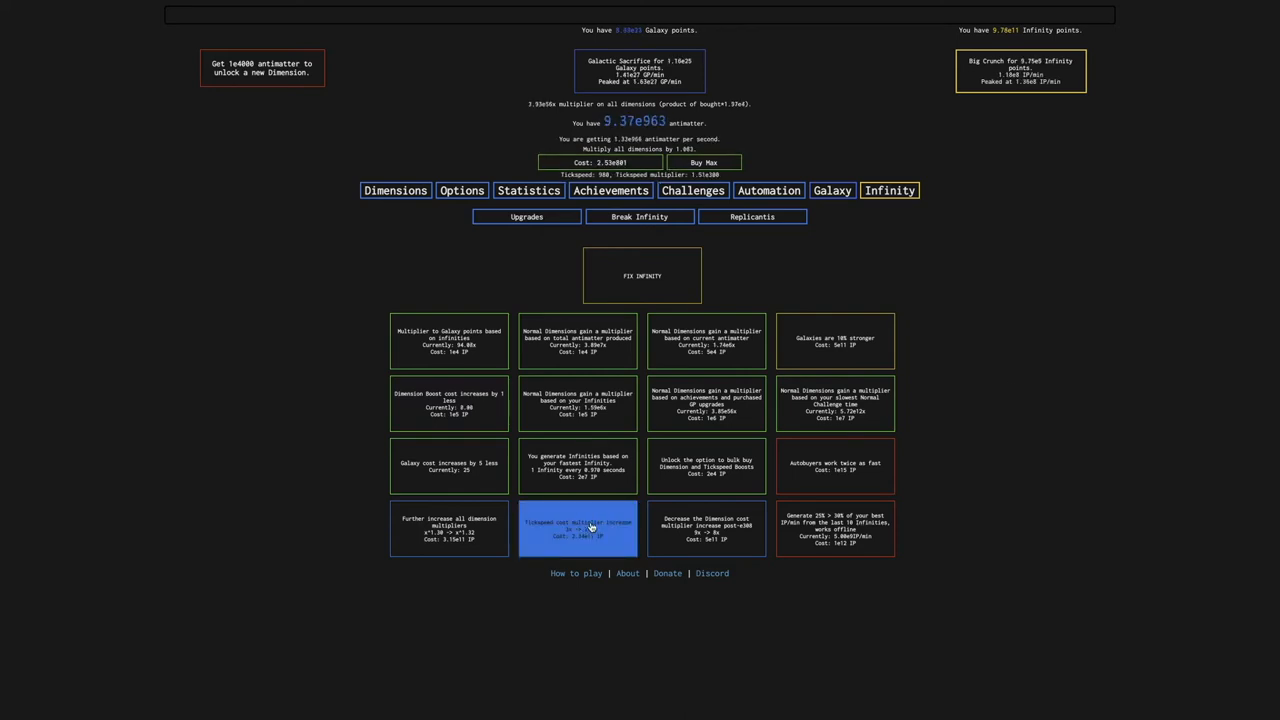
left_click(578, 528)
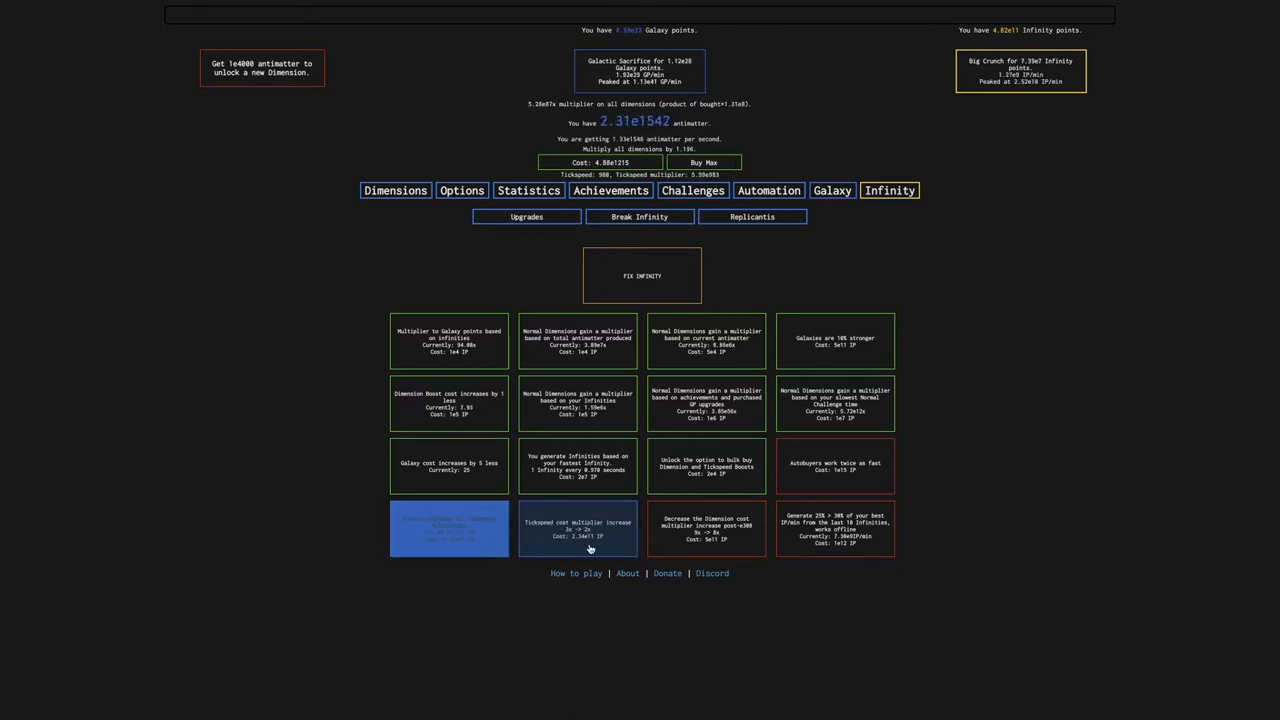
left_click(577, 528)
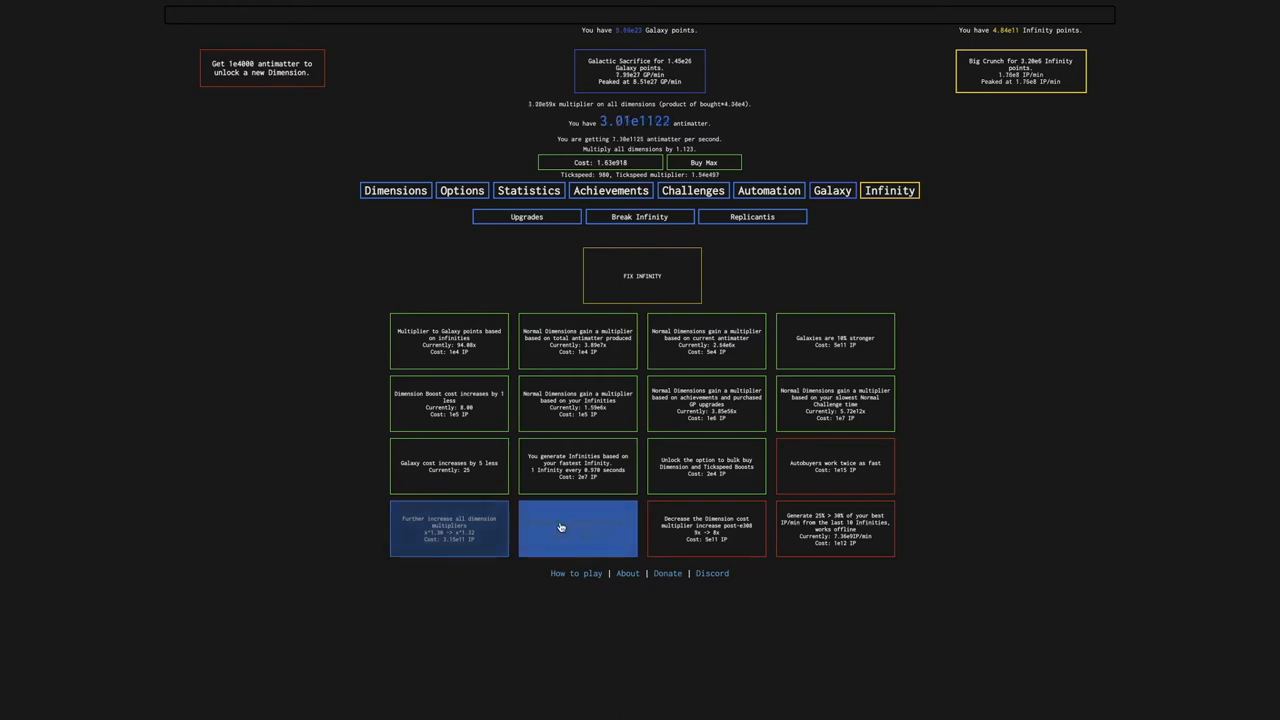
left_click(577, 527)
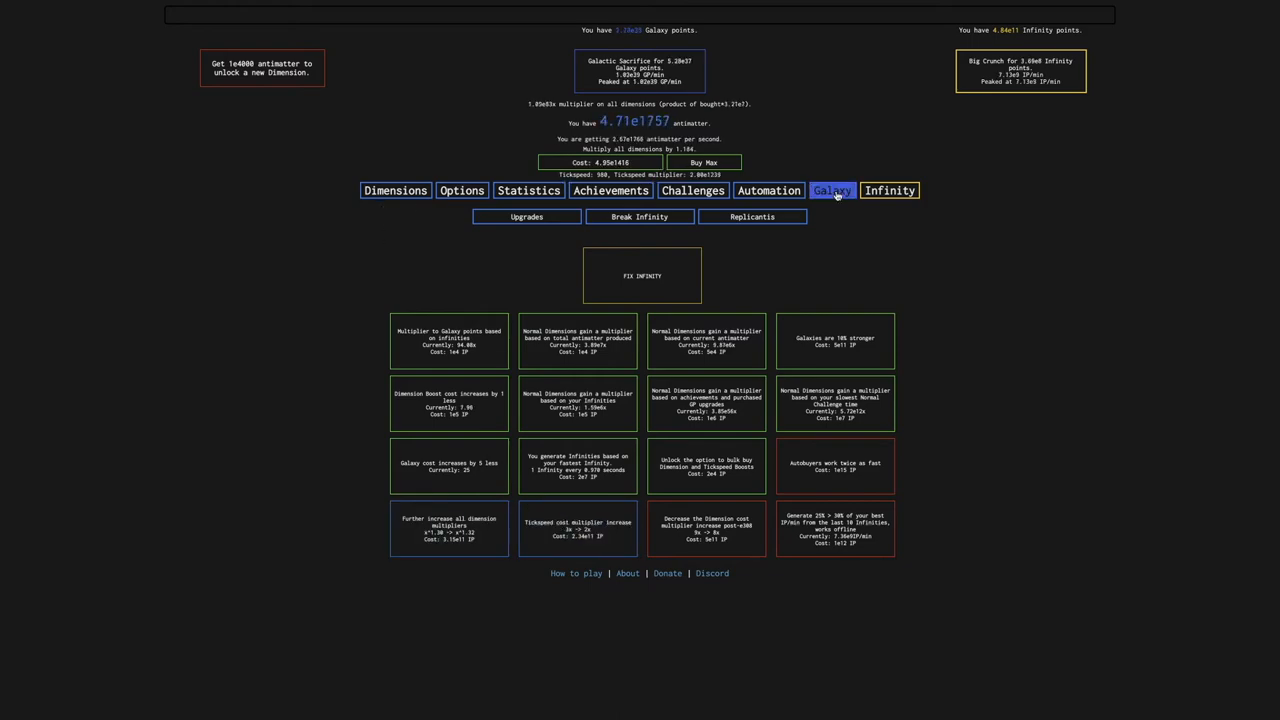
left_click(888, 190)
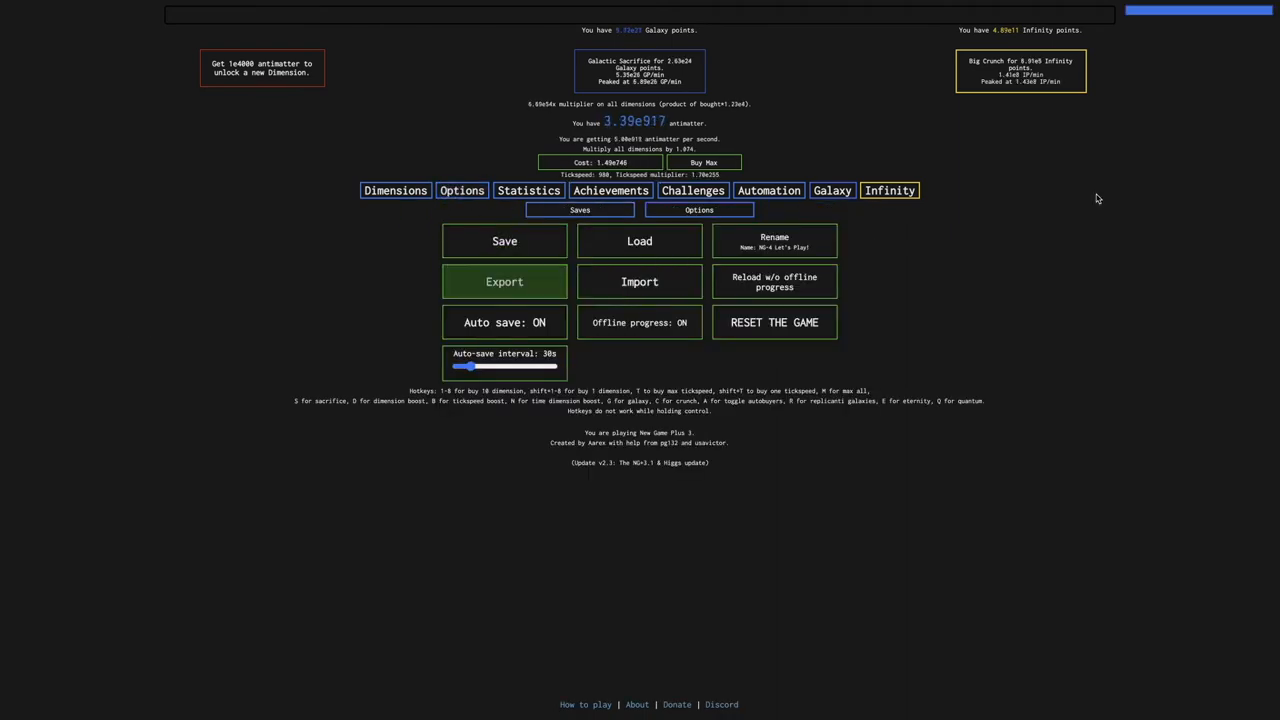
Pass through Infinity Dimensions to the Infinity Challenges list showing completed challenges
left_click(578, 210)
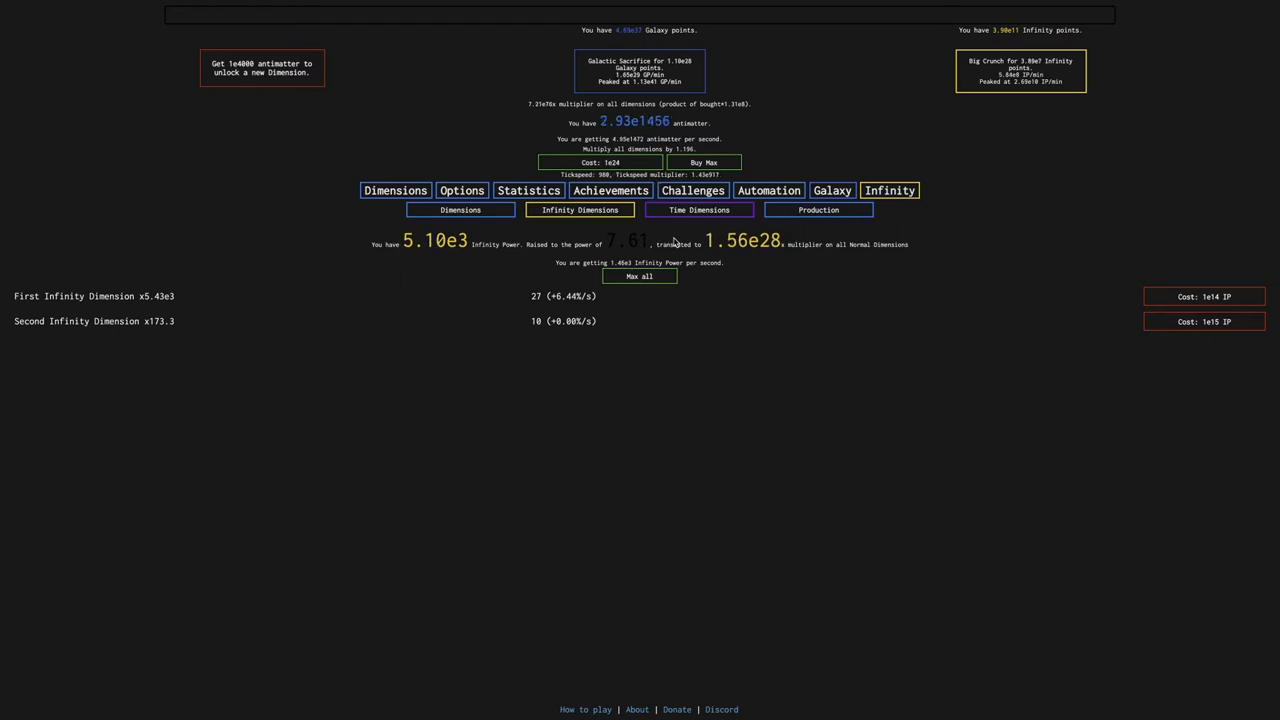
left_click(818, 210)
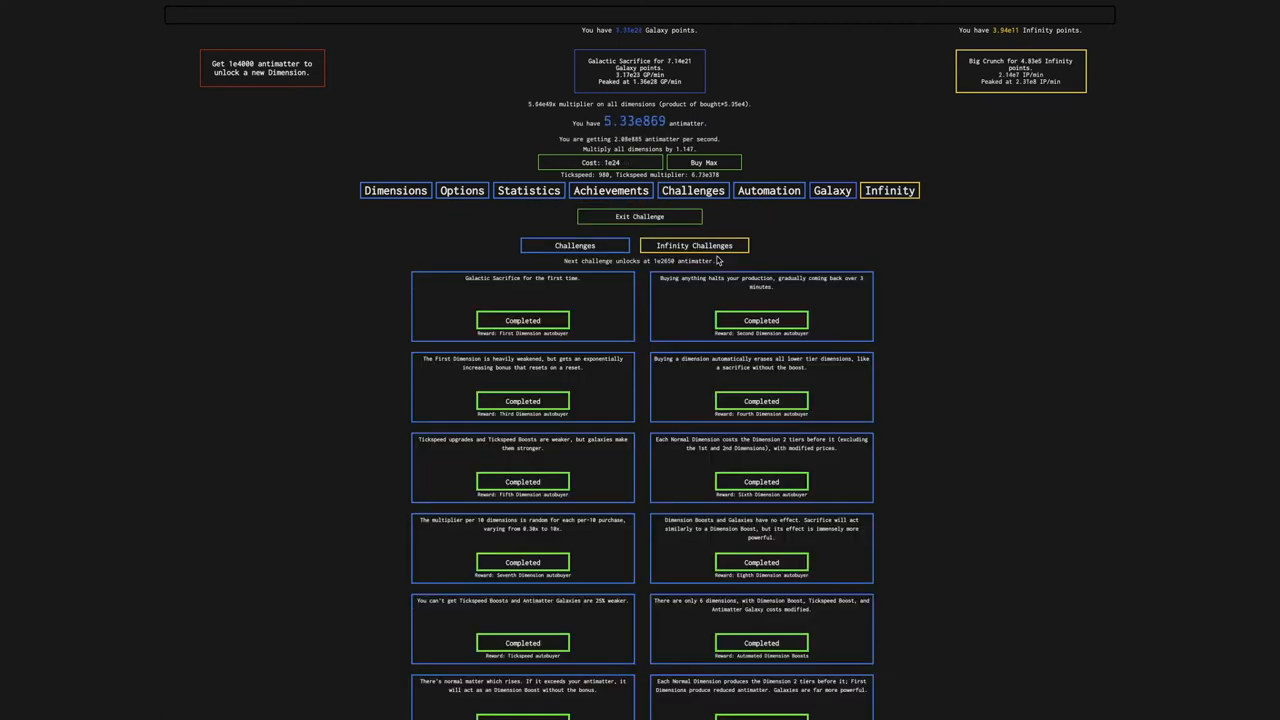
Turn off the Automatic Big Crunch and Automatic DimBoosts autobuyers in Automation
left_click(768, 190)
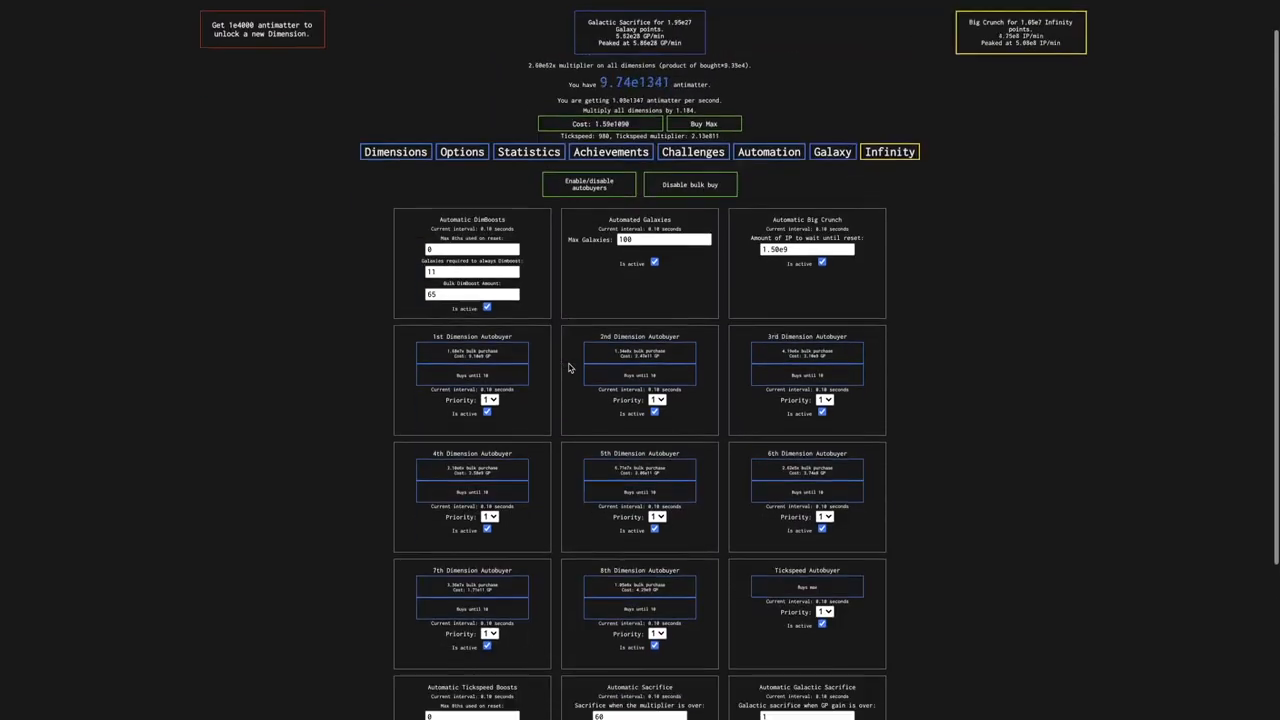
scroll("down", 3)
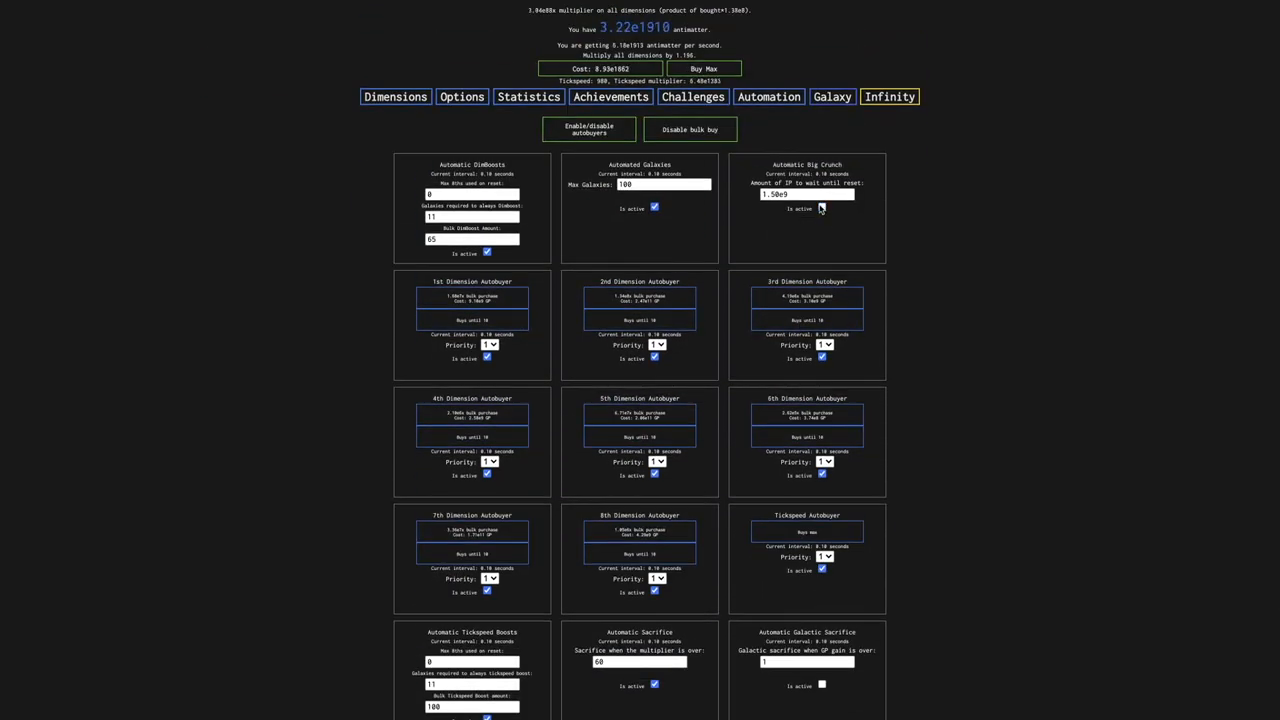
scroll("down", 3)
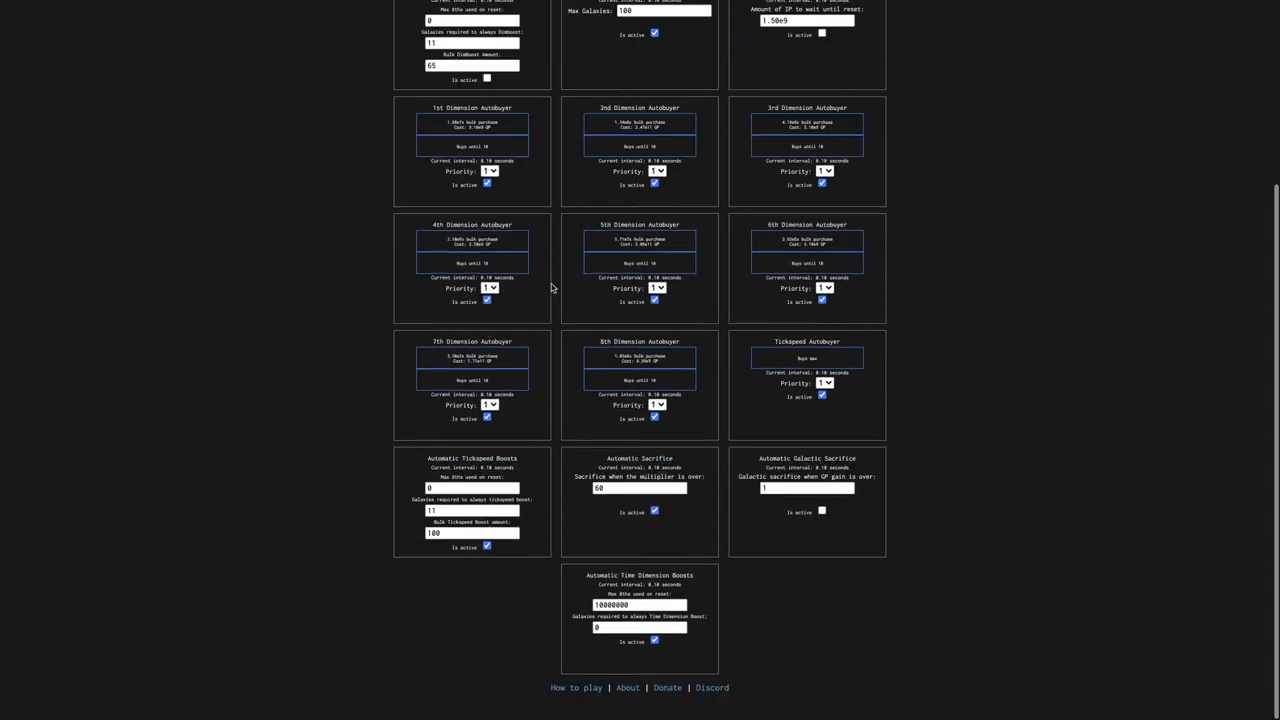
scroll("down", 3)
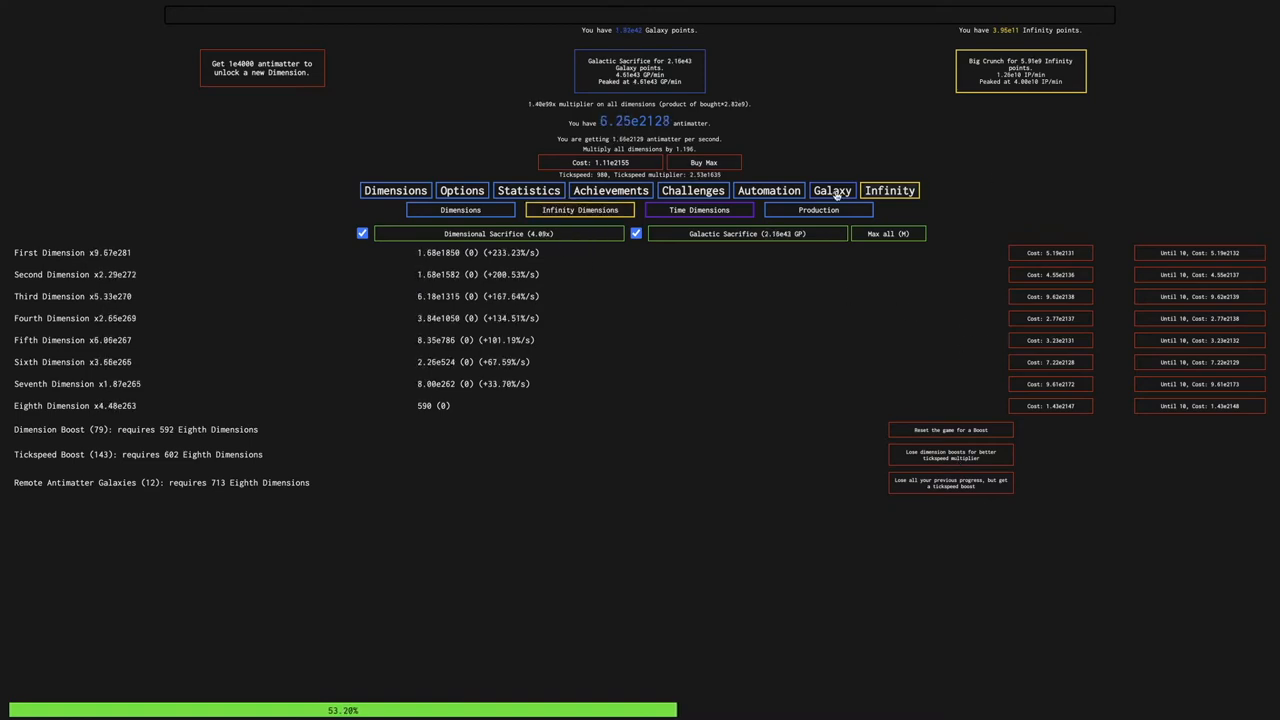
Buy 'Further increase all dimension multipliers', raising the exponent from x^1.32 to x^1.34
left_click(888, 190)
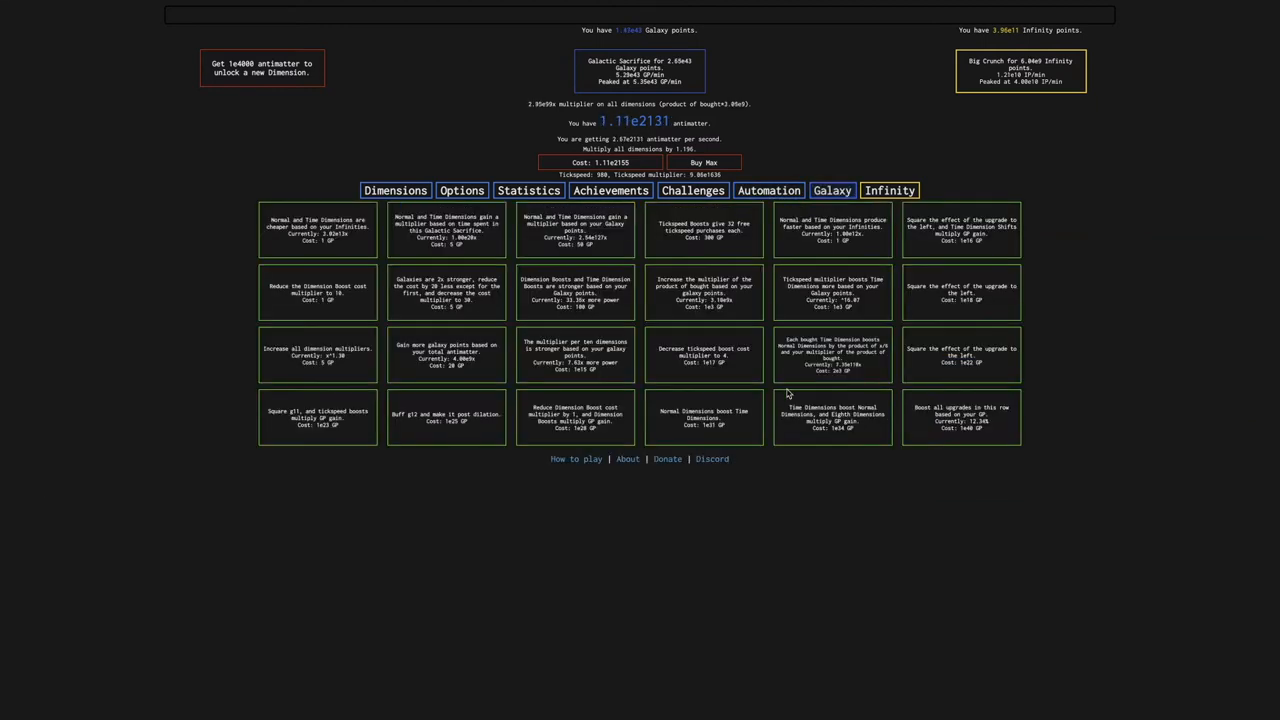
left_click(888, 190)
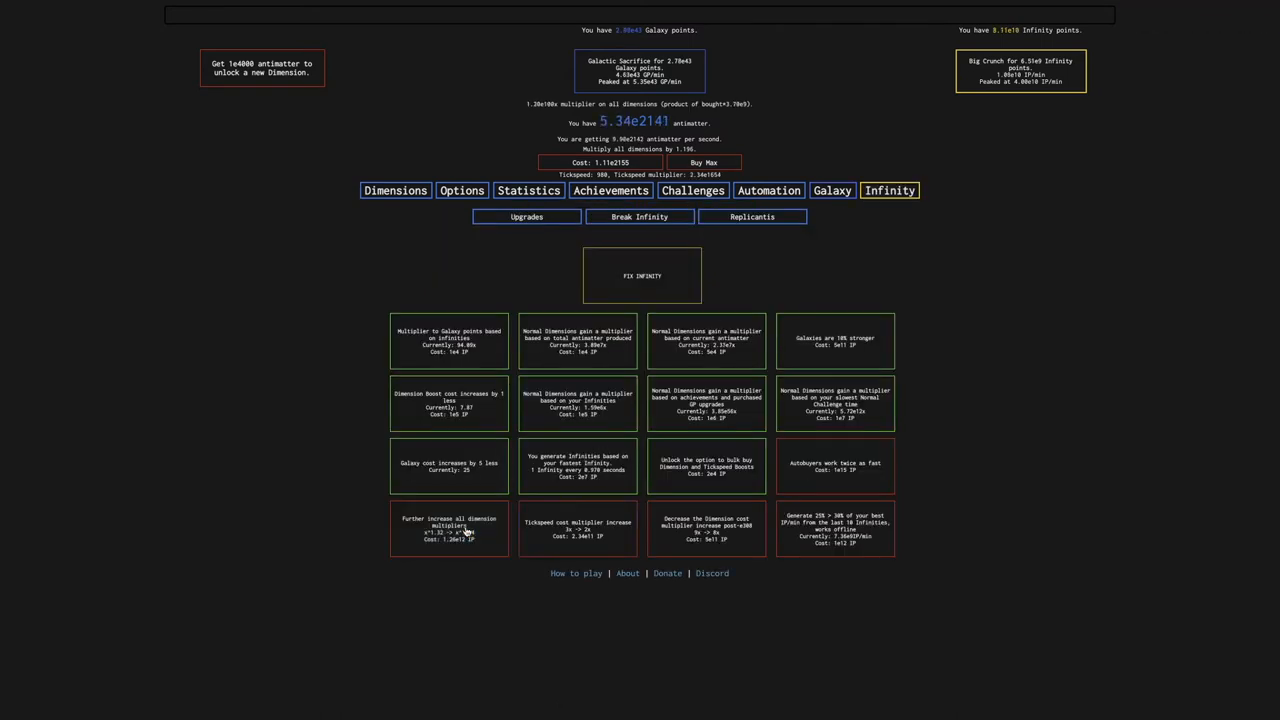
left_click(461, 190)
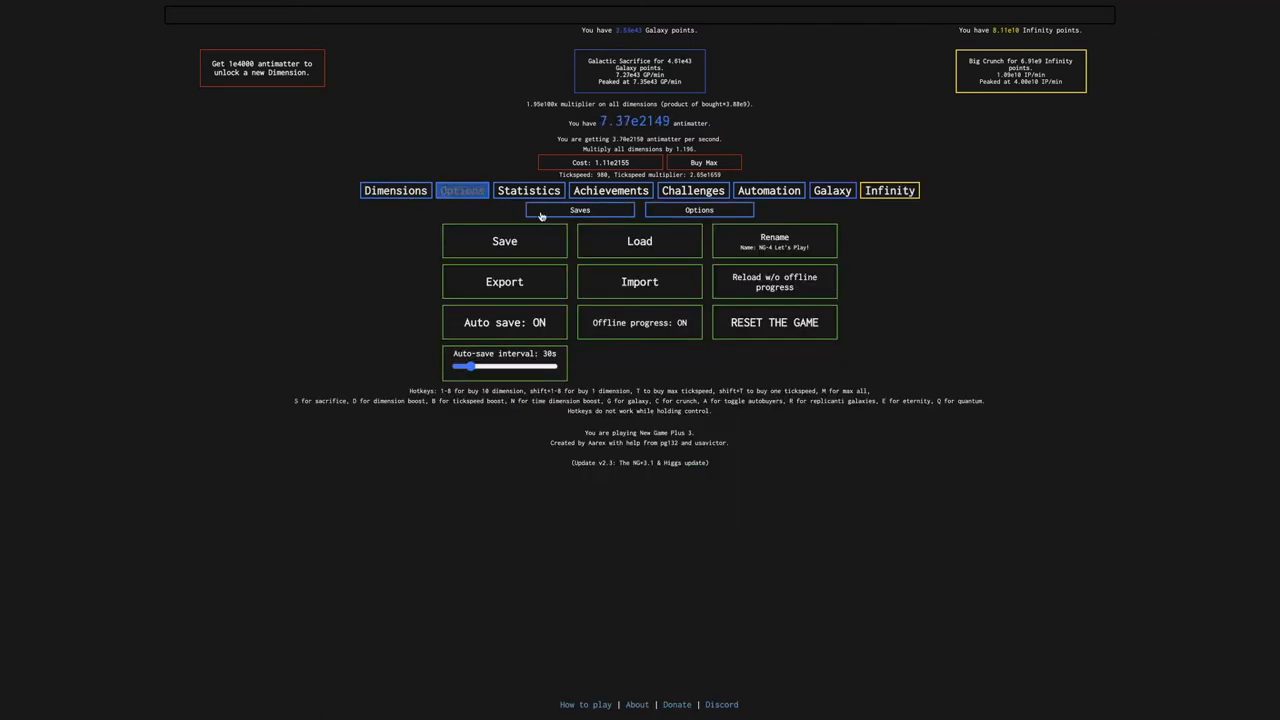
Open the save import prompt, cancel it, and switch back through the tabs
left_click(639, 281)
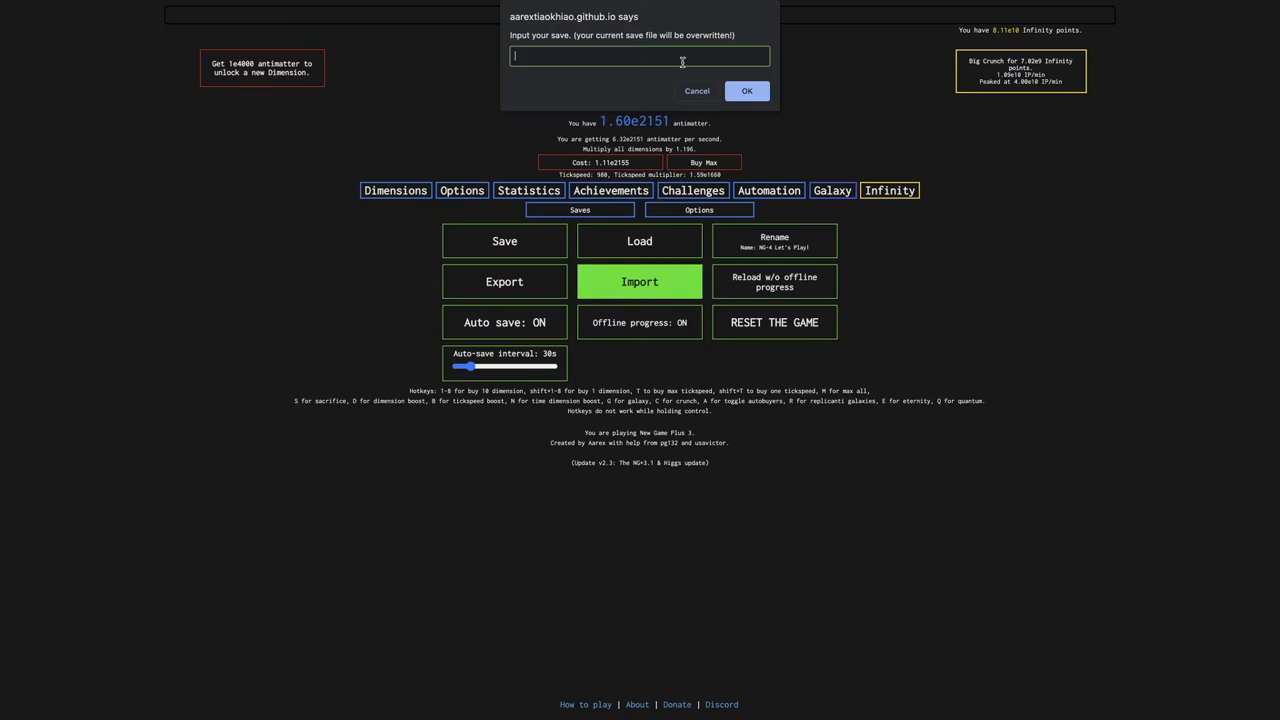
left_click(697, 91)
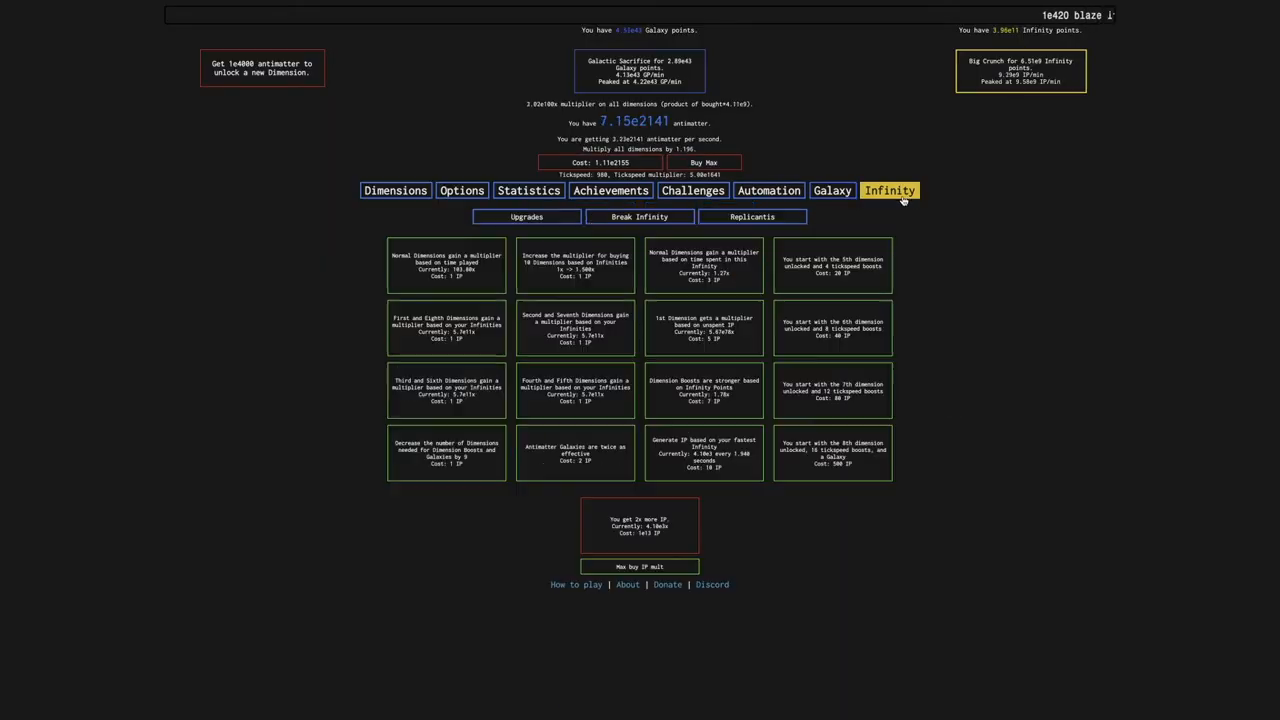
left_click(768, 190)
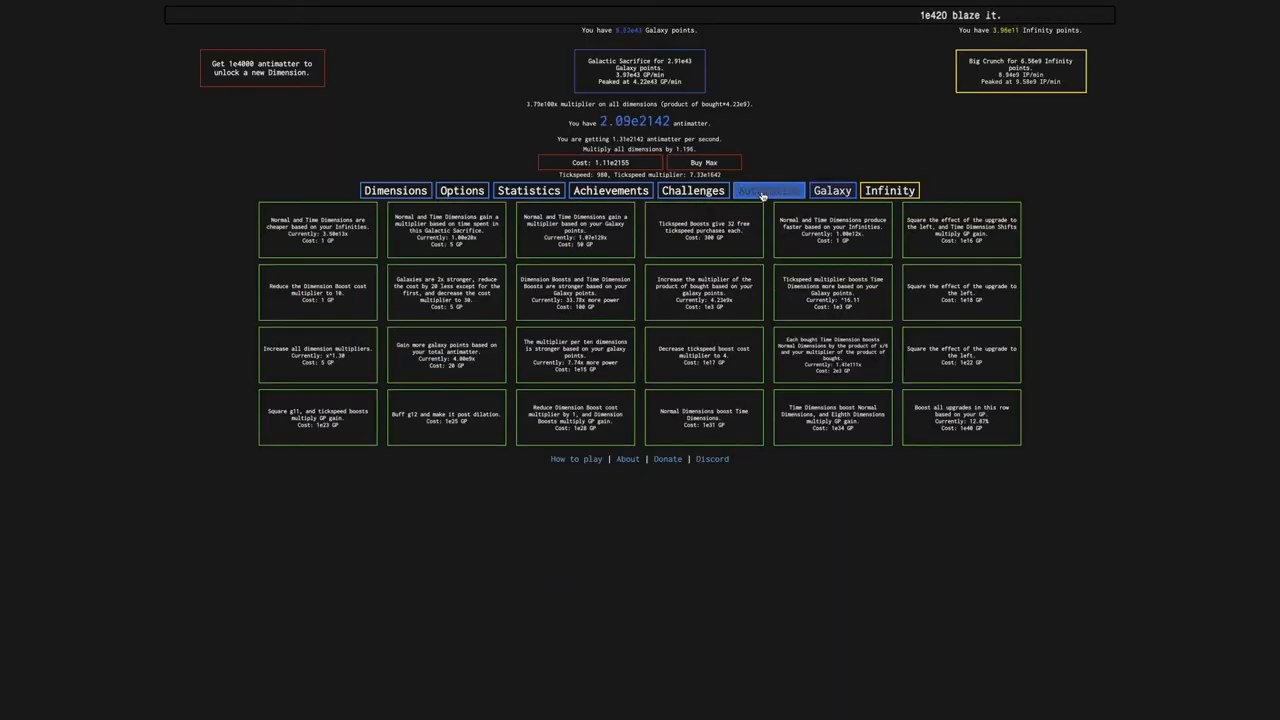
left_click(888, 190)
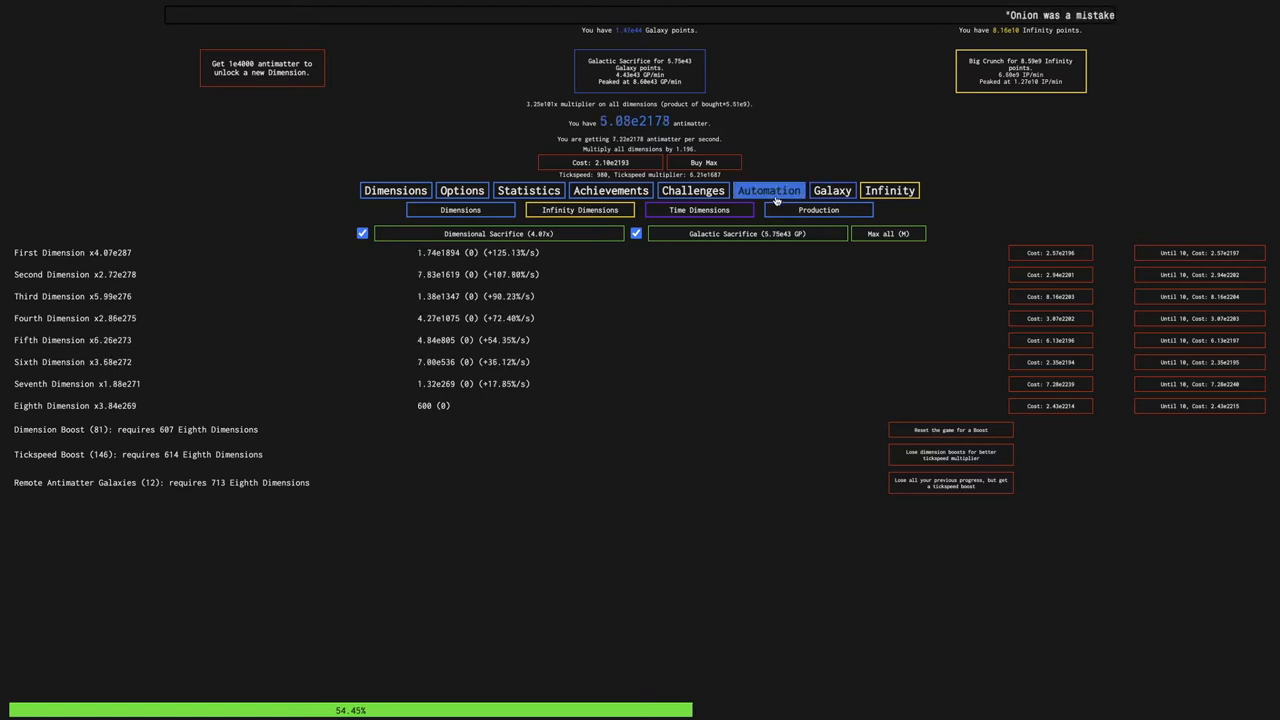
left_click(889, 190)
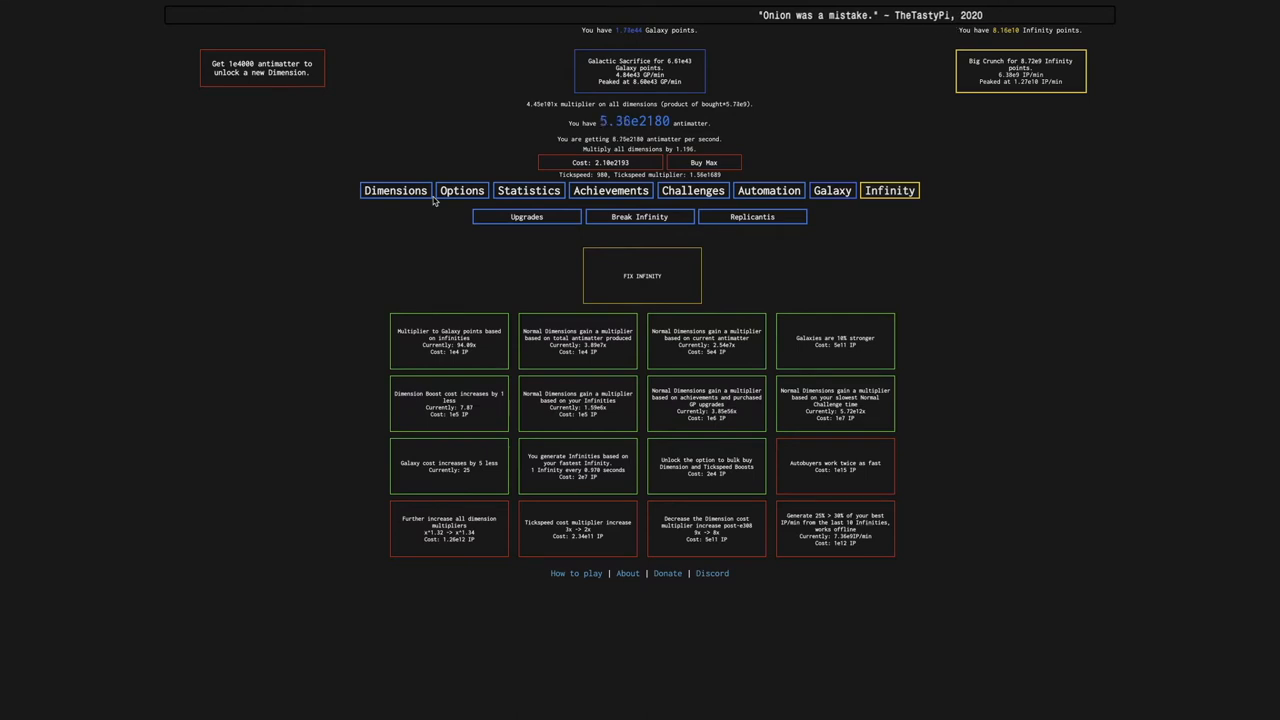
left_click(580, 210)
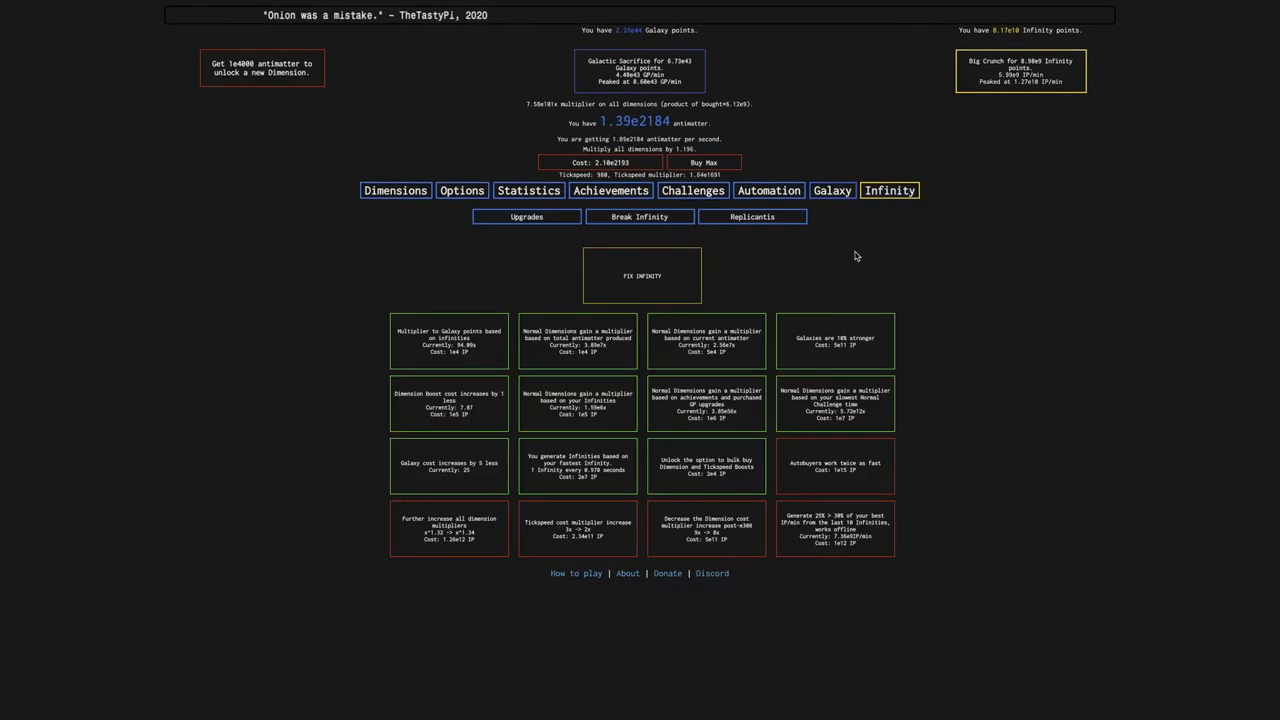
left_click(832, 190)
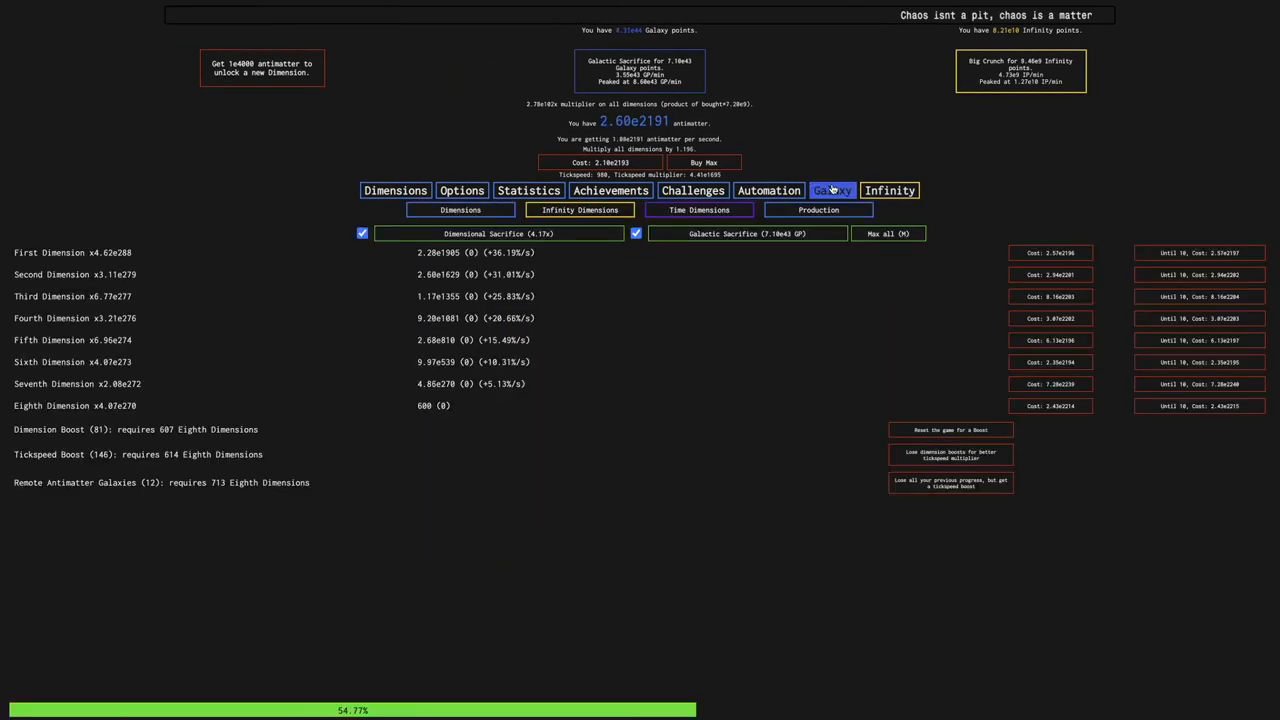
left_click(833, 190)
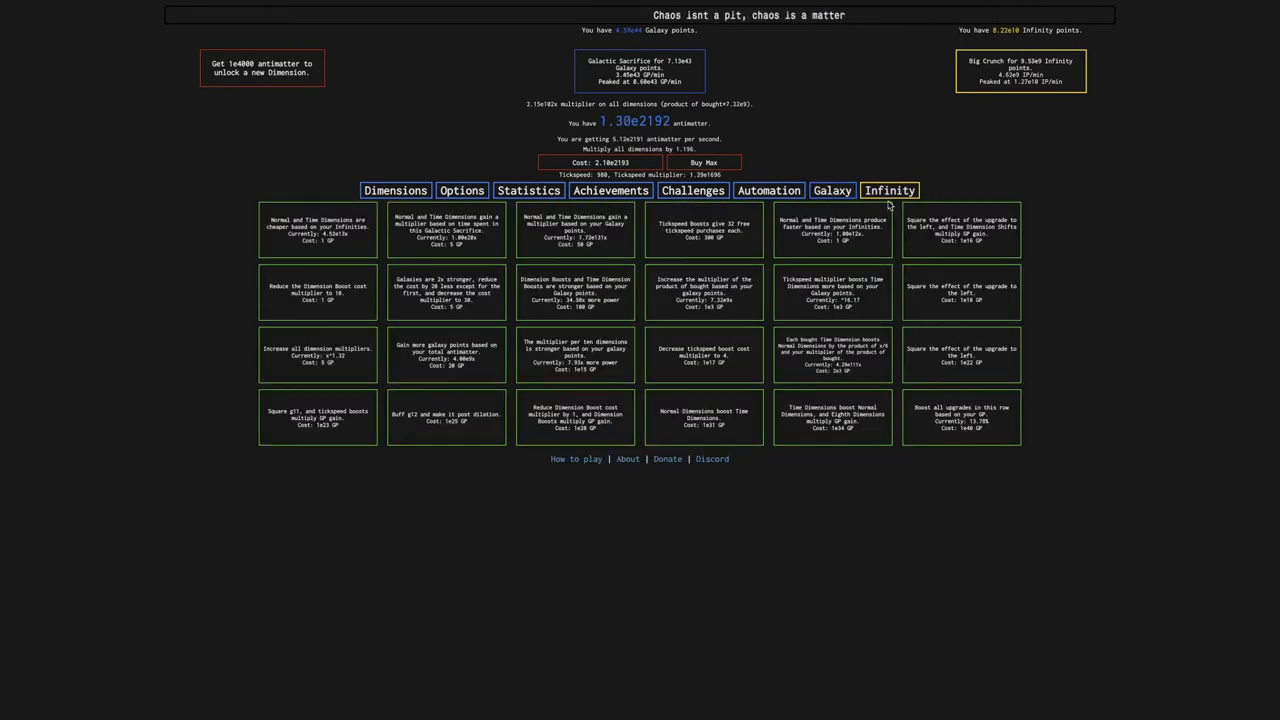
left_click(888, 190)
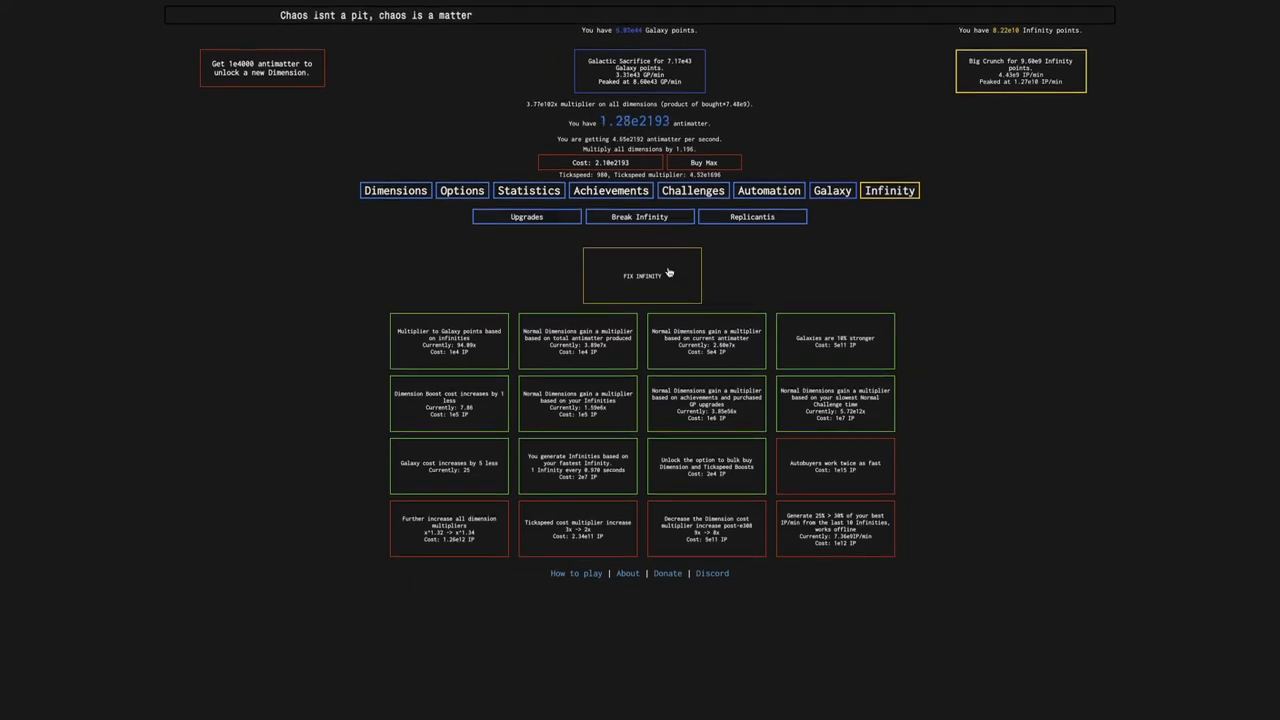
left_click(832, 190)
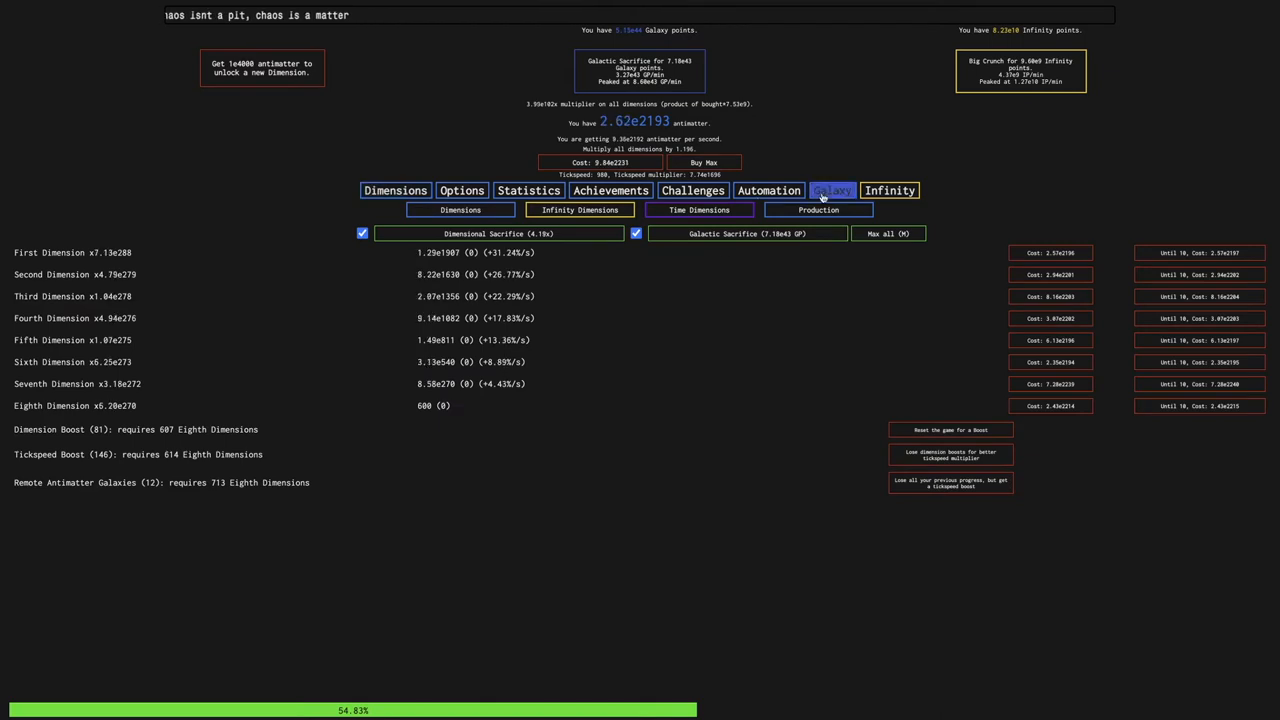
left_click(692, 190)
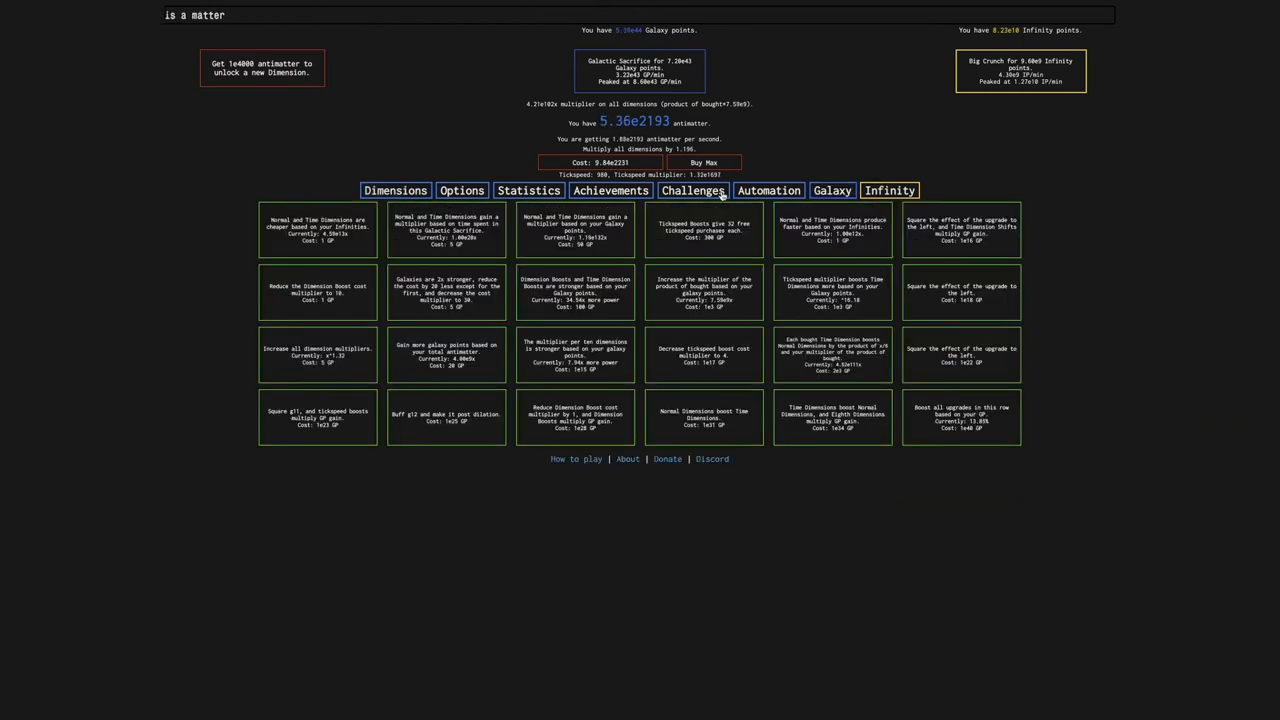
left_click(888, 190)
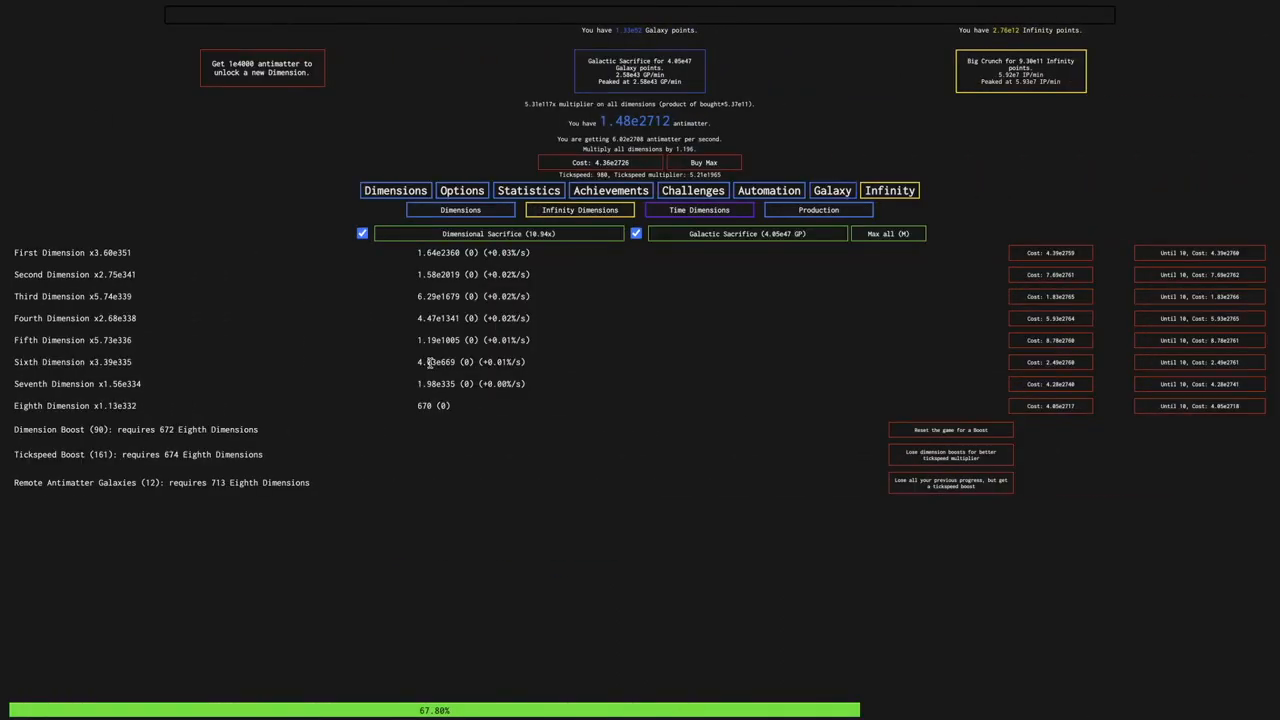
Move from statistics to the Break Infinity upgrades and try buying the Dimension cost upgrade
left_click(469, 218)
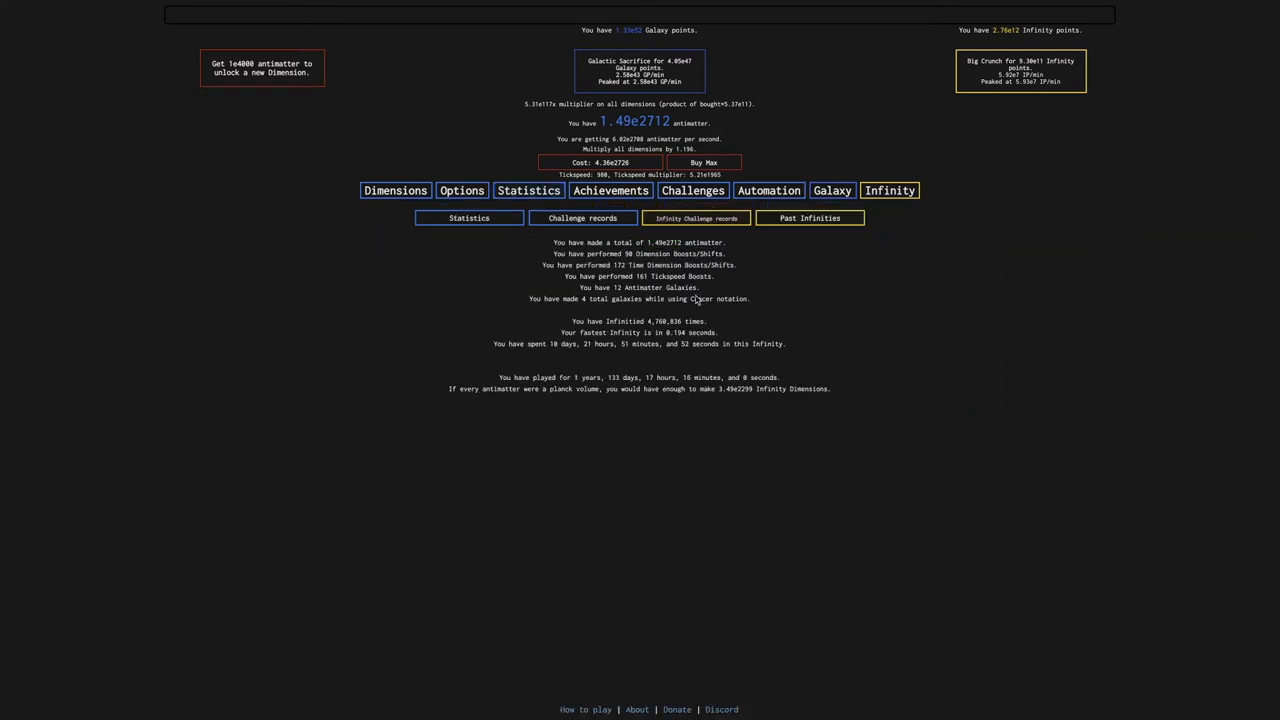
mouse_move(525, 355)
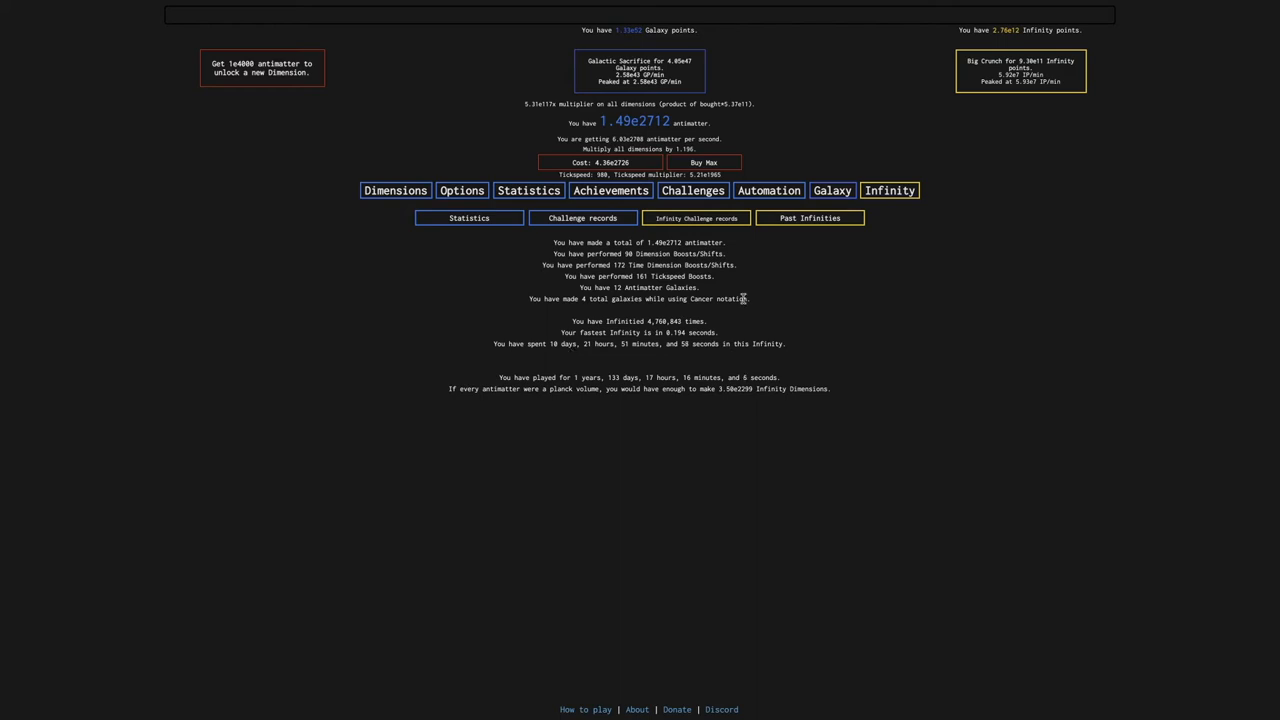
left_click(888, 190)
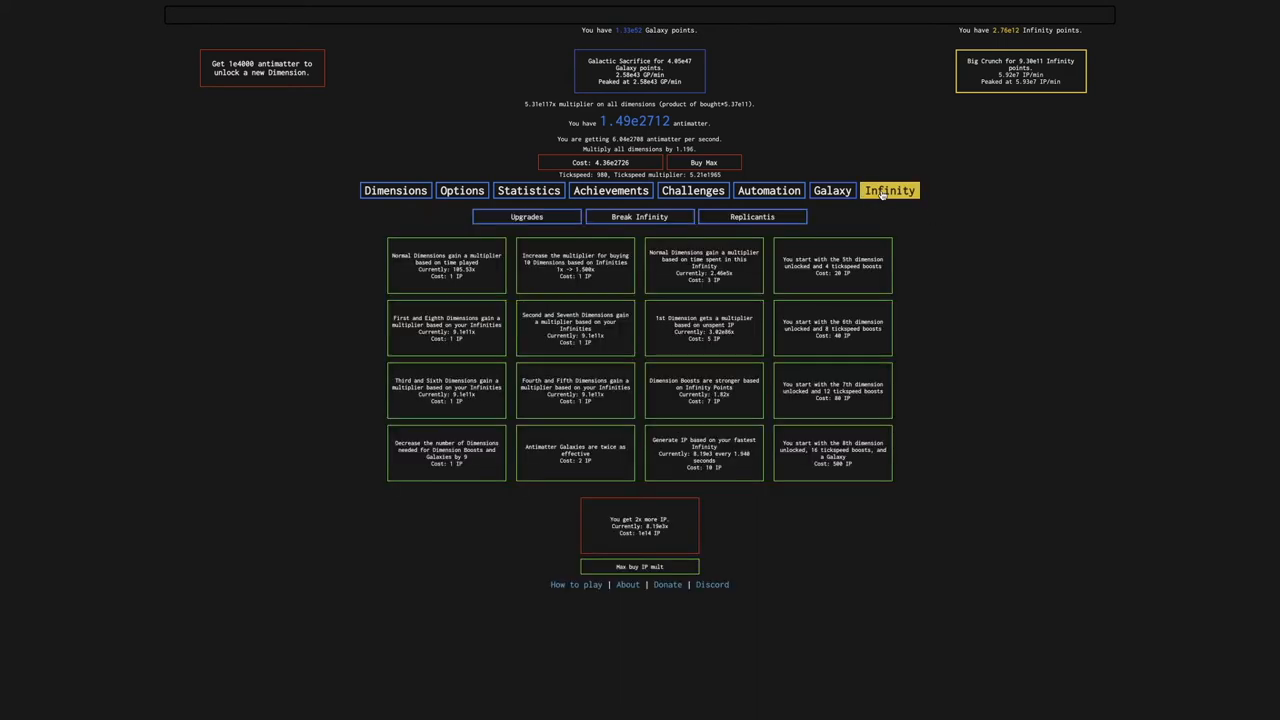
left_click(639, 217)
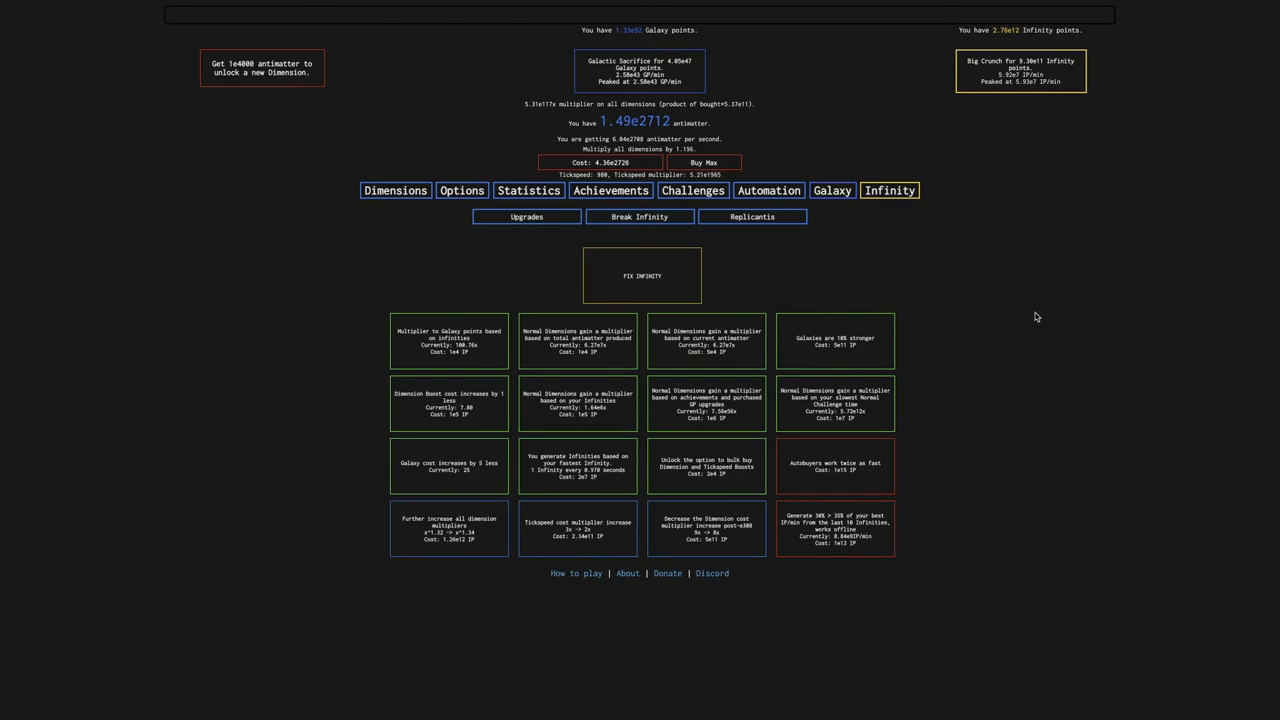
left_click(526, 216)
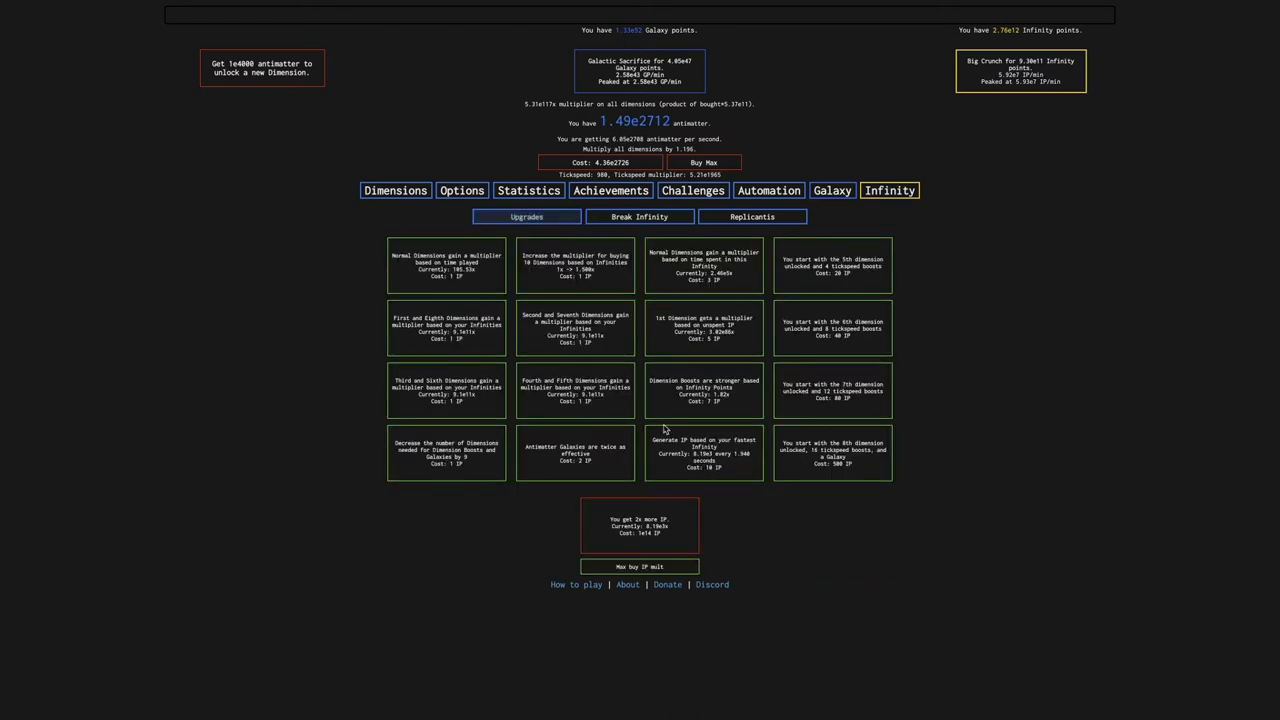
left_click(639, 217)
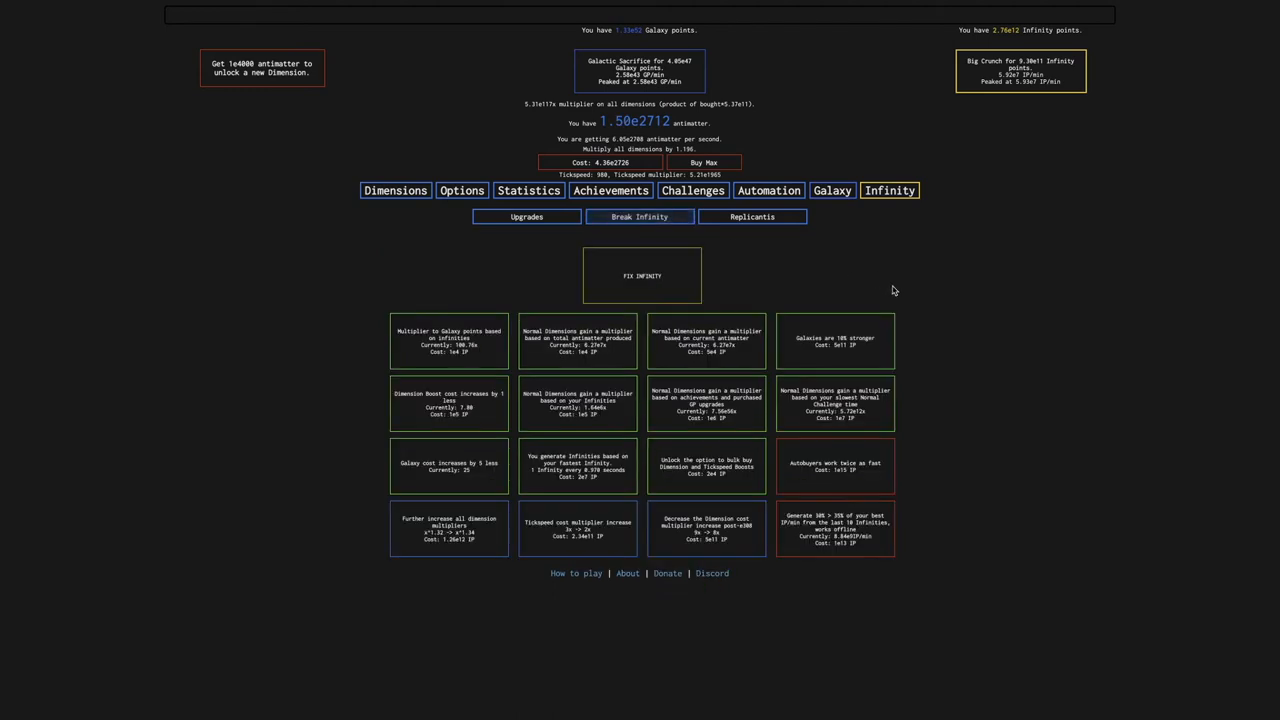
mouse_move(1020, 340)
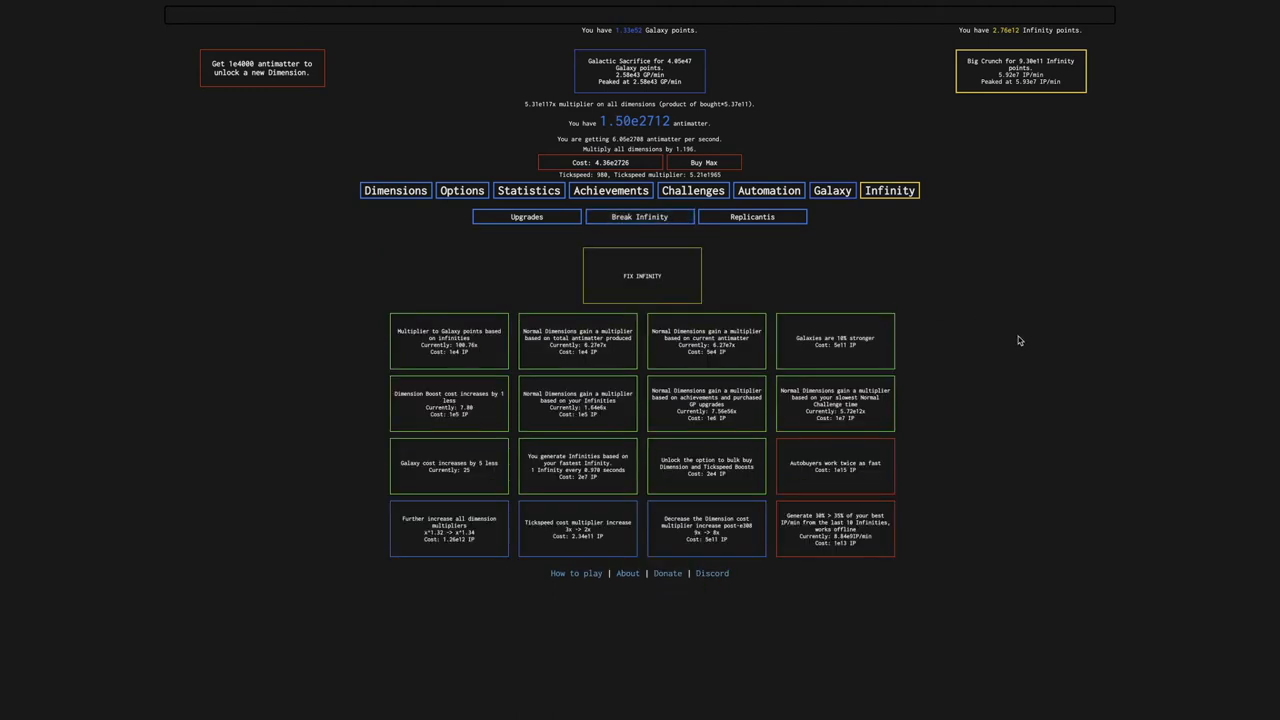
mouse_move(1038, 520)
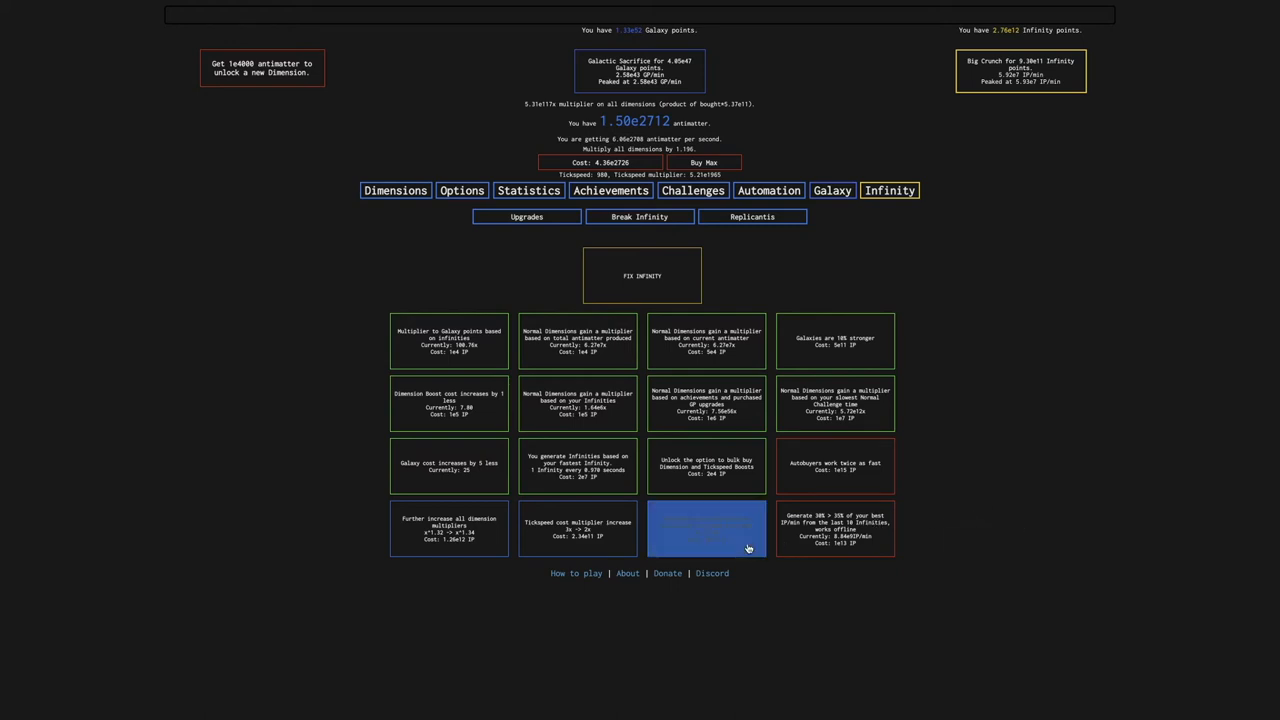
left_click(706, 528)
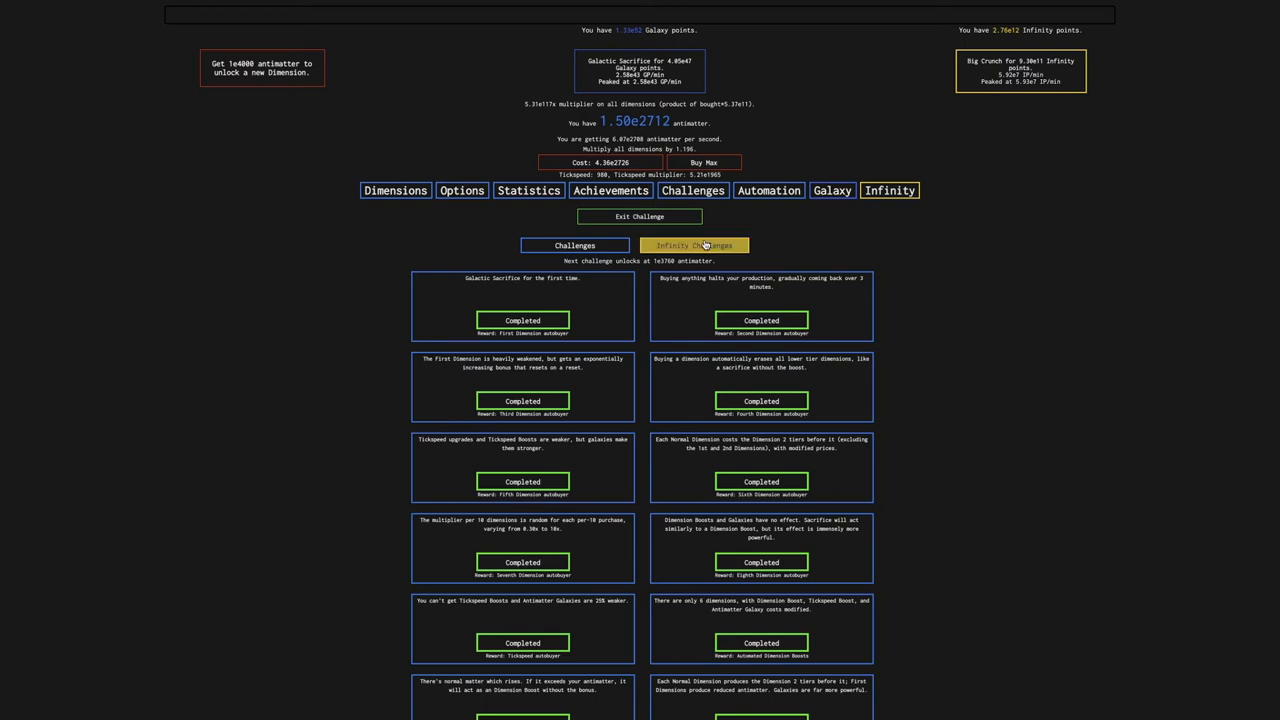
Review the Infinity Challenges, Big Crunch for 3.69e12 IP, then show Break Infinity upgrades
left_click(693, 245)
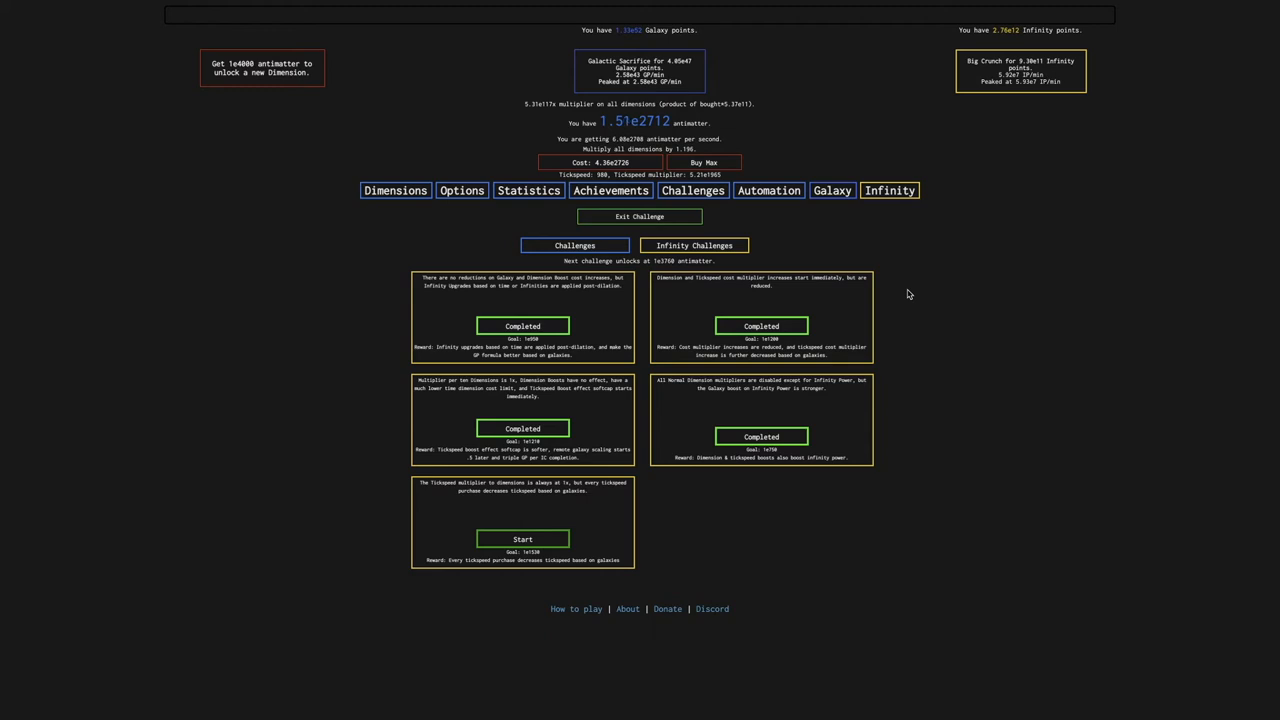
mouse_move(411, 494)
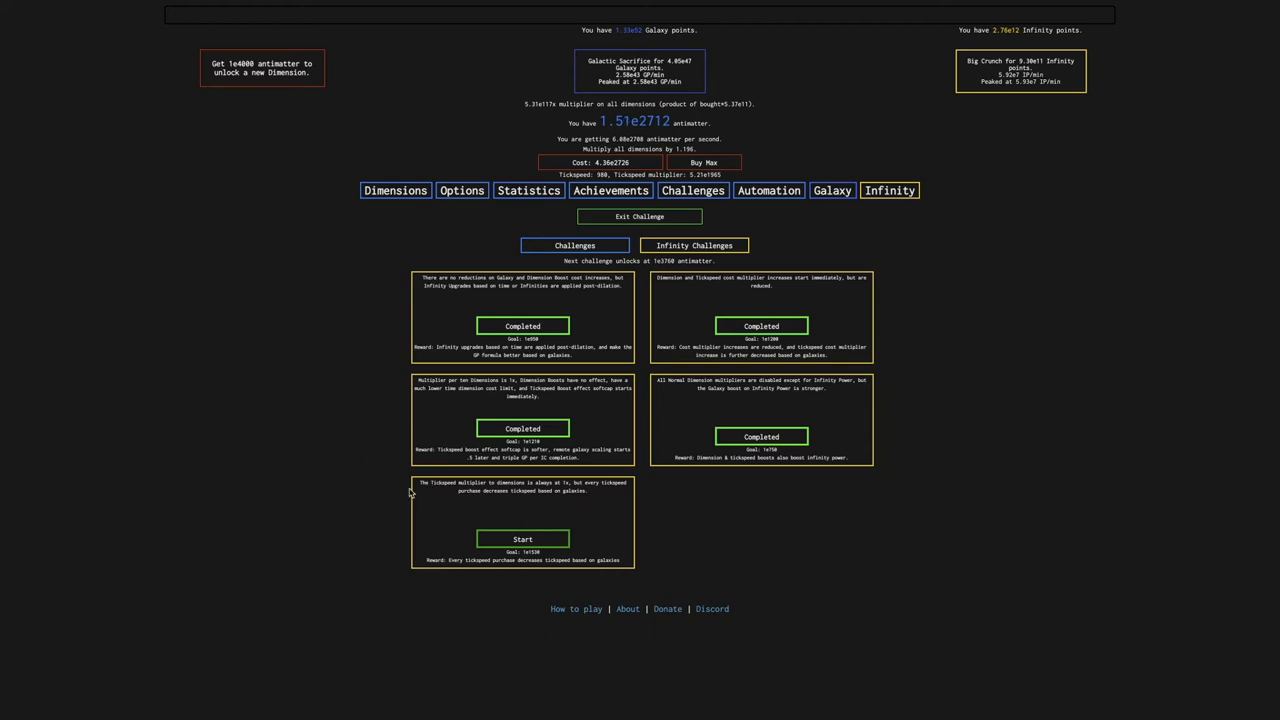
mouse_move(421, 481)
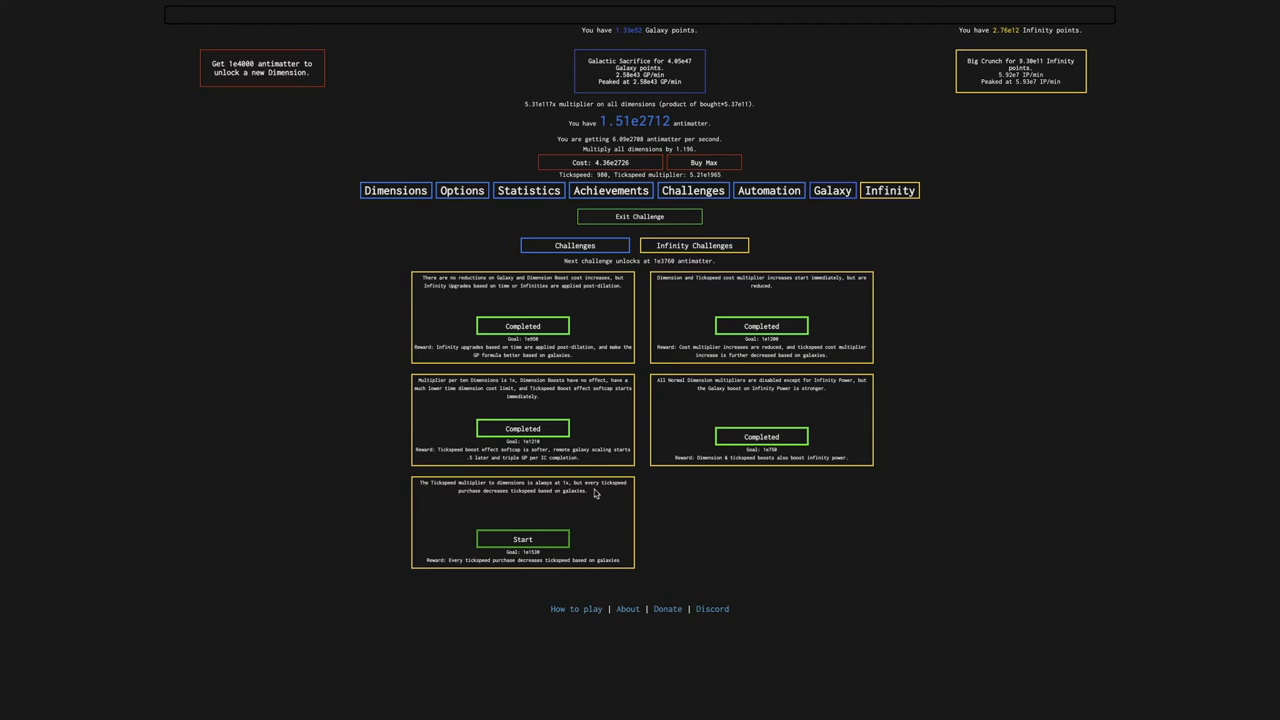
left_click_drag(420, 483, 588, 491)
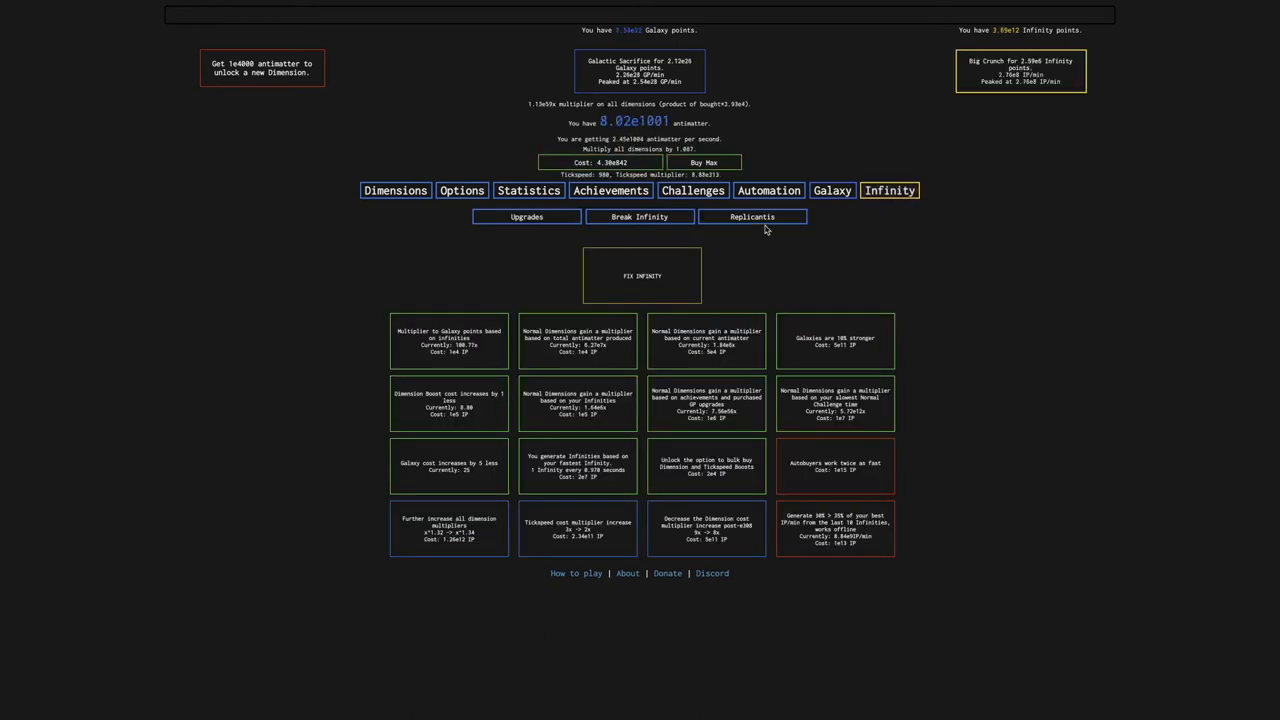
Go via Dimensions and Infinity to the Automation tab, showing the 3.00e9 Big Crunch threshold
left_click(639, 217)
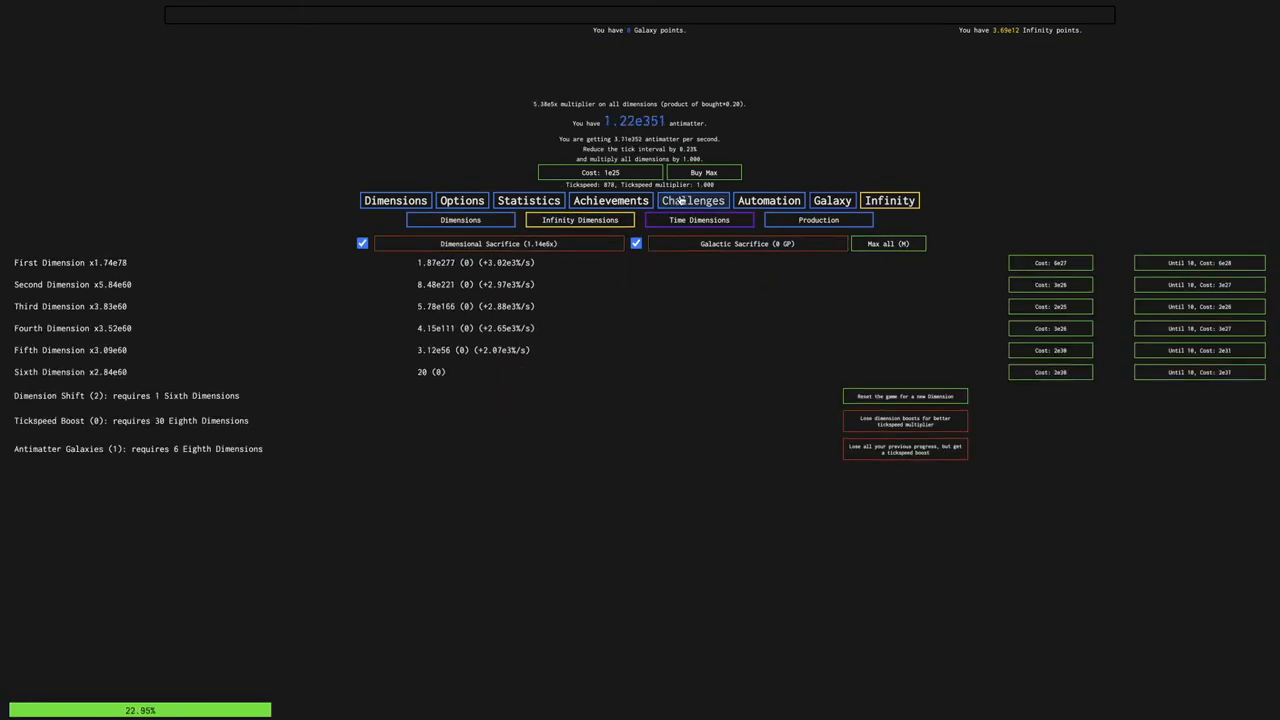
left_click(888, 200)
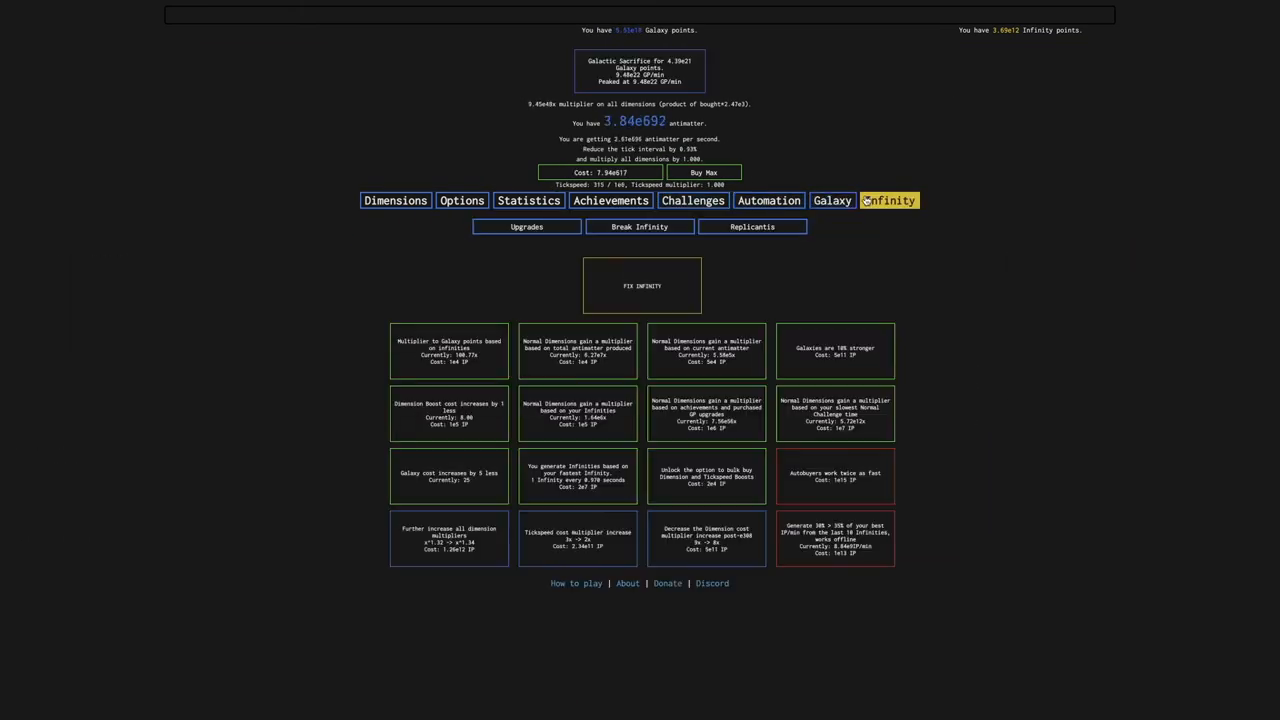
left_click(832, 200)
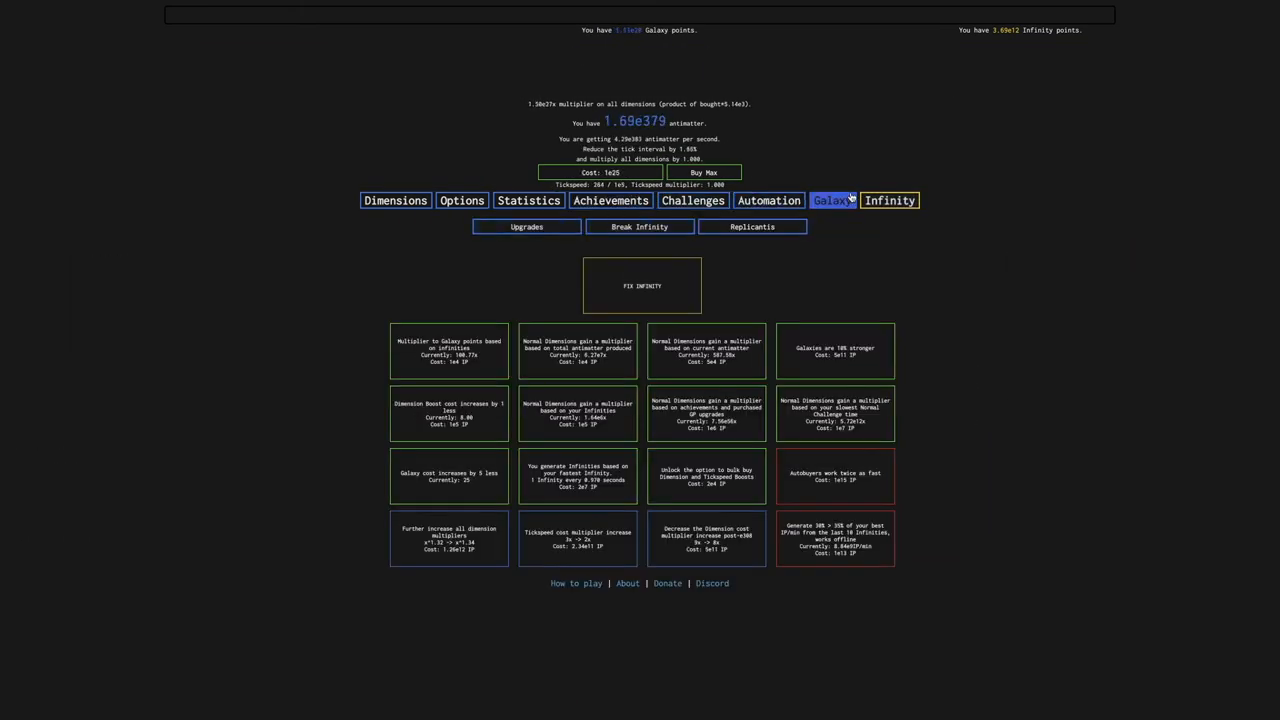
left_click(768, 200)
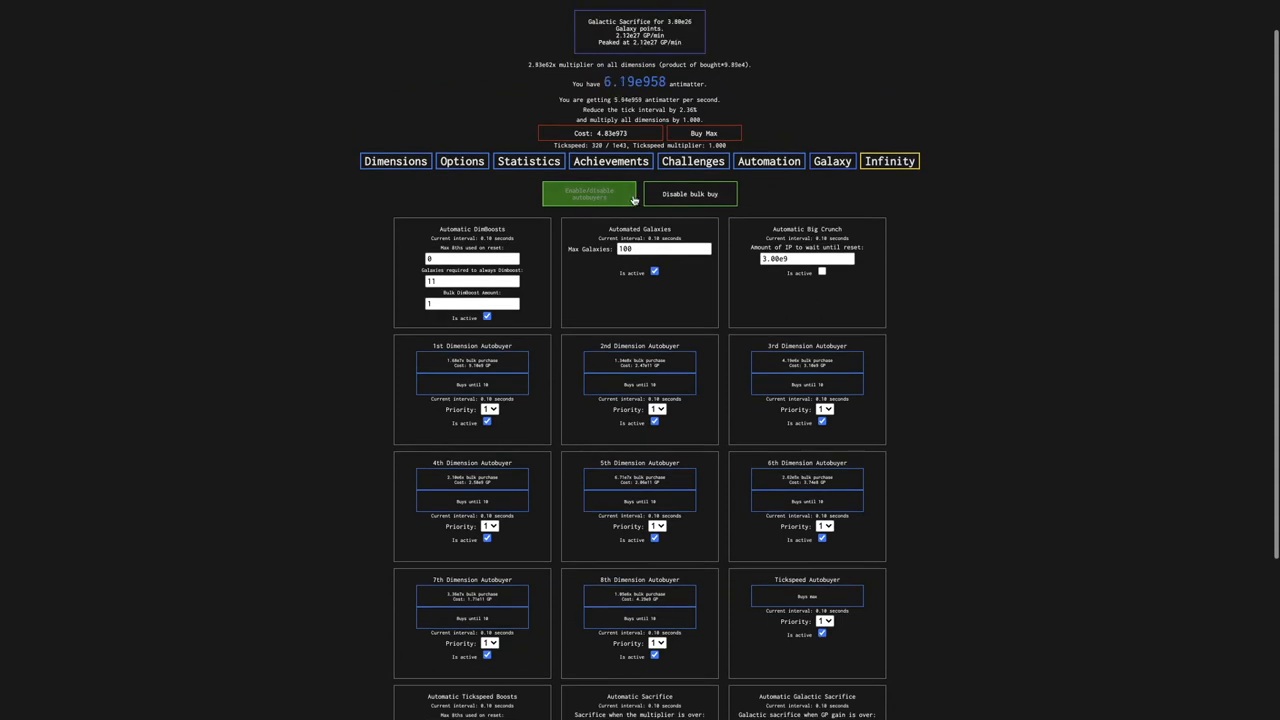
Disable automatic DimBoosts, toggle the Tickspeed Boost autobuyer, and do a Tickspeed Boost to 101
scroll("down", 3)
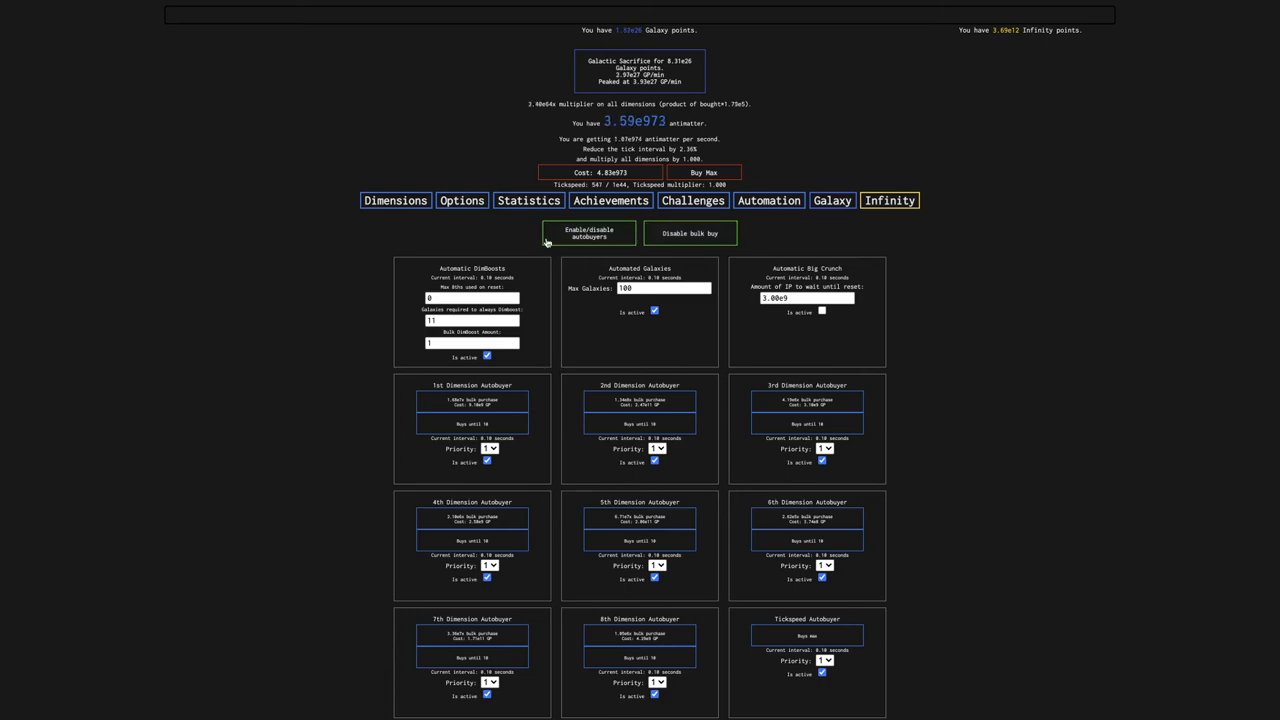
left_click(611, 200)
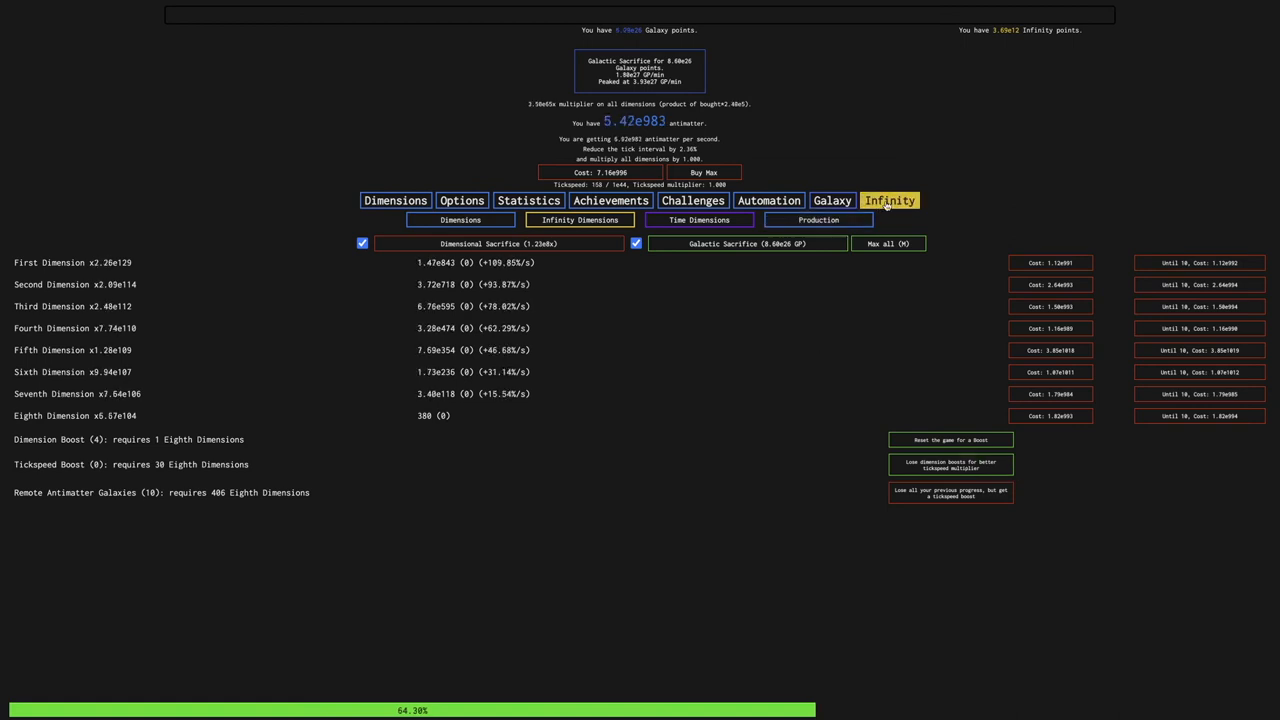
left_click(768, 200)
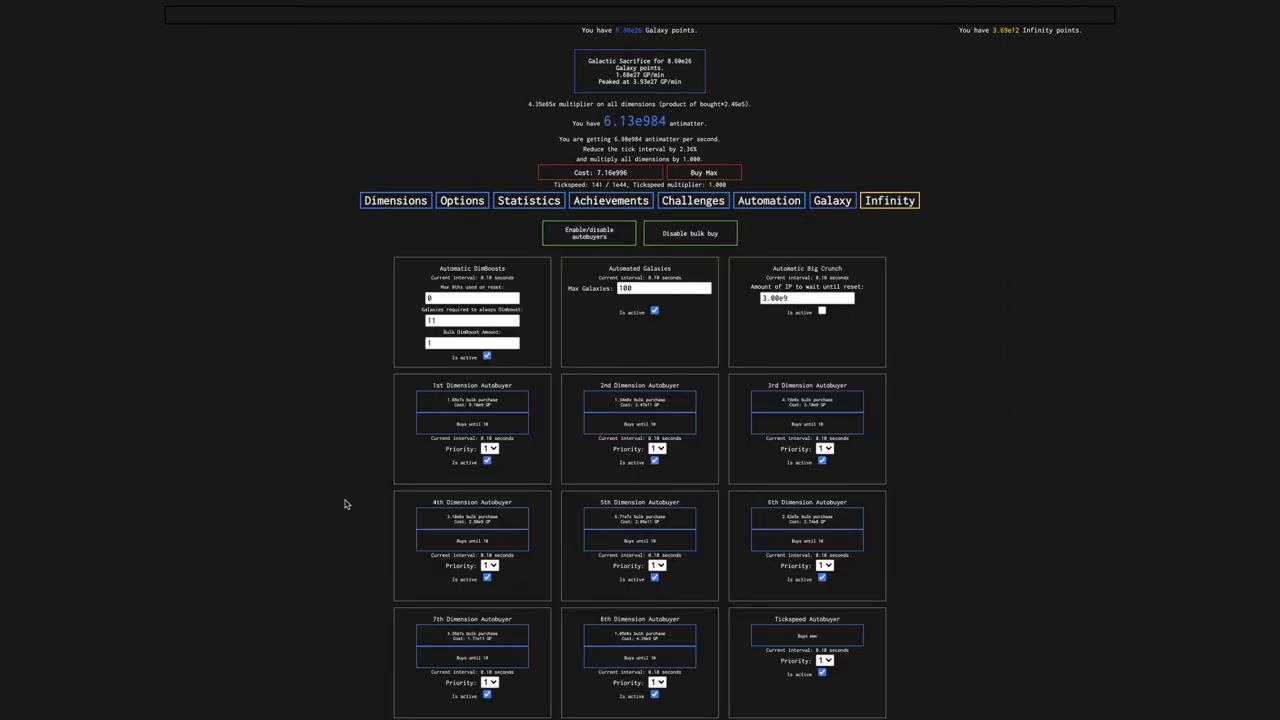
scroll("down", 3)
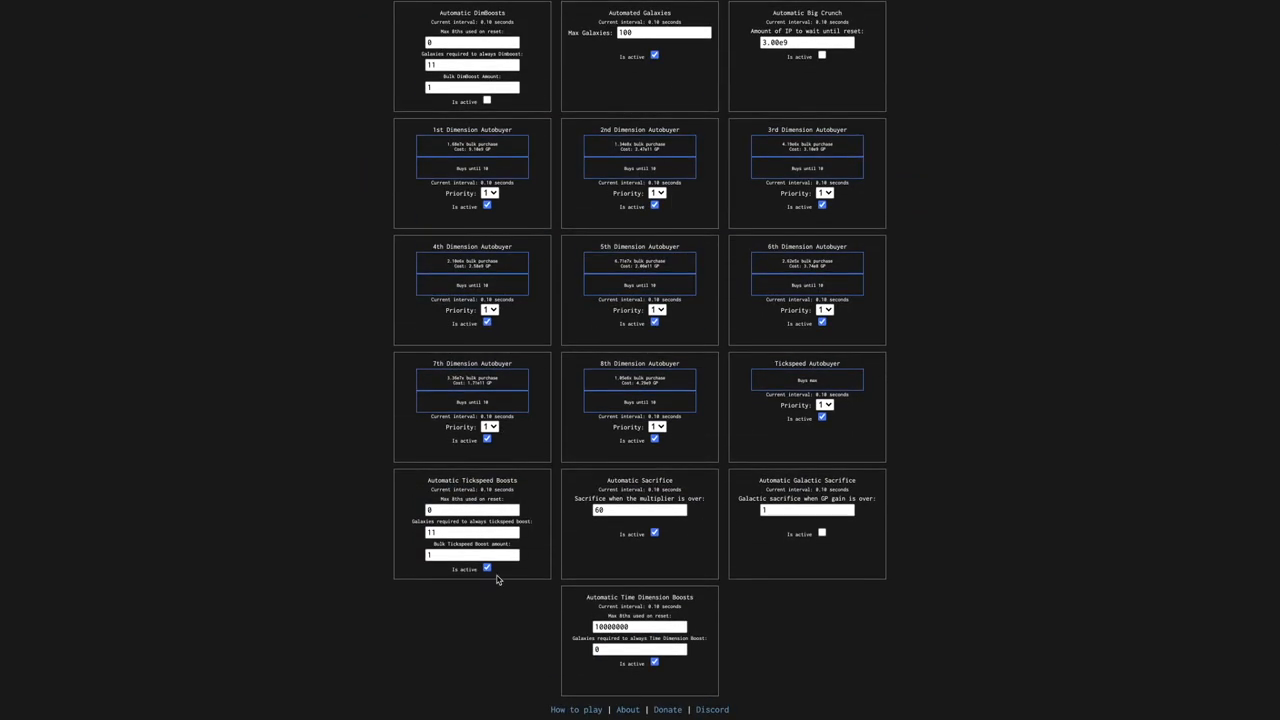
left_click(395, 200)
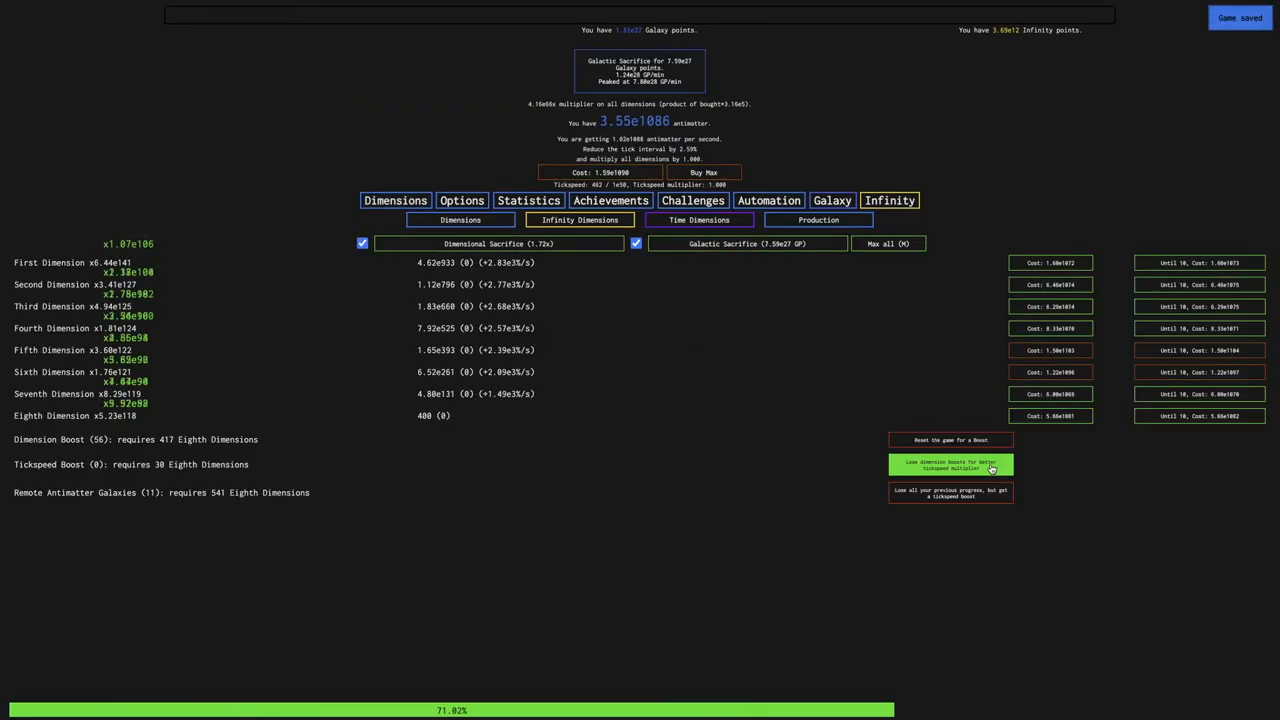
left_click(950, 464)
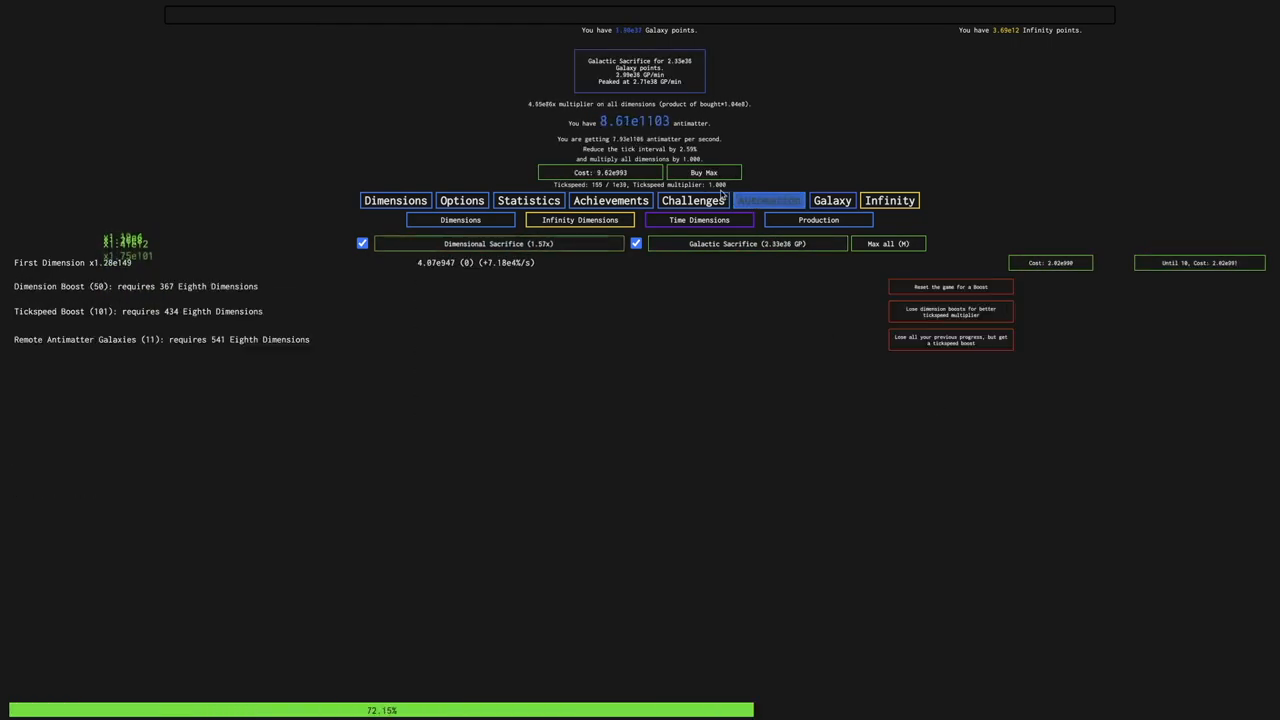
Check the Automation and Challenges tabs, then show the Break Infinity upgrades
left_click(394, 200)
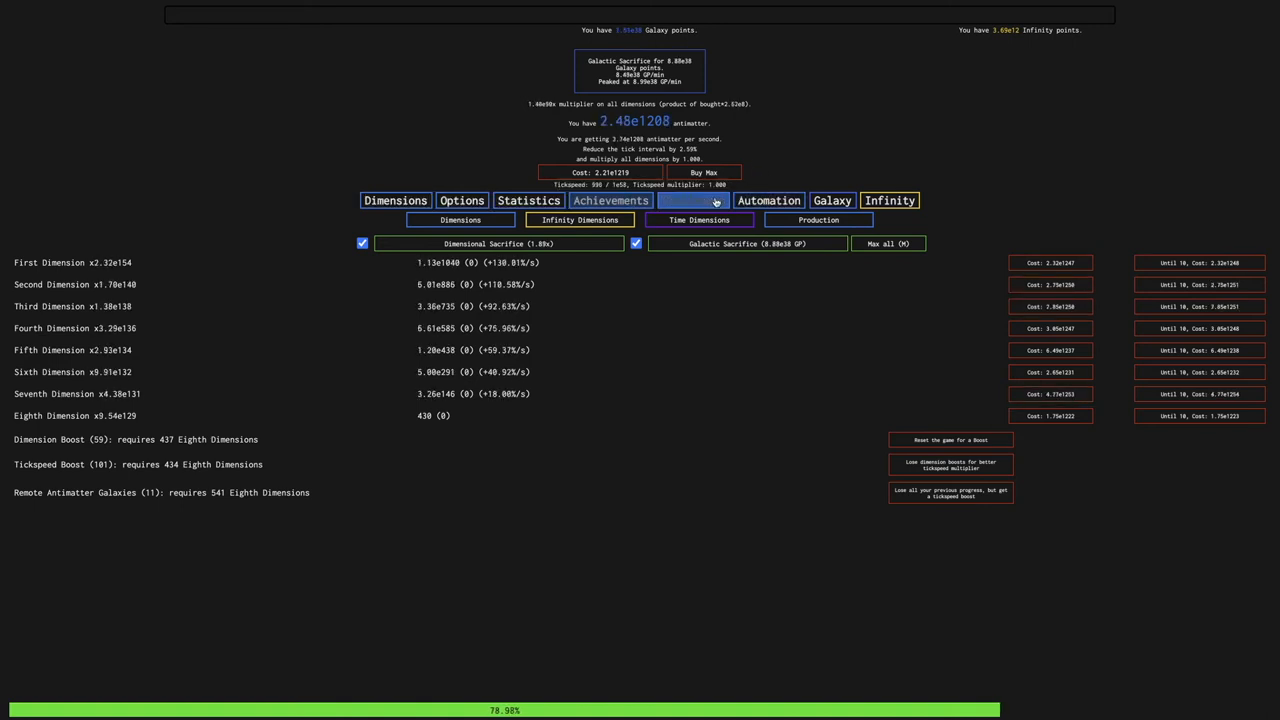
left_click(610, 200)
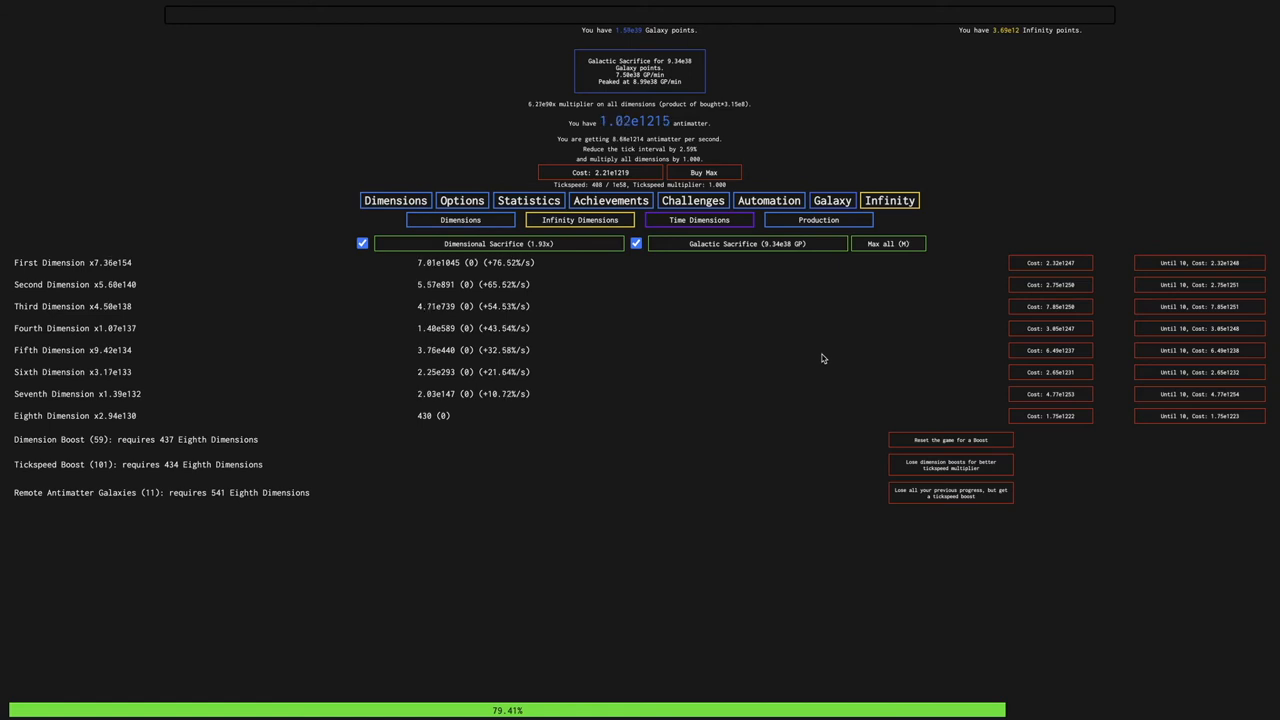
left_click(889, 200)
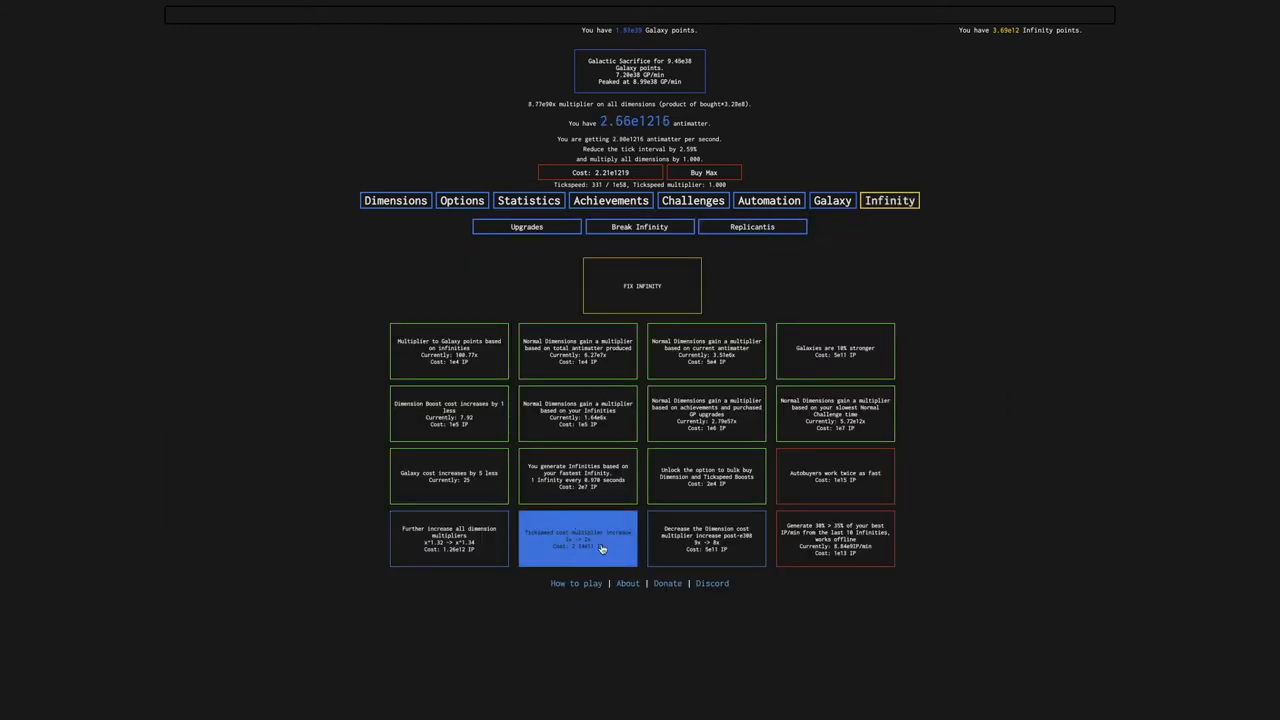
Buy the Tickspeed and Dimension cost multiplier reductions, leaving 1.70e12 Infinity points
left_click(577, 538)
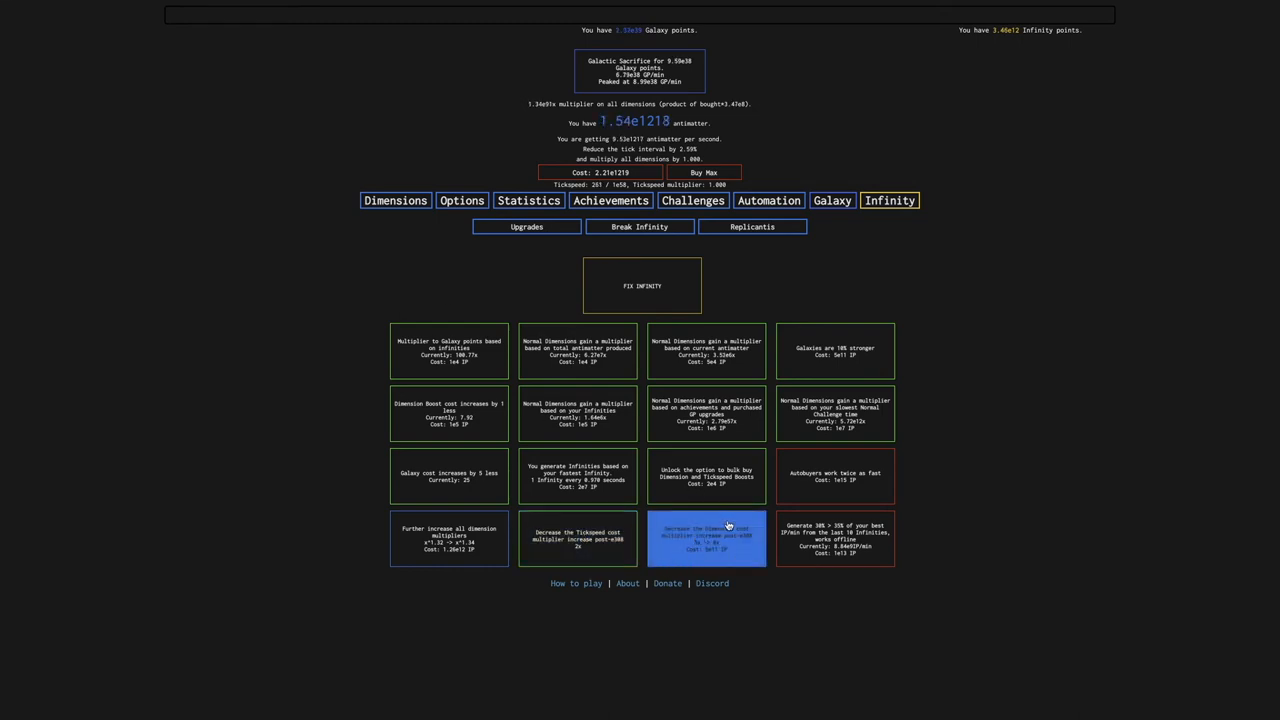
left_click(706, 538)
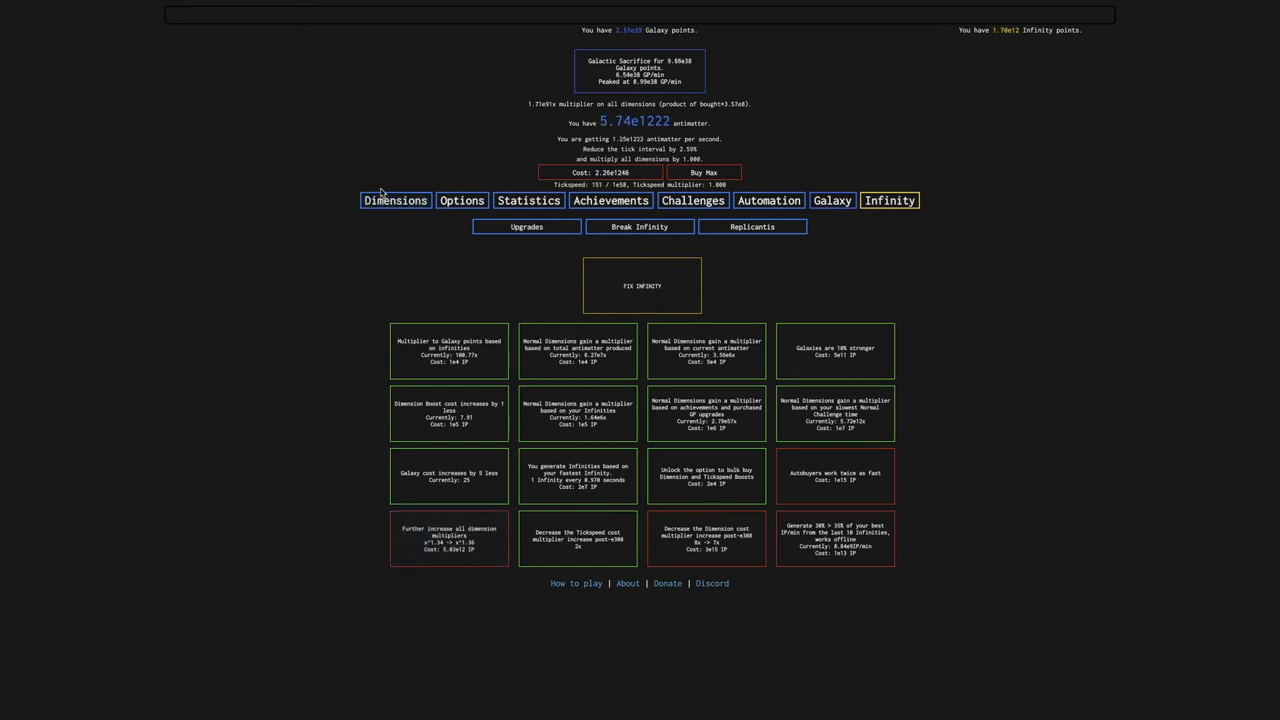
left_click(395, 200)
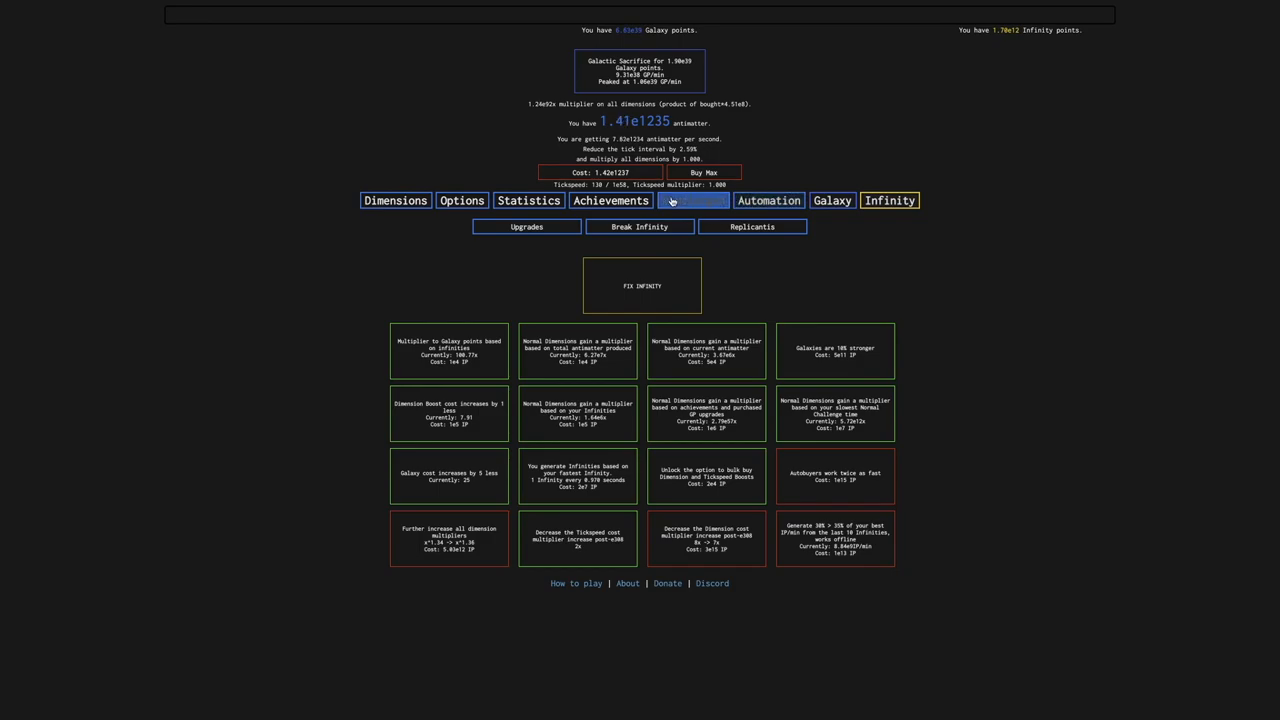
Set the Bulk DimBoost Amount to 65 in the autobuyer settings
left_click(611, 200)
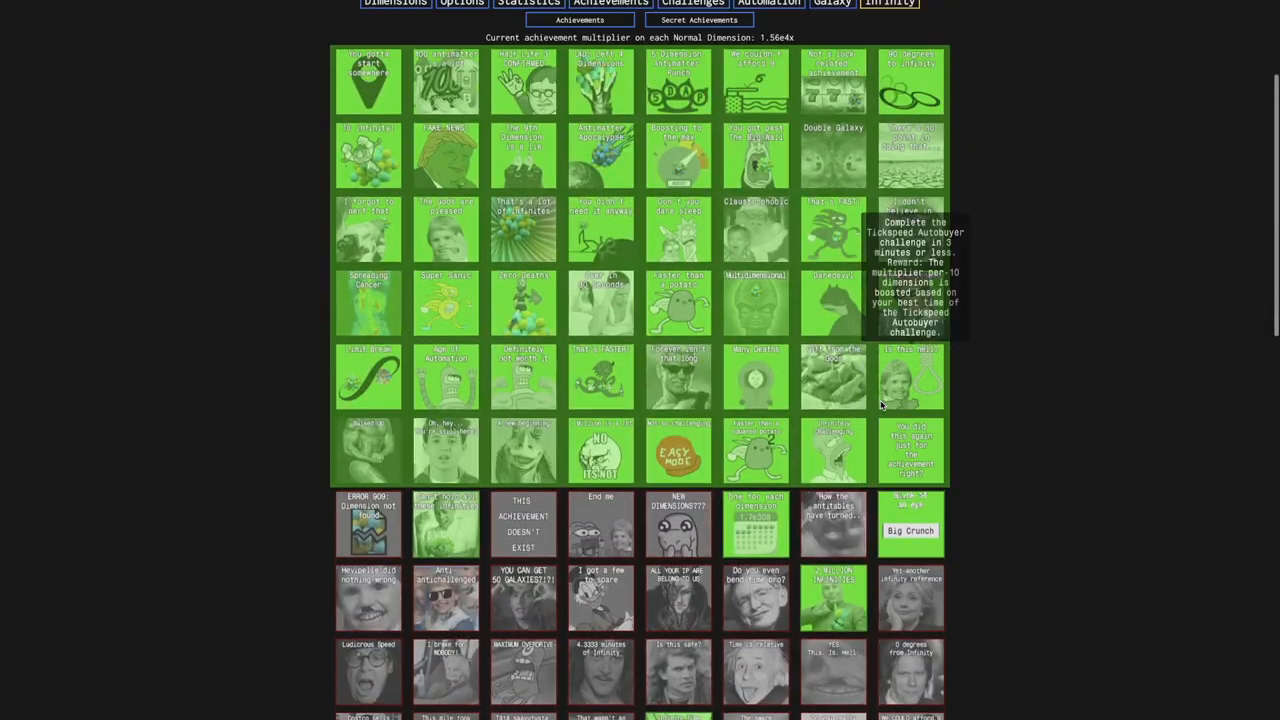
mouse_move(750, 458)
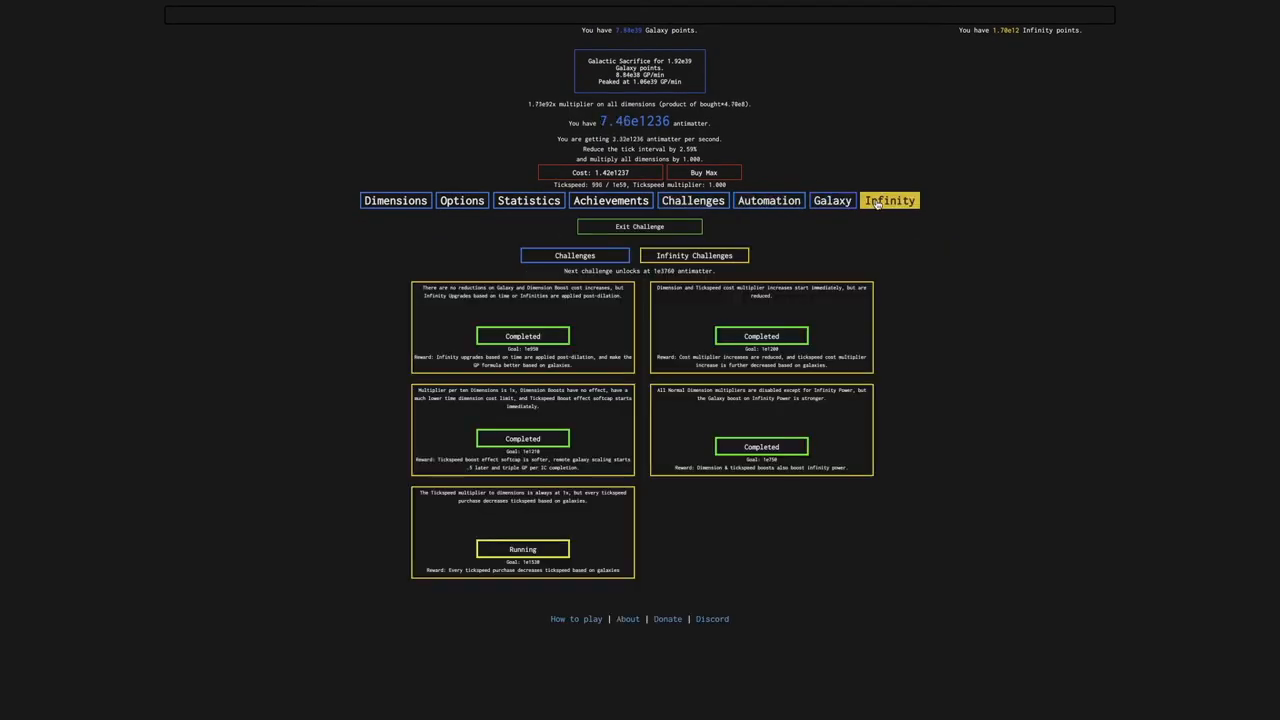
left_click(769, 200)
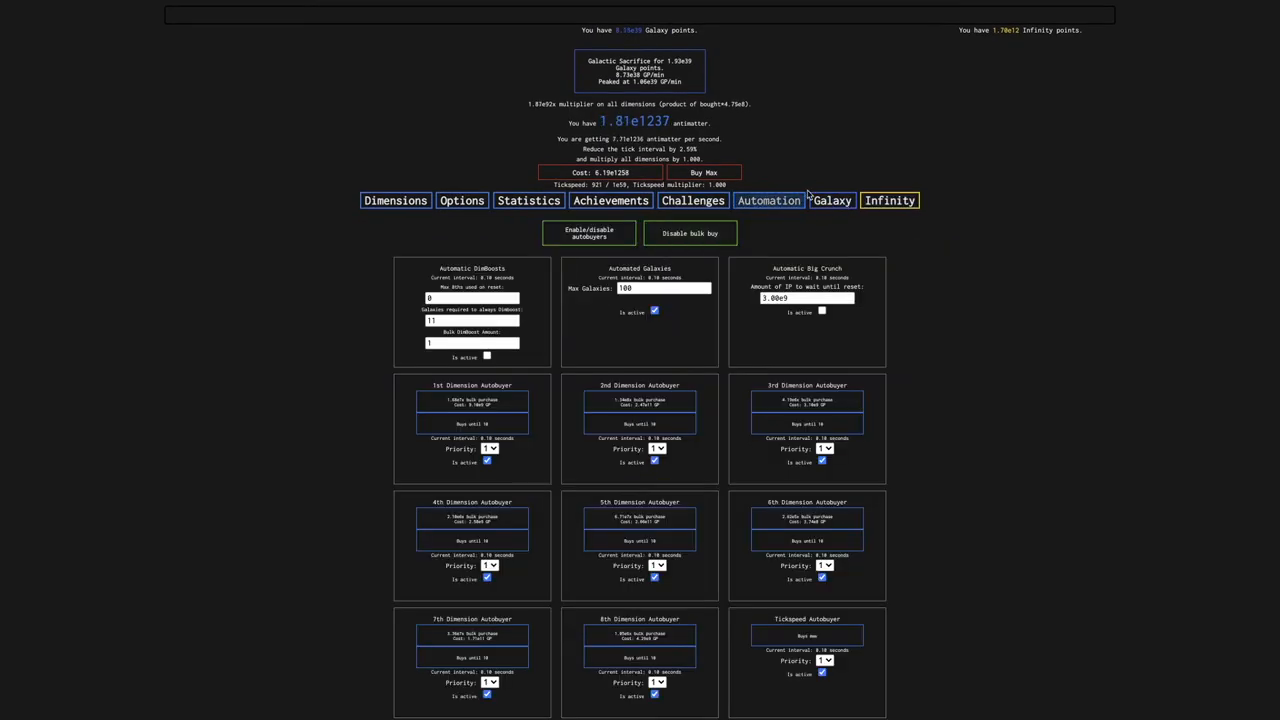
left_click(395, 200)
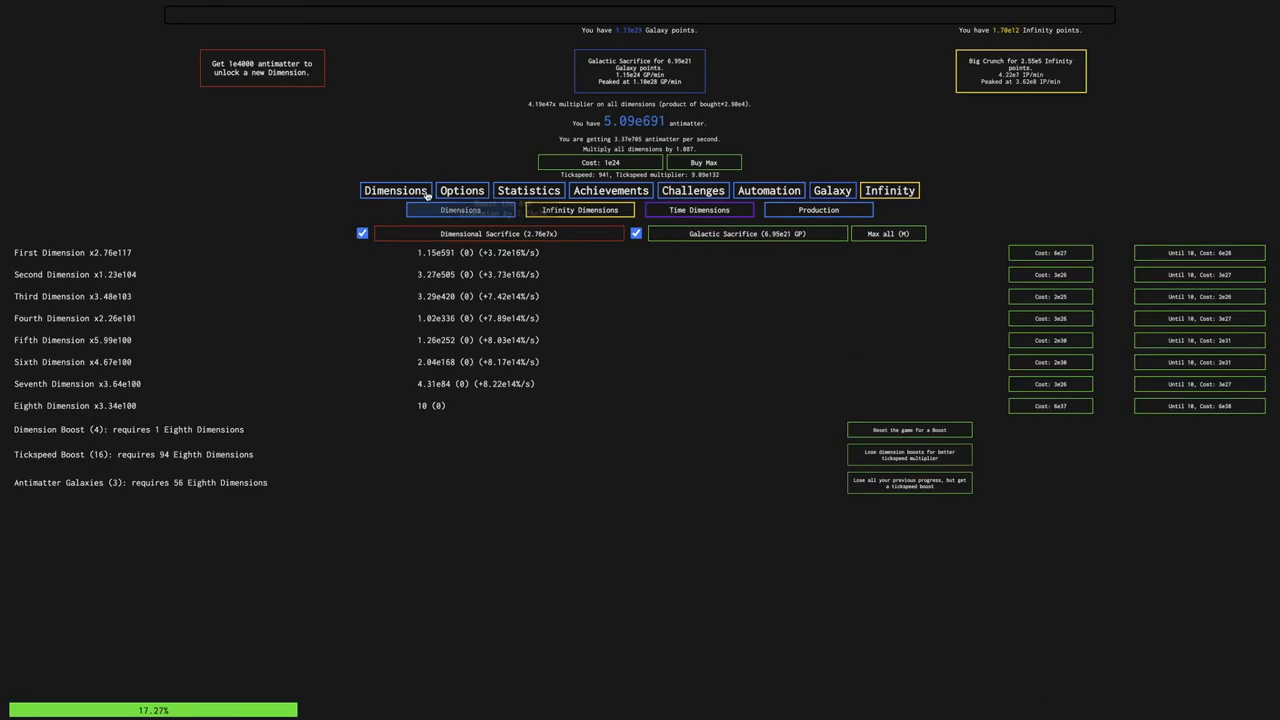
left_click(395, 190)
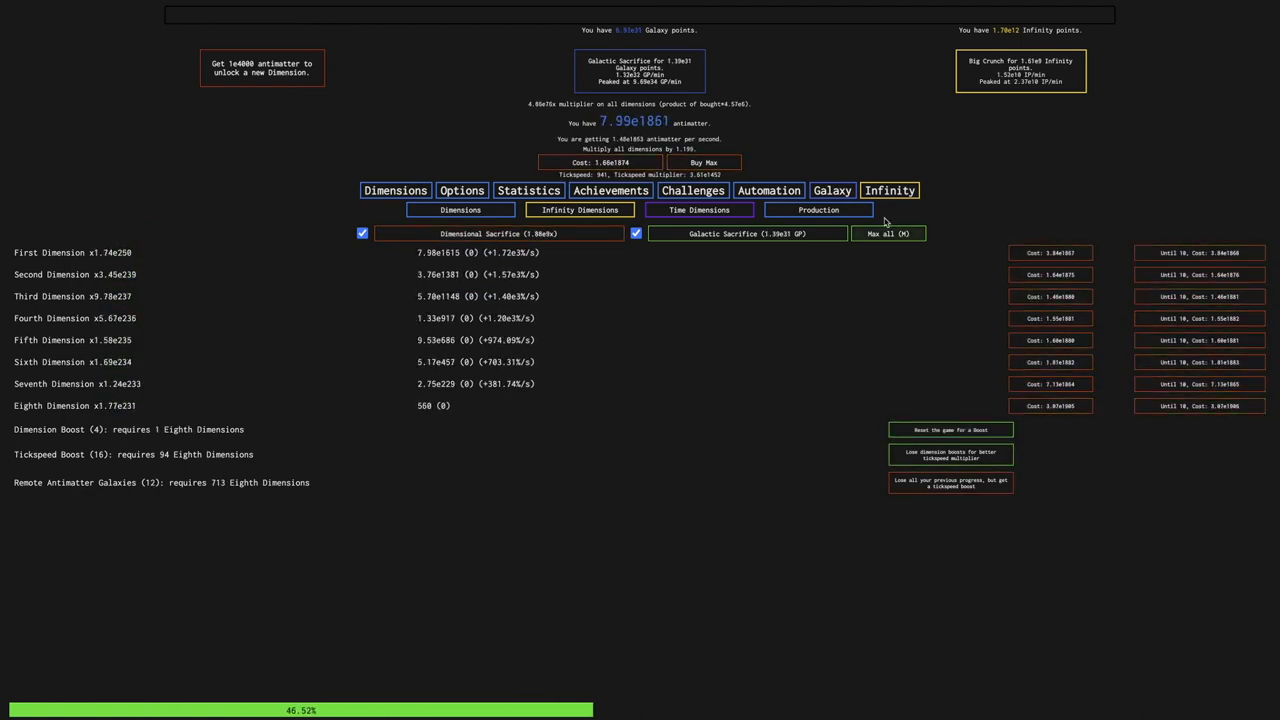
left_click(768, 190)
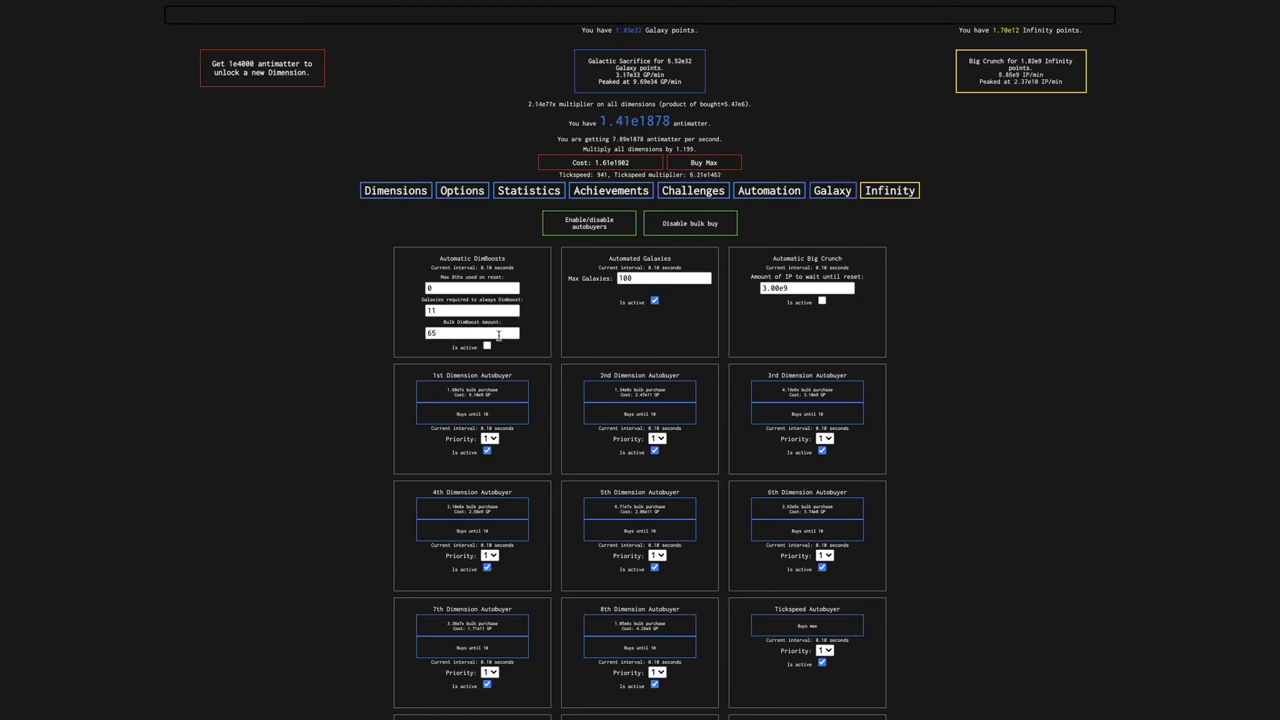
left_click(395, 190)
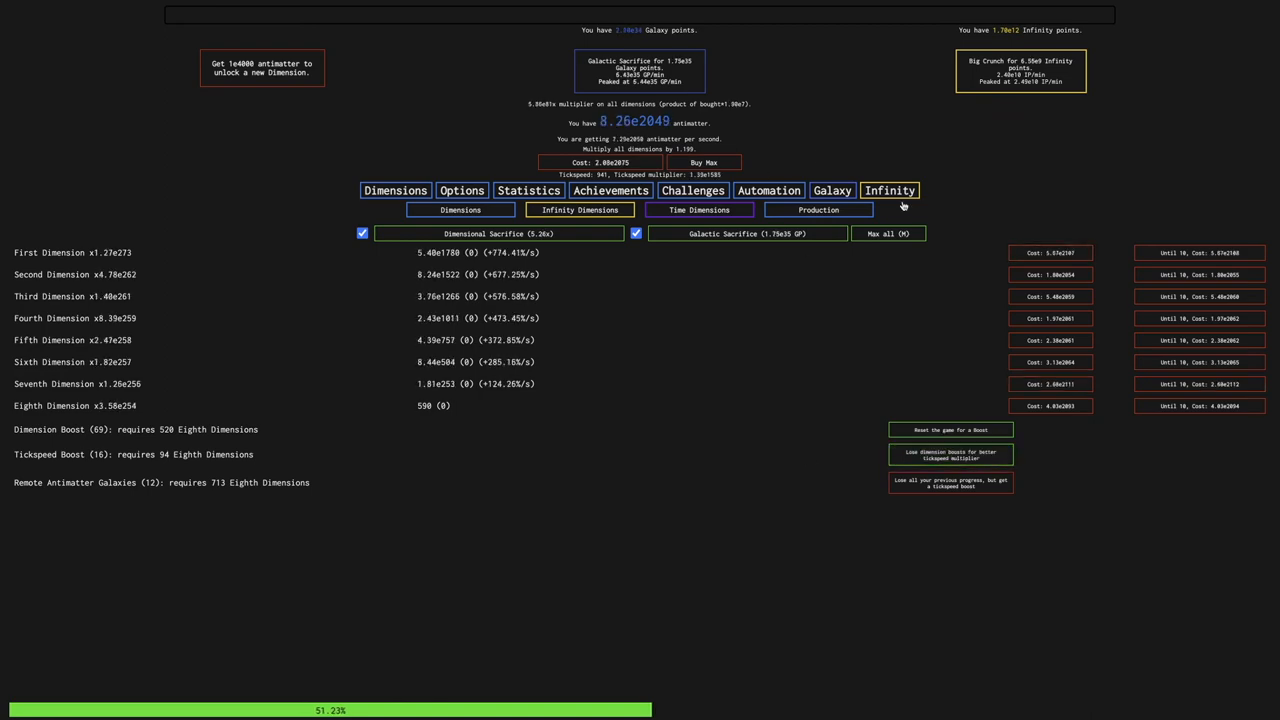
Perform Dimension and Tickspeed Boosts, then set the Bulk Tickspeed Boost amount to 120
left_click(832, 190)
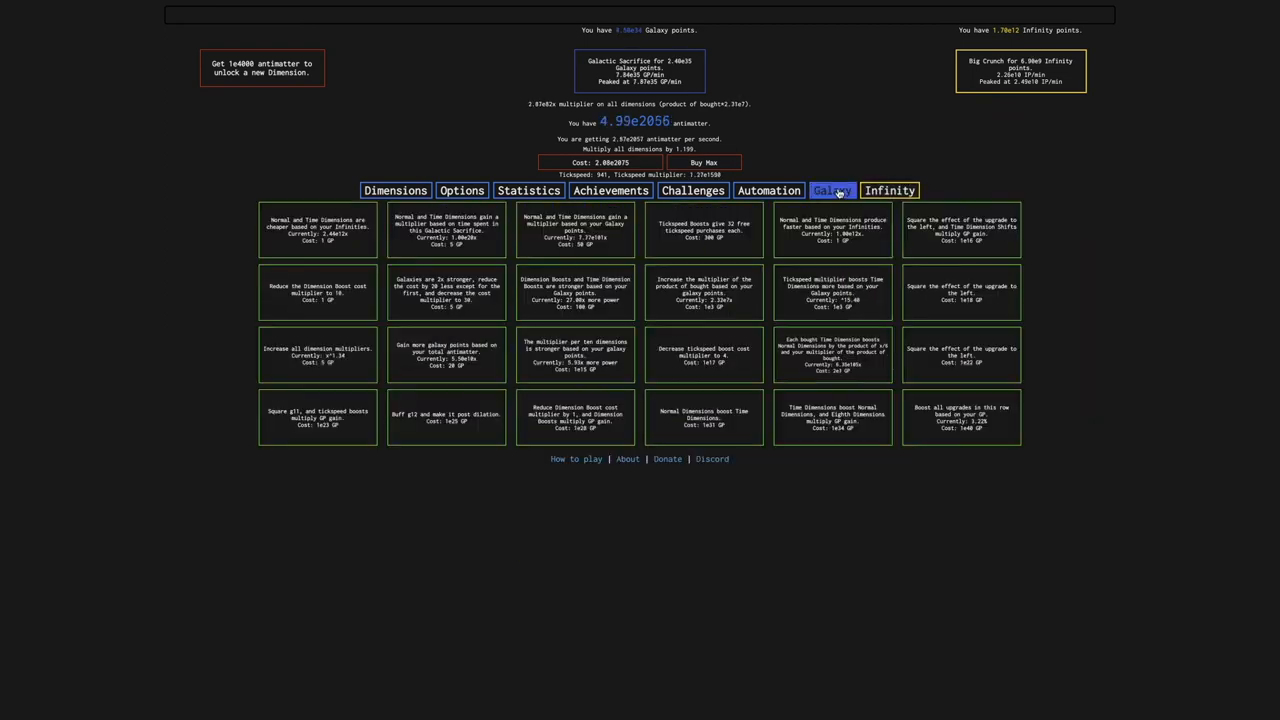
left_click(888, 190)
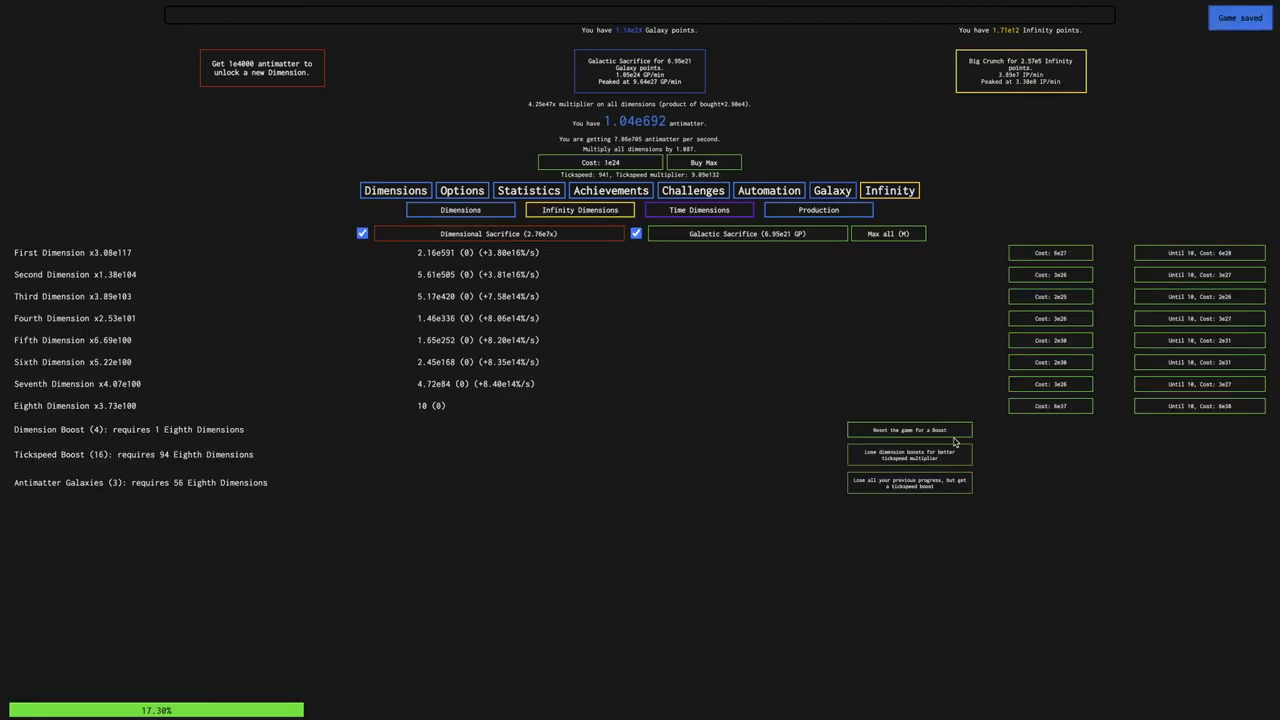
left_click(909, 430)
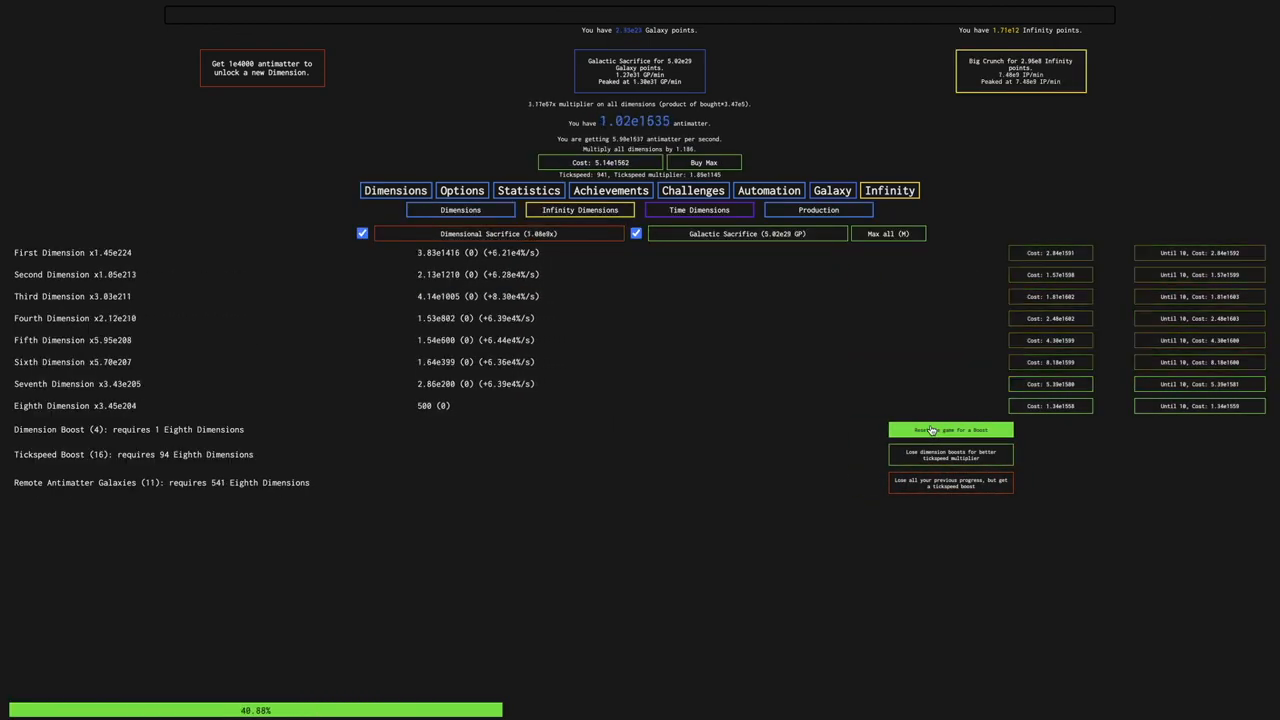
left_click(888, 190)
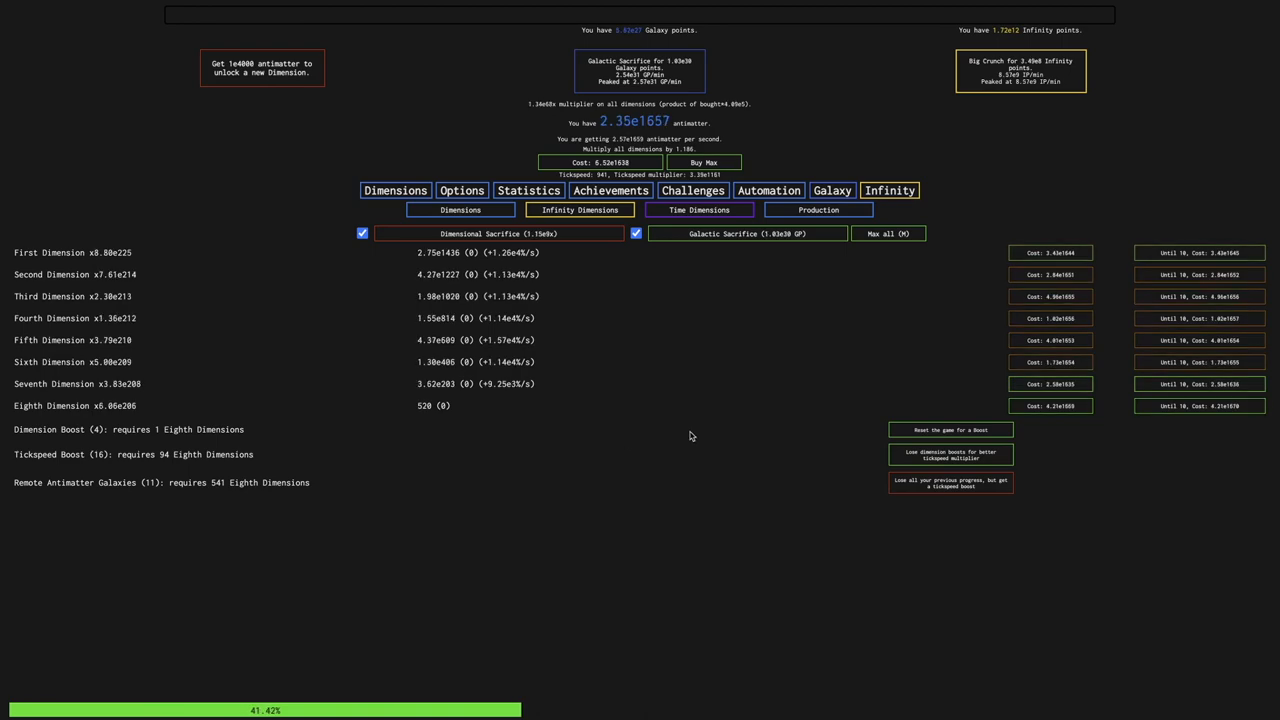
left_click(950, 454)
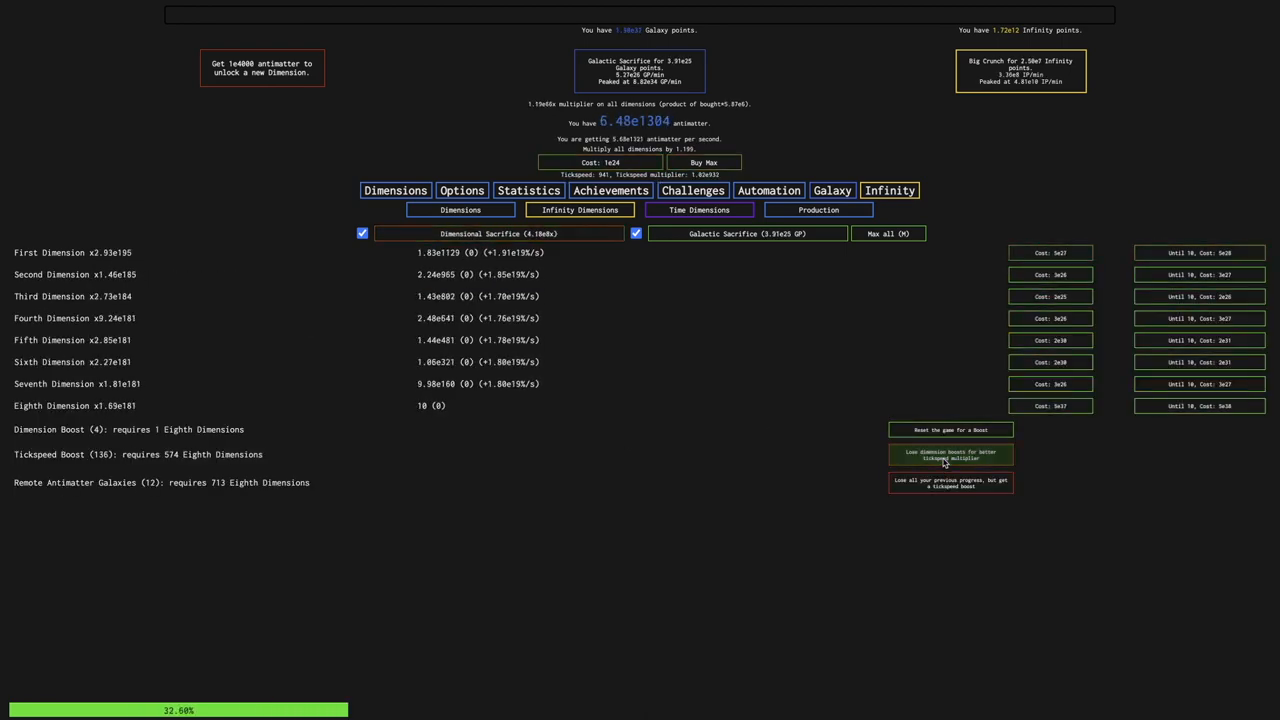
left_click(950, 454)
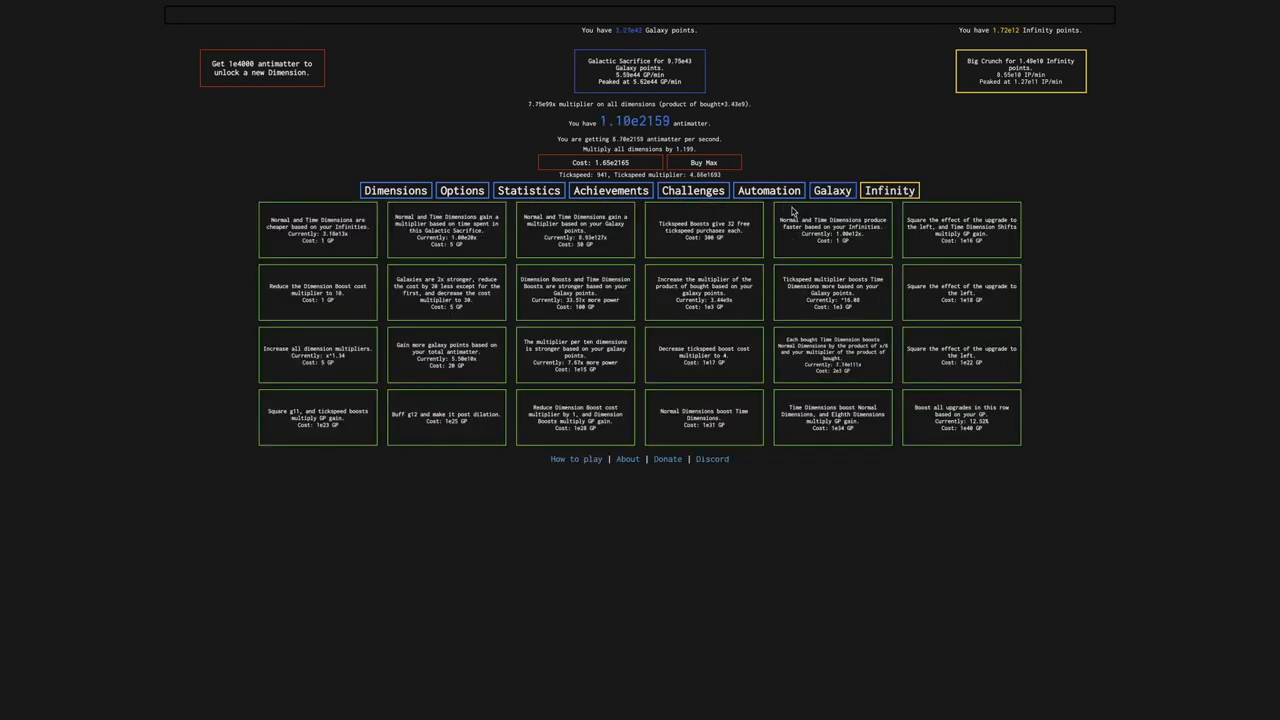
left_click(769, 190)
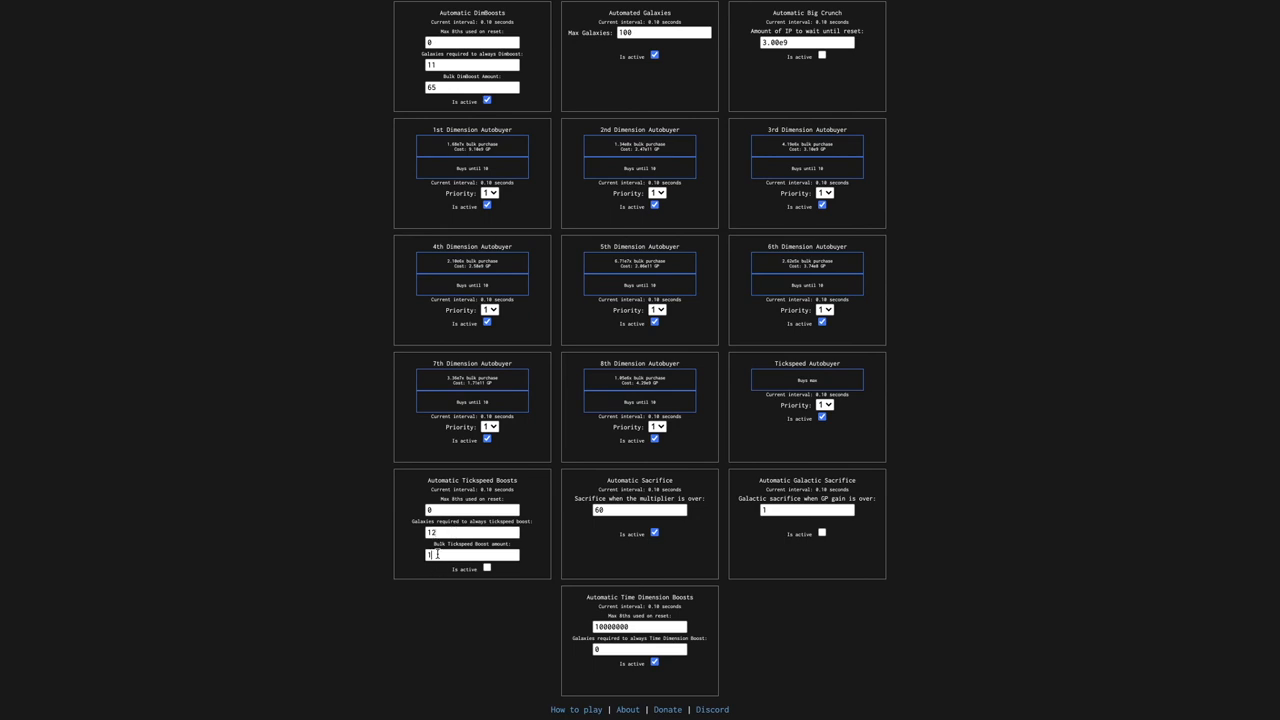
type("120")
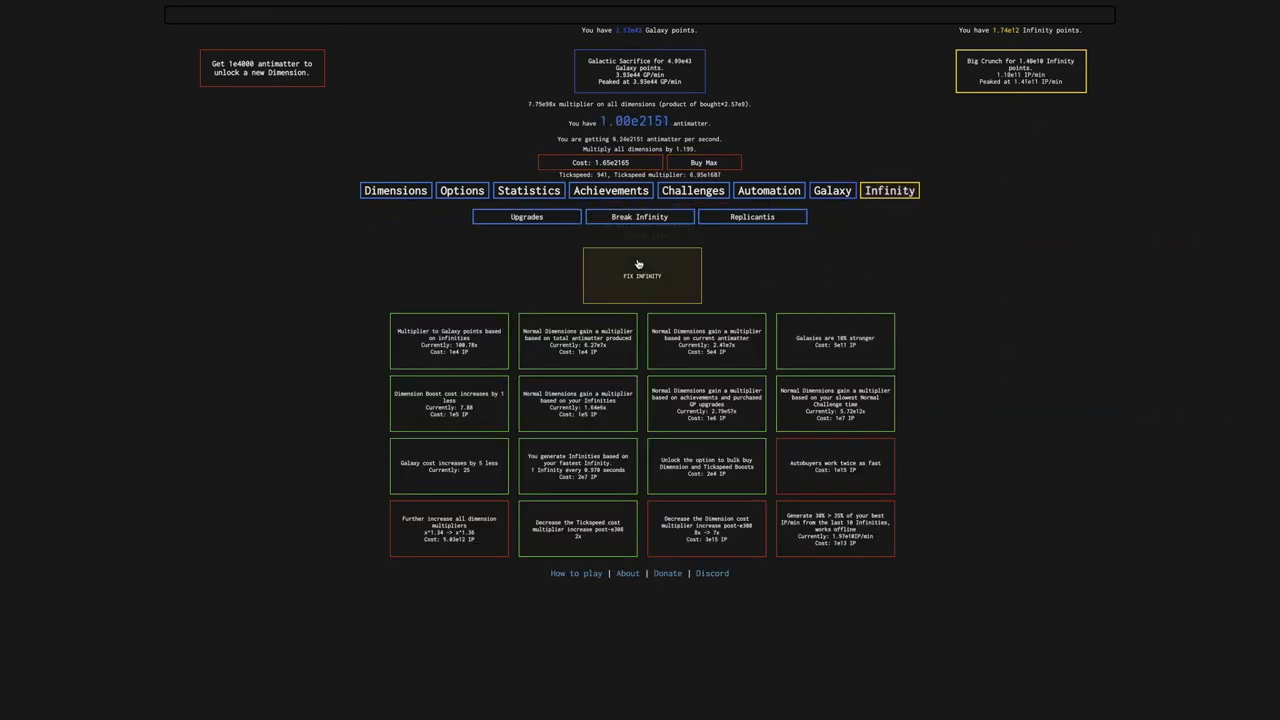
Turn on Automatic Big Crunch at 1.2e10 IP in the autobuyer settings
left_click(751, 217)
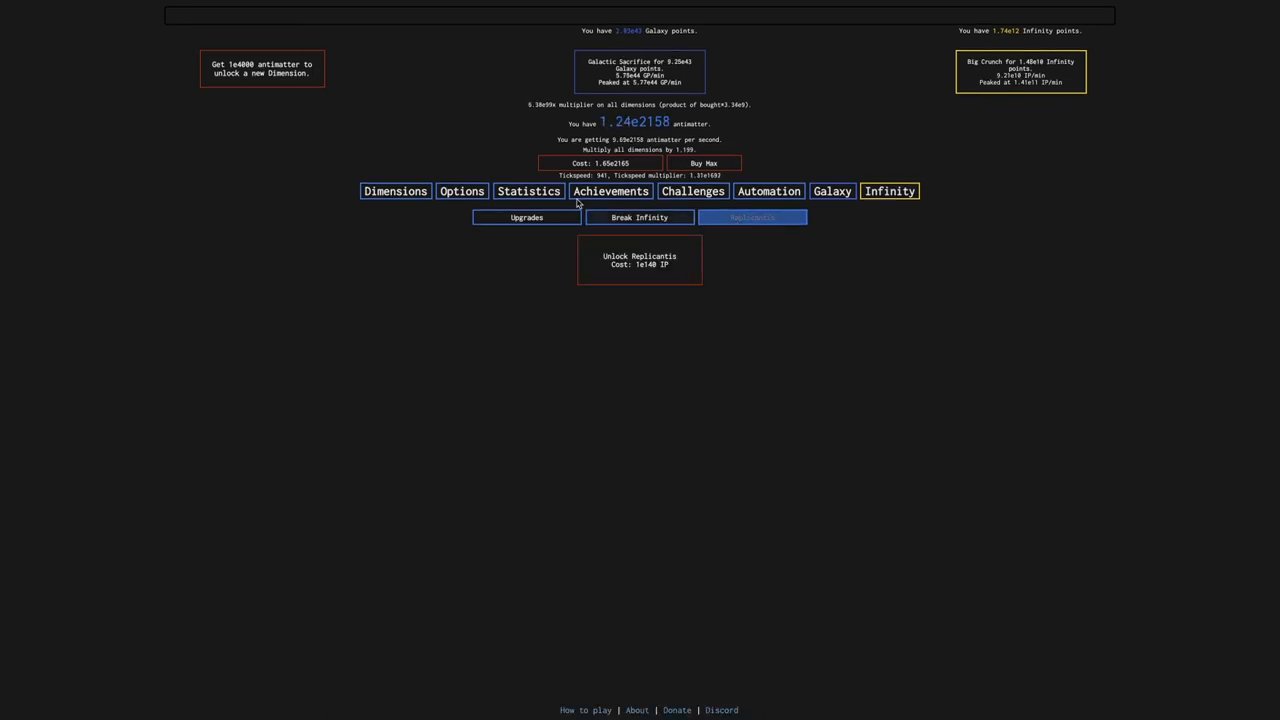
left_click(768, 190)
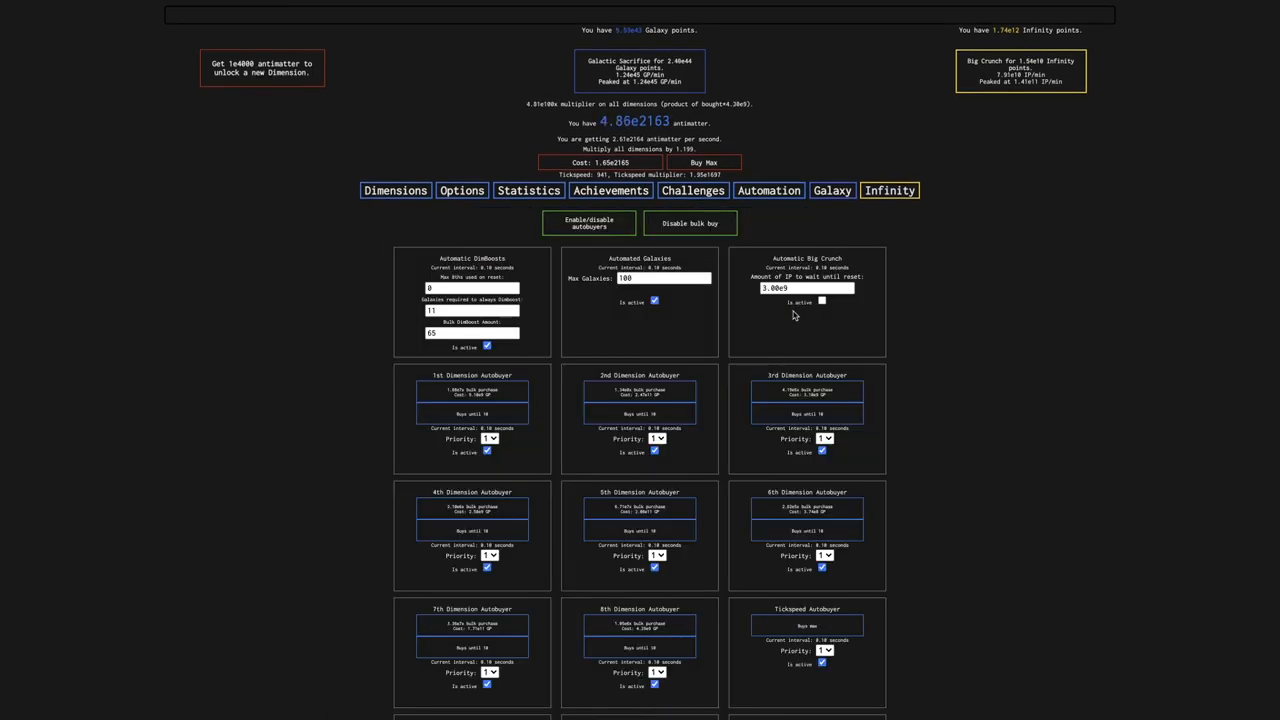
left_click(822, 301)
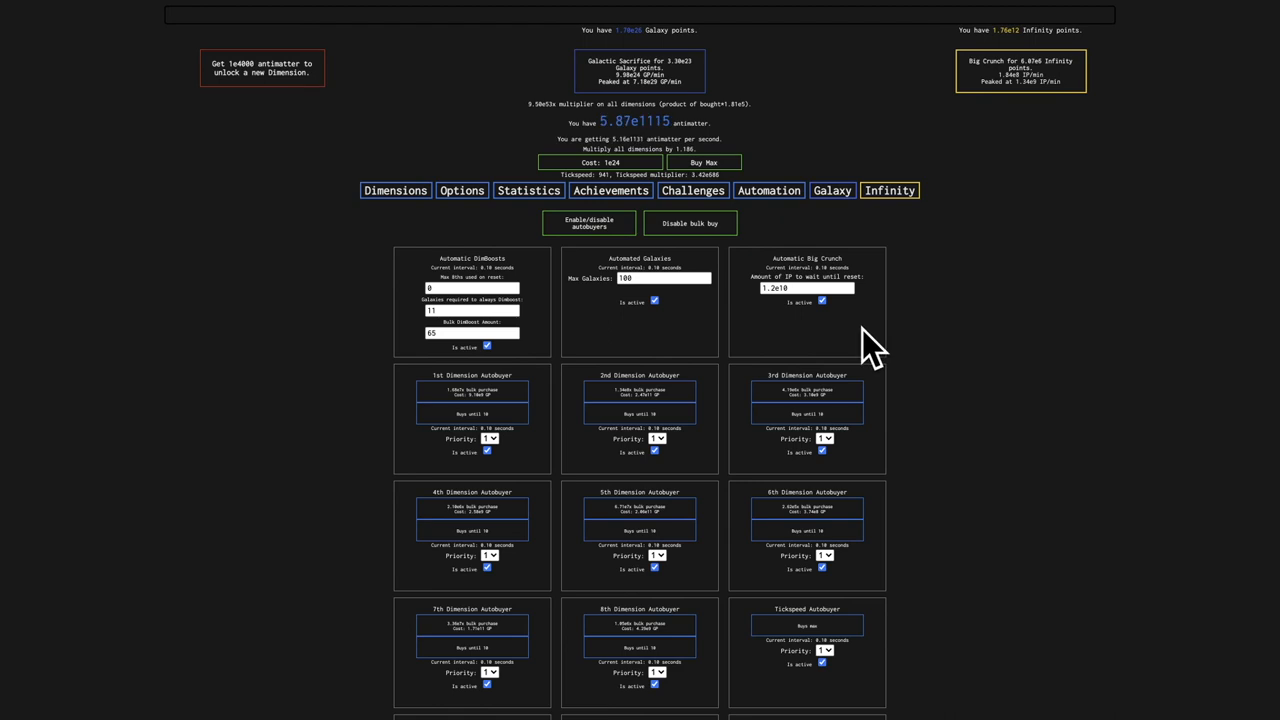
Review the IP gains of the last ten Infinities, then go back to Automation
left_click(528, 190)
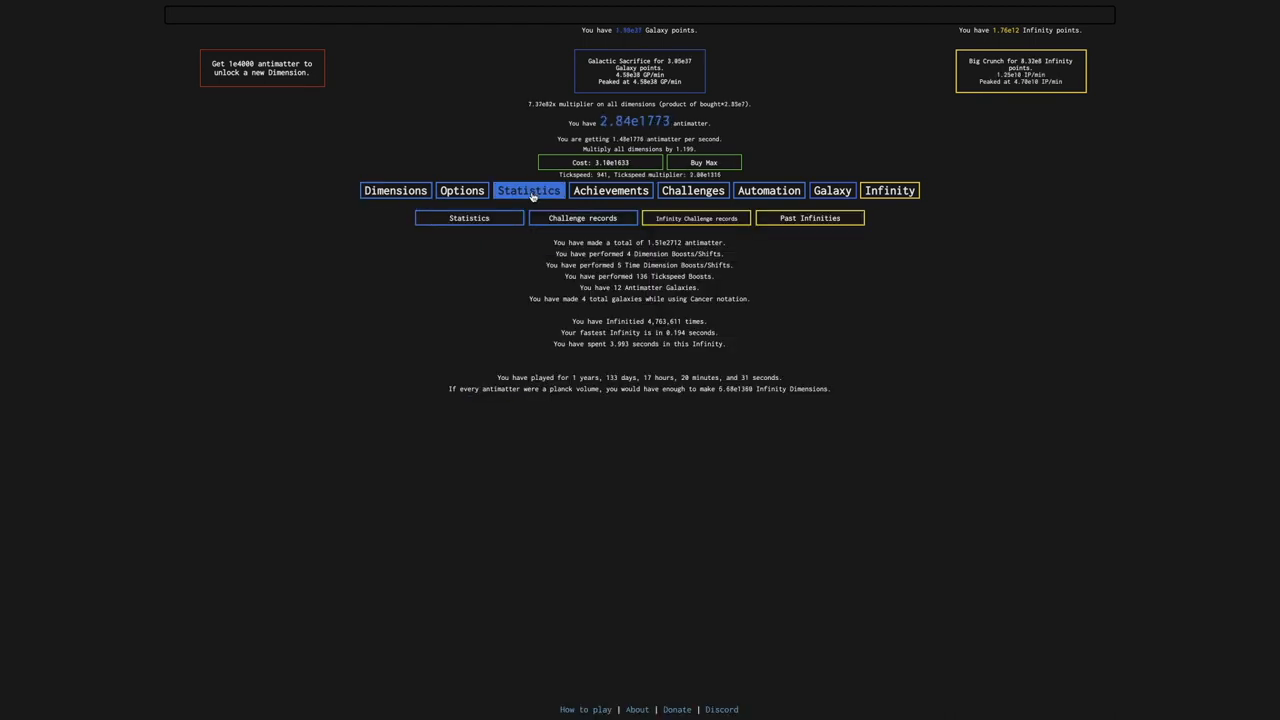
left_click(809, 218)
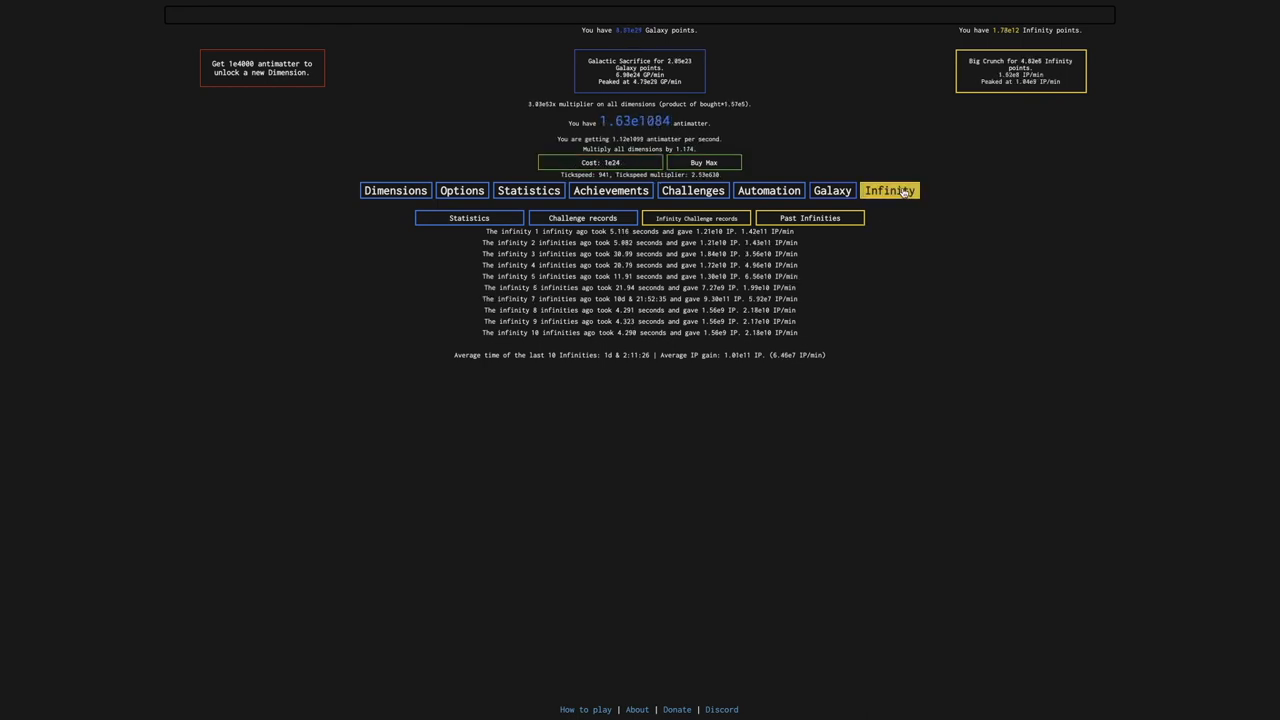
left_click(832, 190)
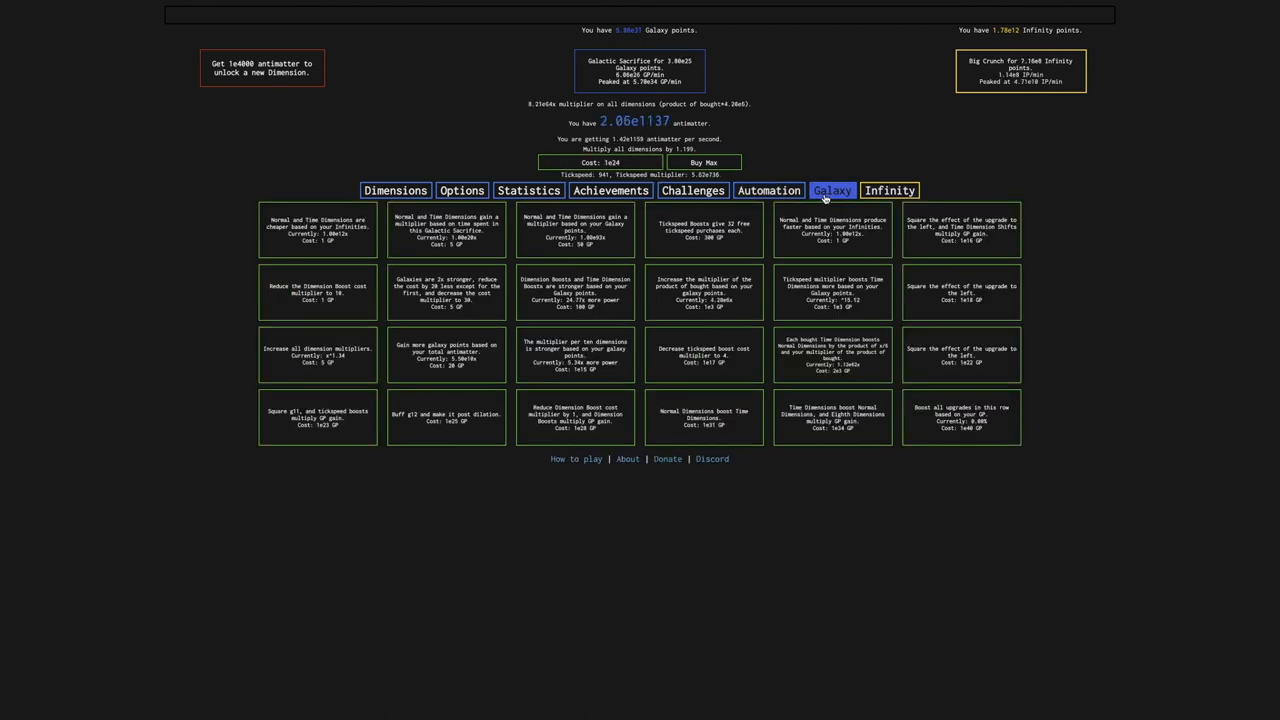
left_click(888, 190)
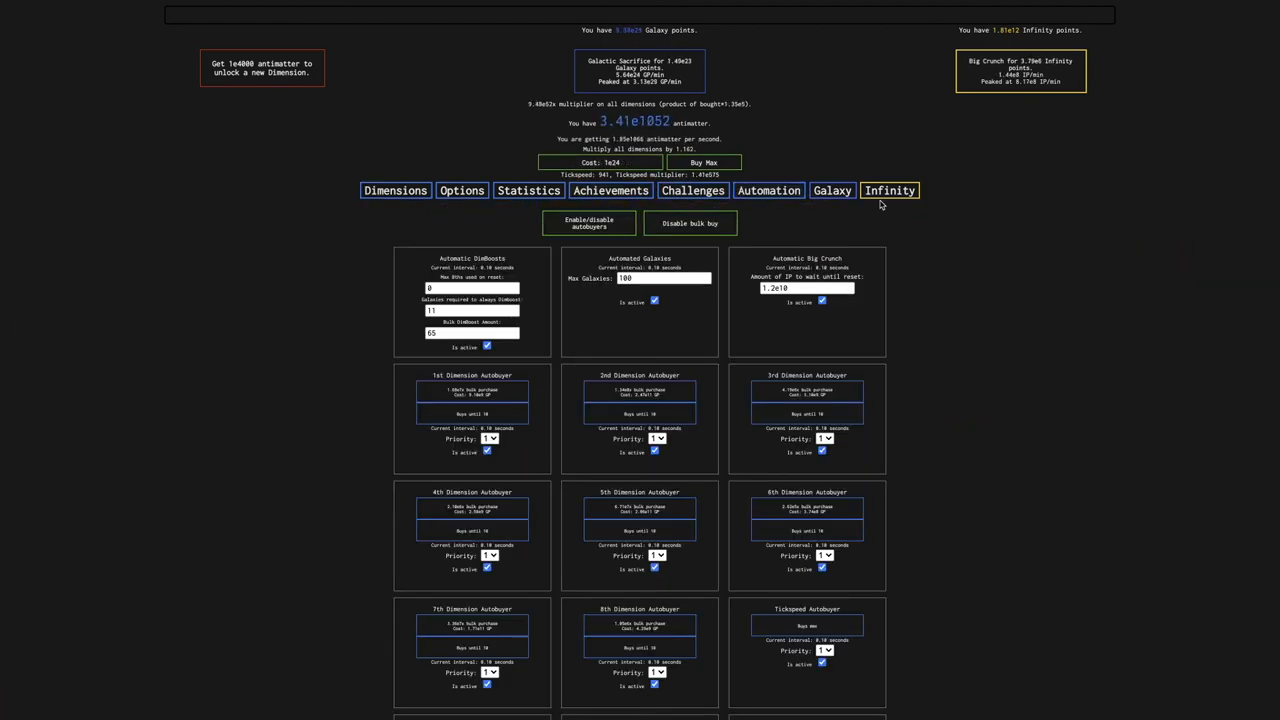
Browse the Infinity upgrades and try buying the unaffordable dimension multiplier upgrade
left_click(889, 190)
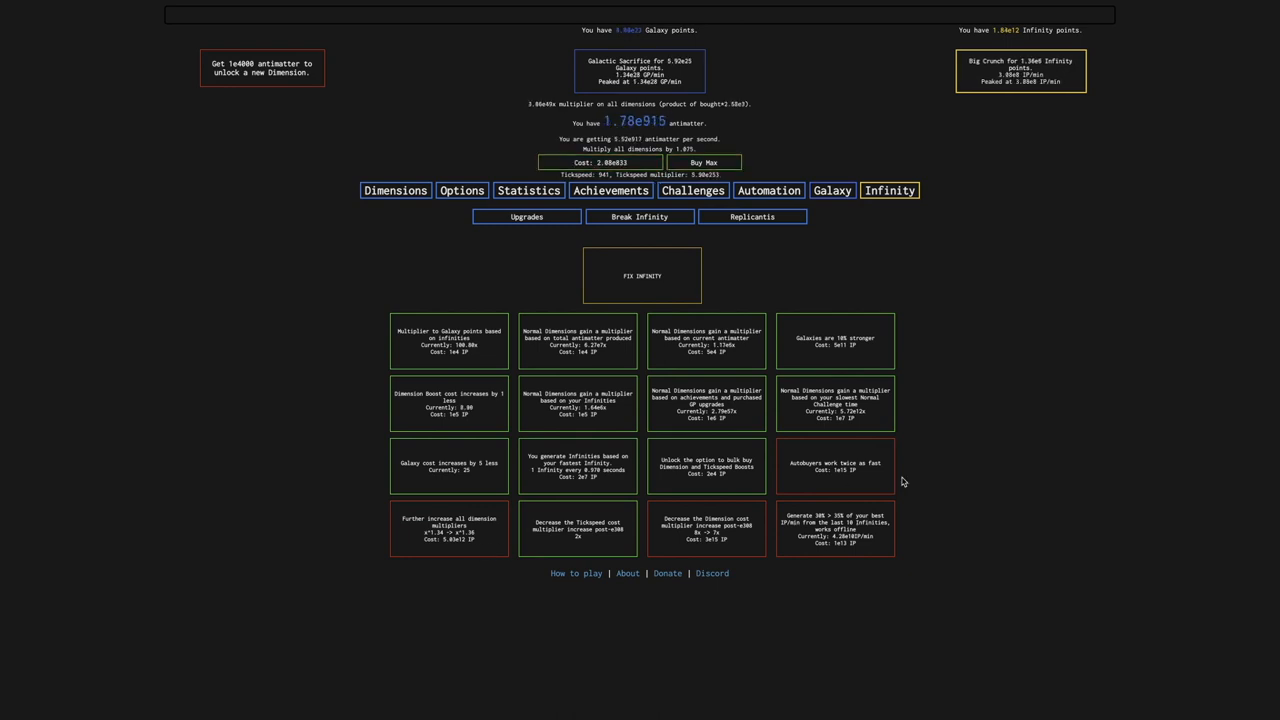
mouse_move(340, 202)
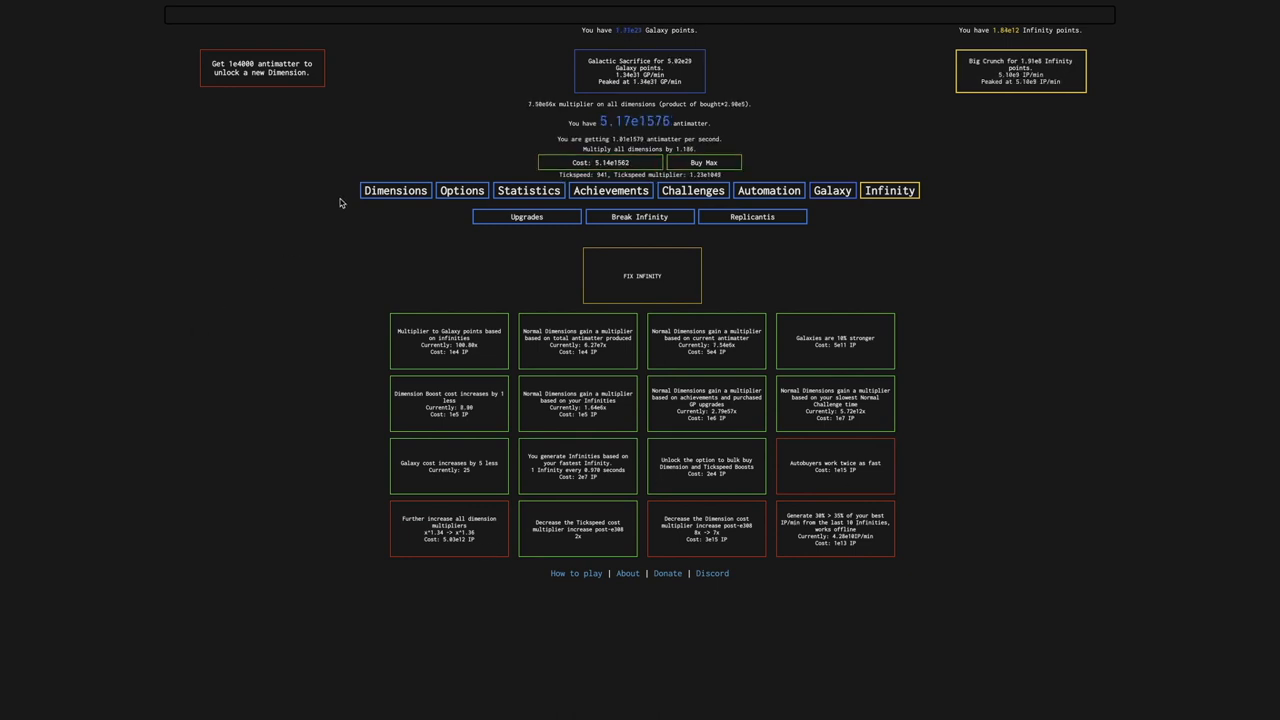
left_click(395, 190)
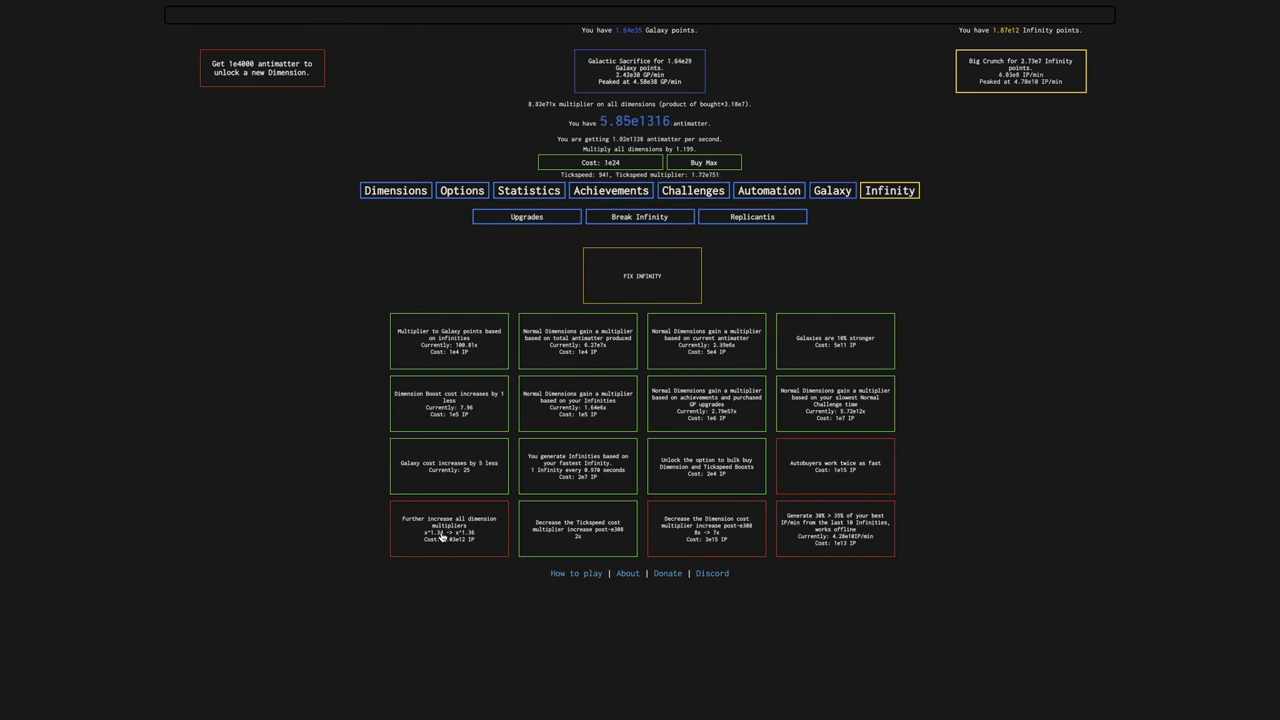
left_click(395, 190)
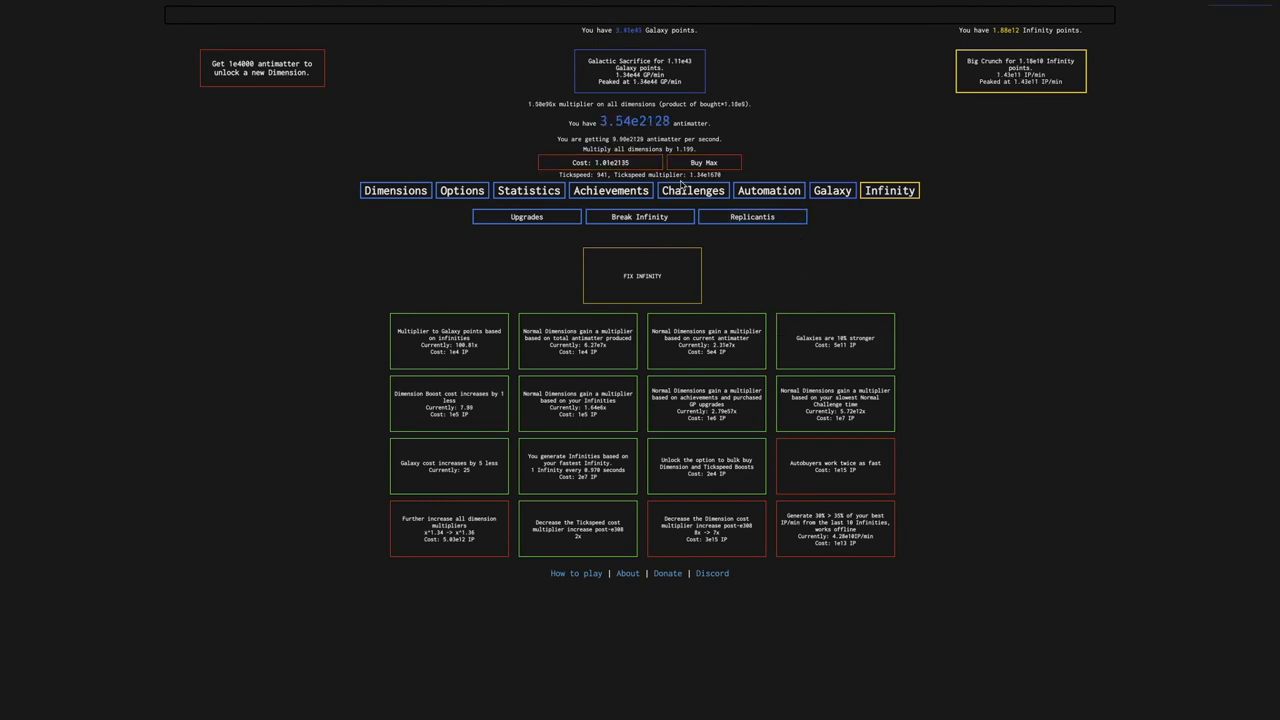
Look over the Infinity Challenges list, then bring the antimatter dimensions list back
left_click(395, 190)
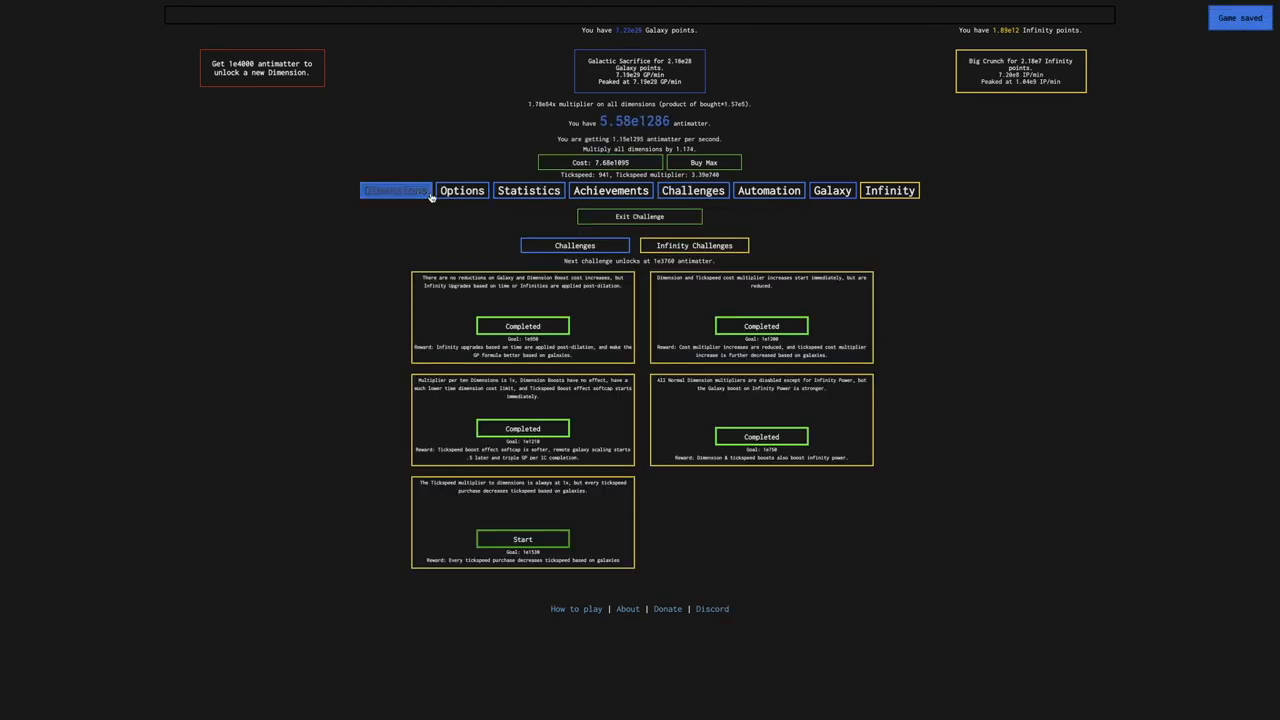
left_click(888, 190)
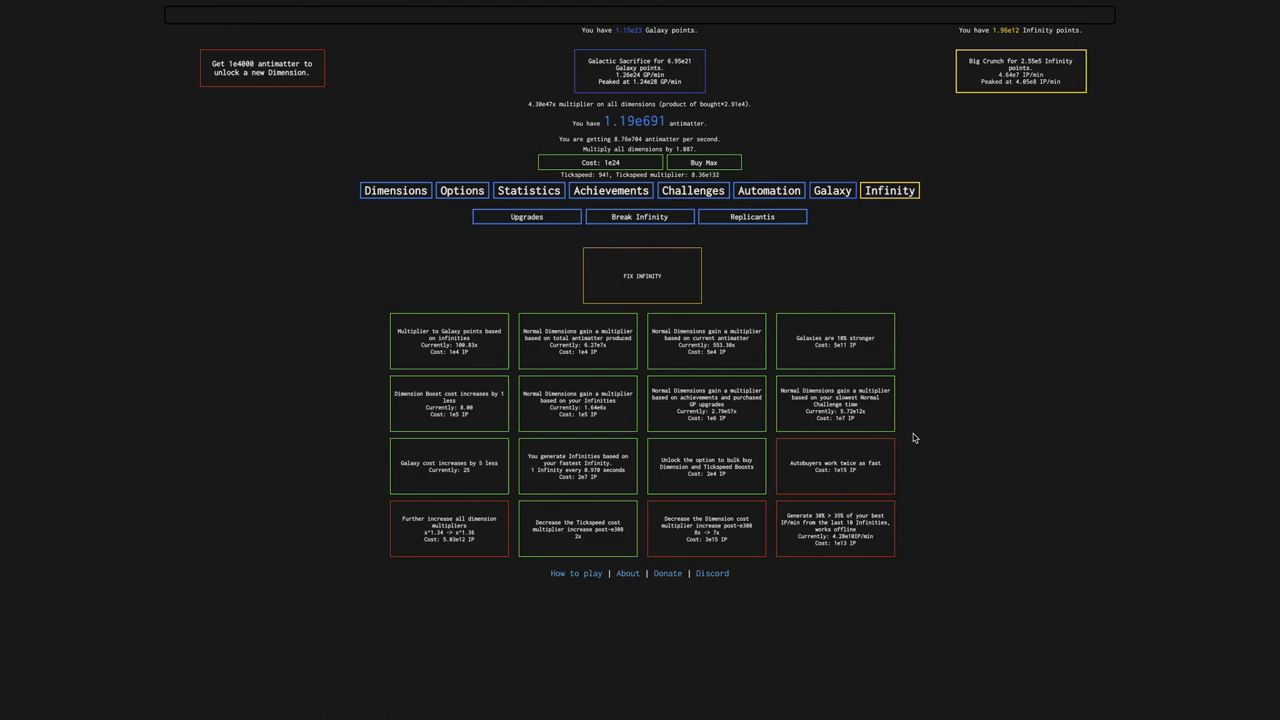
left_click(395, 190)
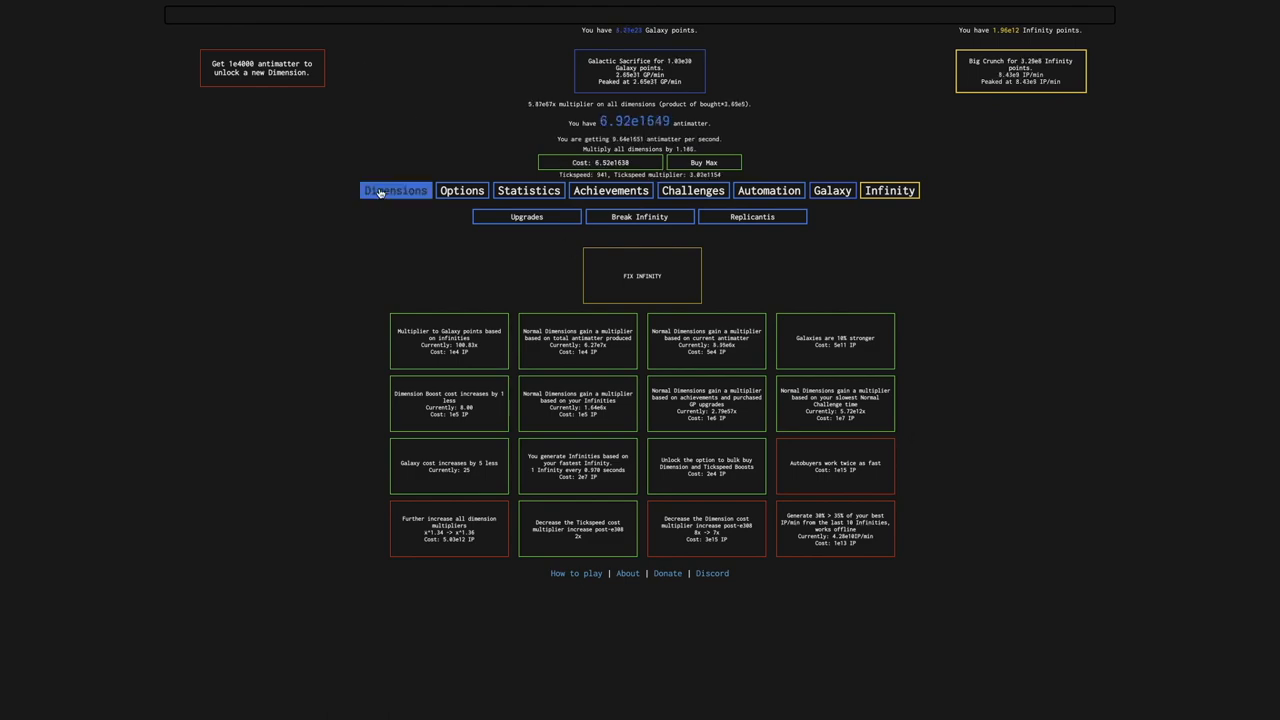
left_click(395, 190)
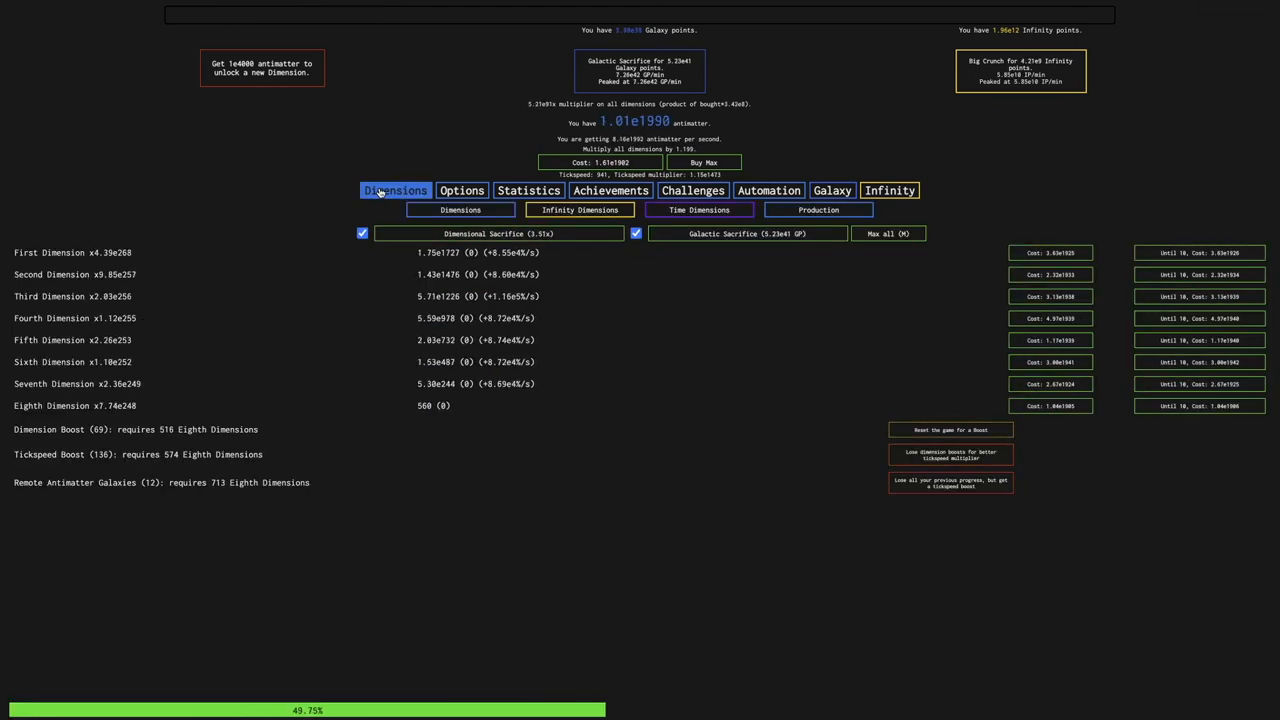